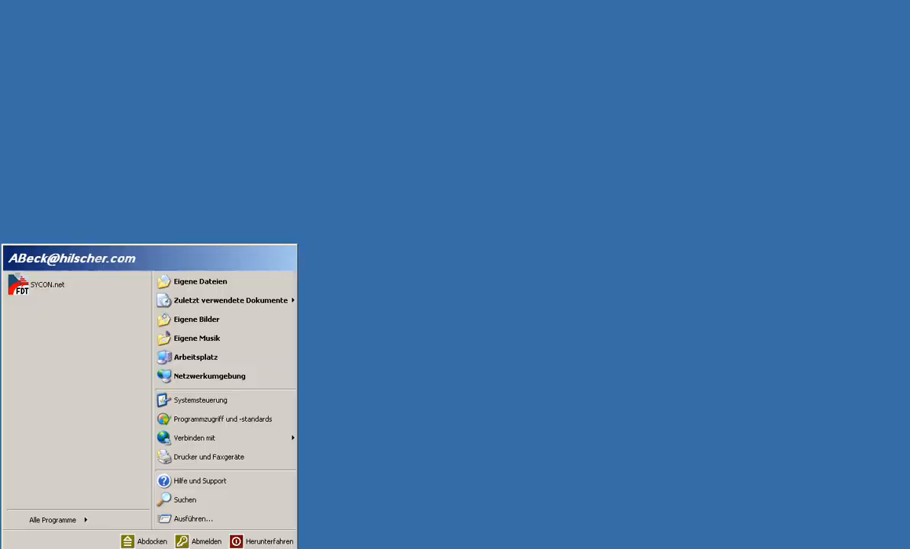
mouse_move(77, 285)
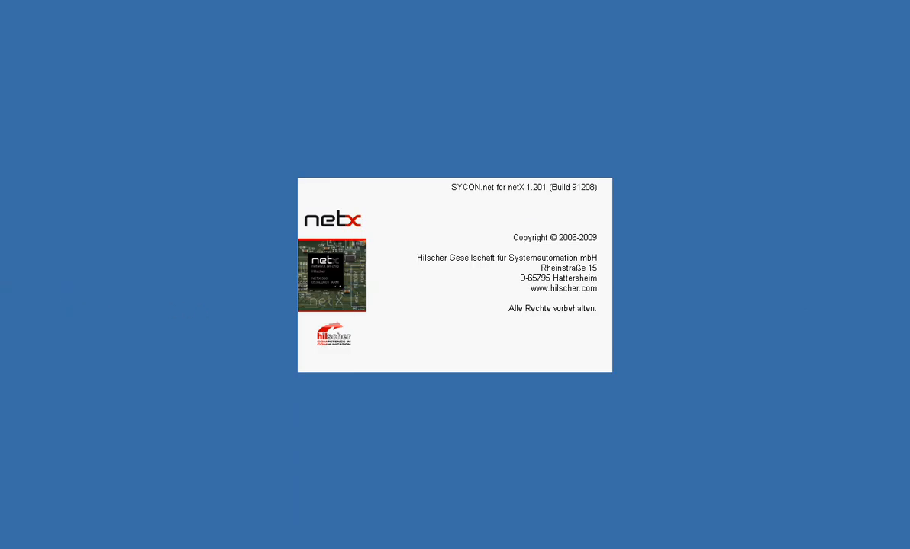
mouse_move(855, 328)
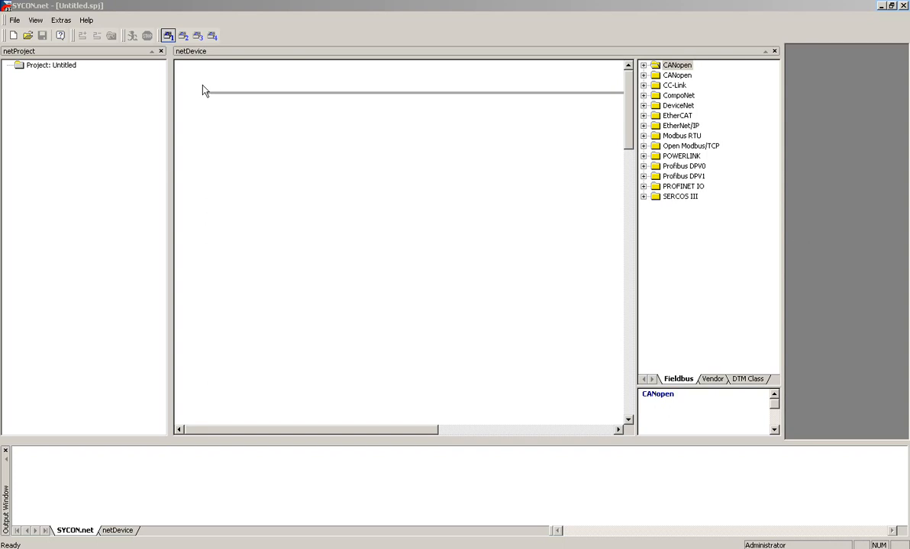
mouse_move(578, 98)
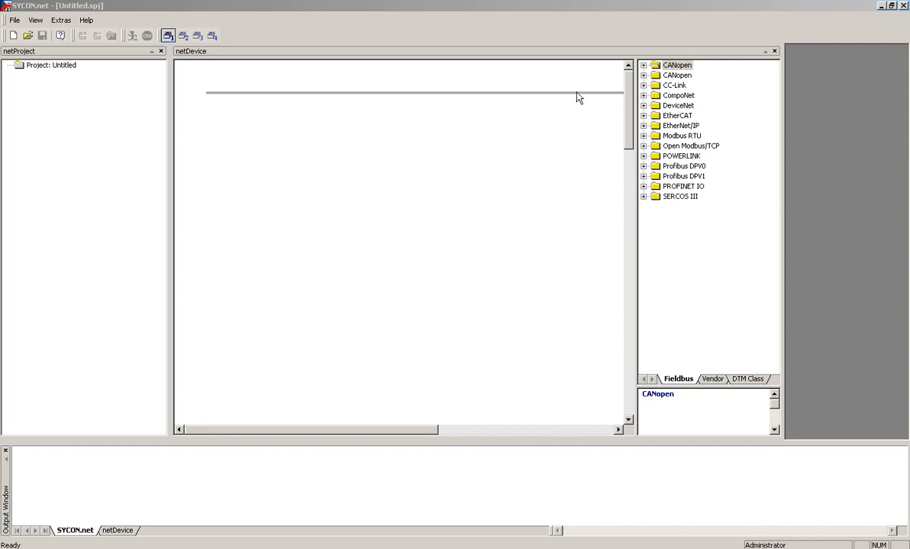
mouse_move(541, 101)
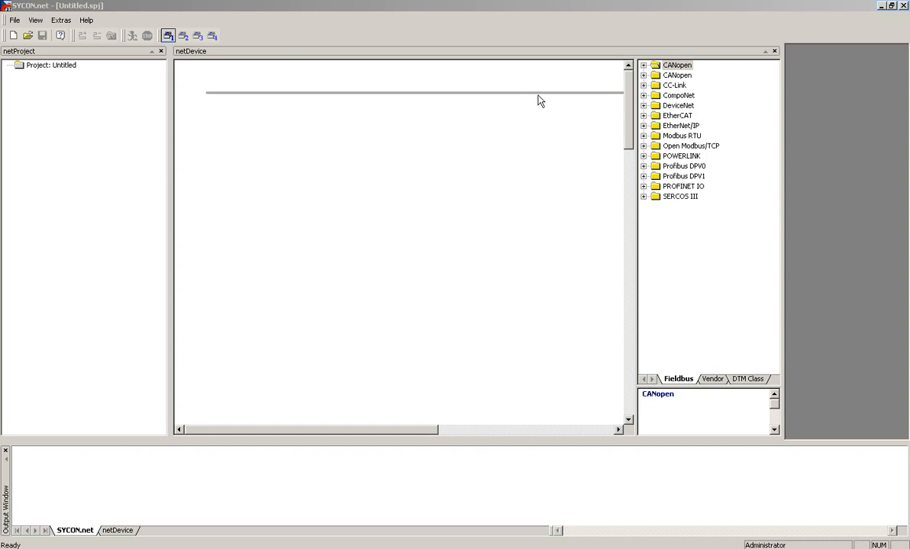
mouse_move(577, 116)
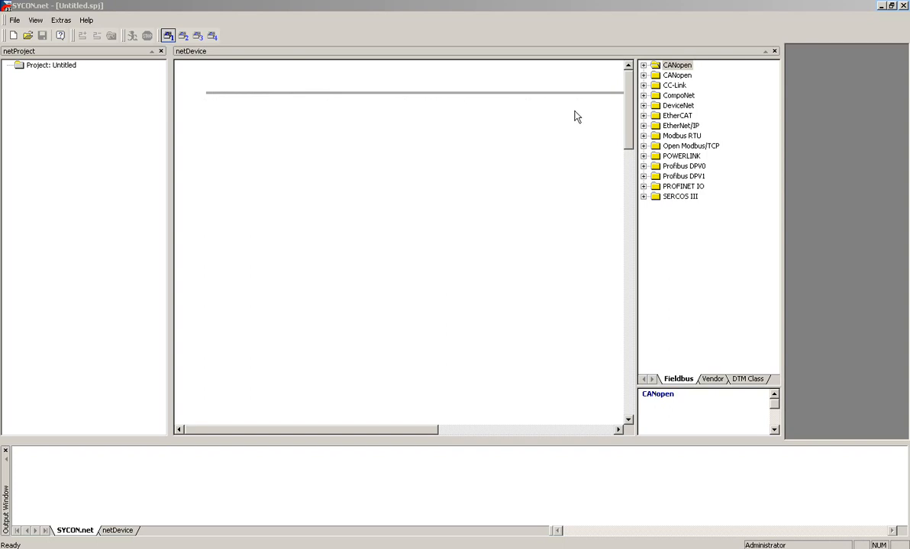
mouse_move(638, 45)
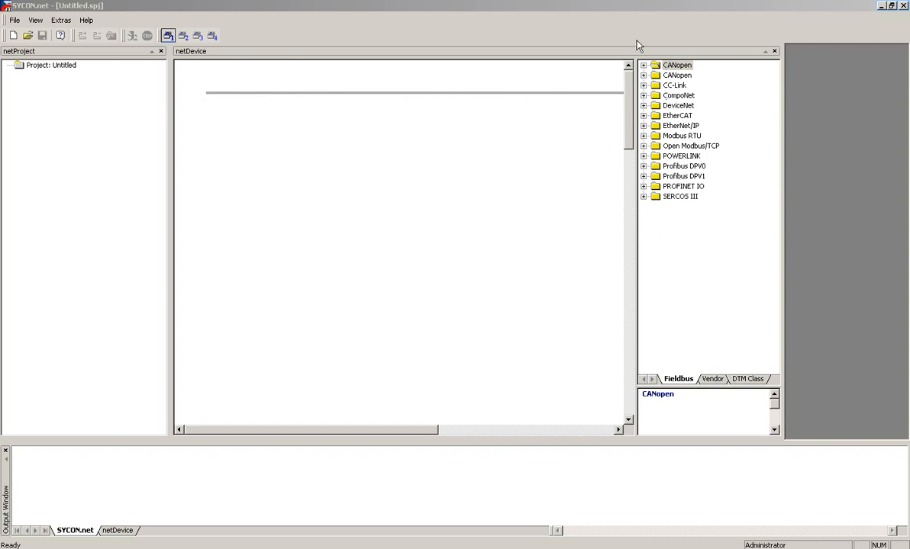
mouse_move(680, 174)
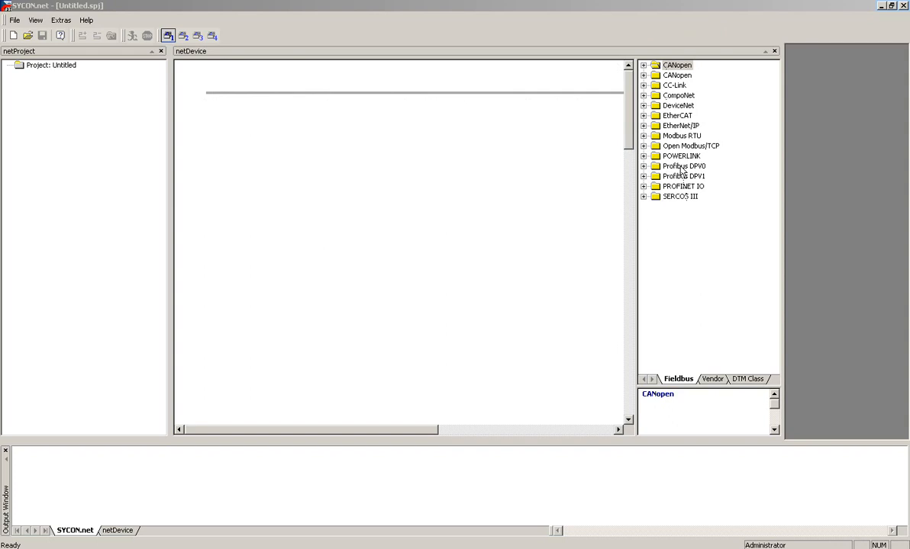
mouse_move(674, 177)
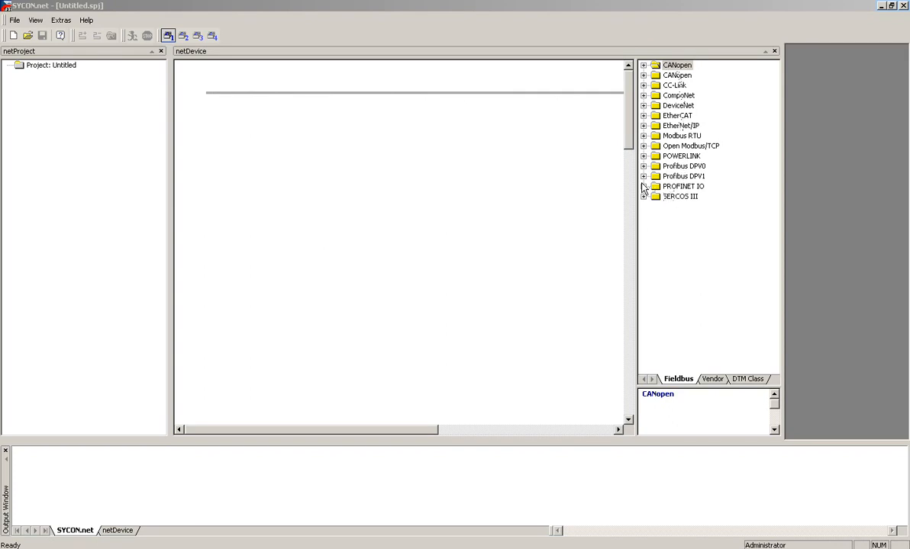
Expand the PROFINET IO family in the Fieldbus device catalogue
click(644, 186)
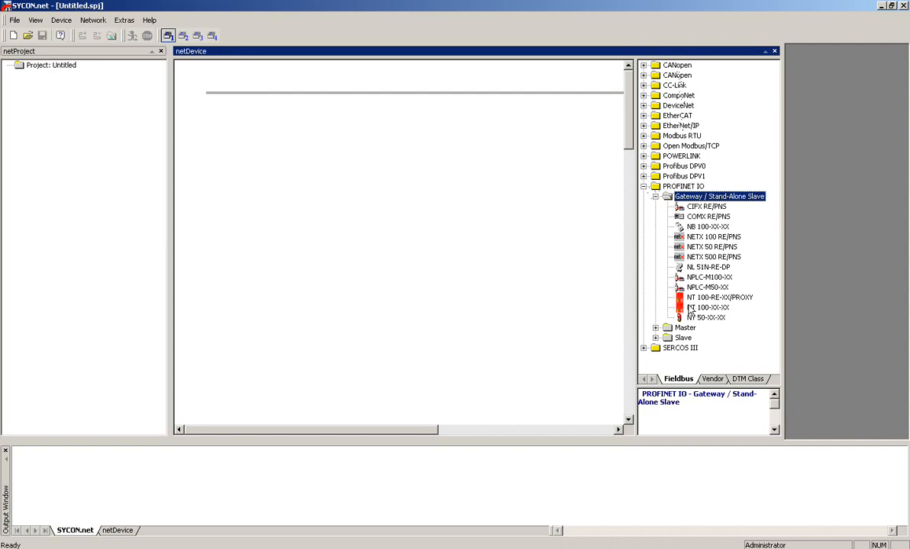
Place the NT 100-XX-XX gateway onto the bus line in the netDevice view
click(707, 306)
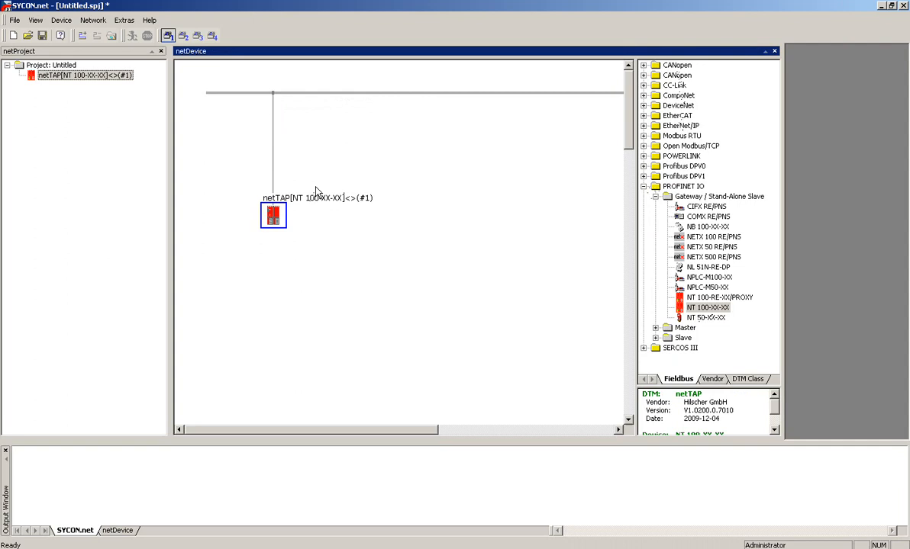
mouse_move(338, 195)
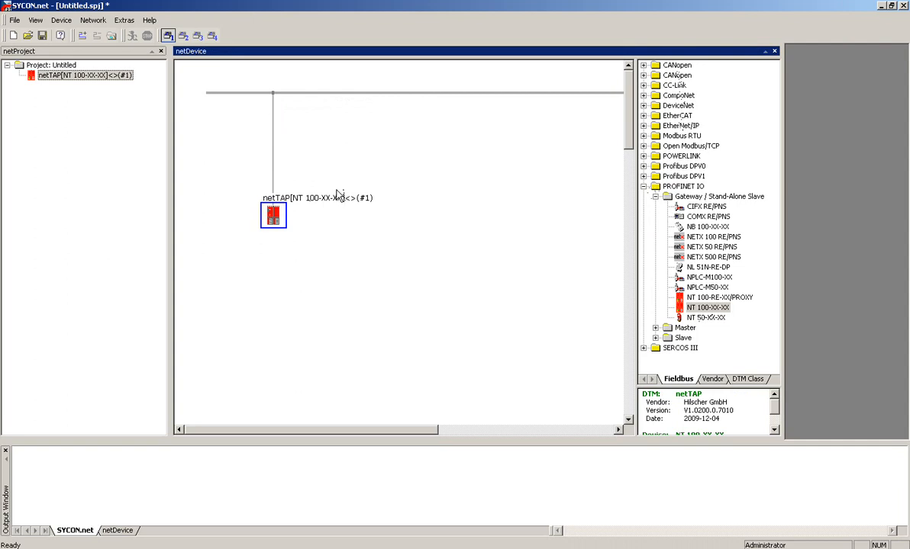
mouse_move(273, 196)
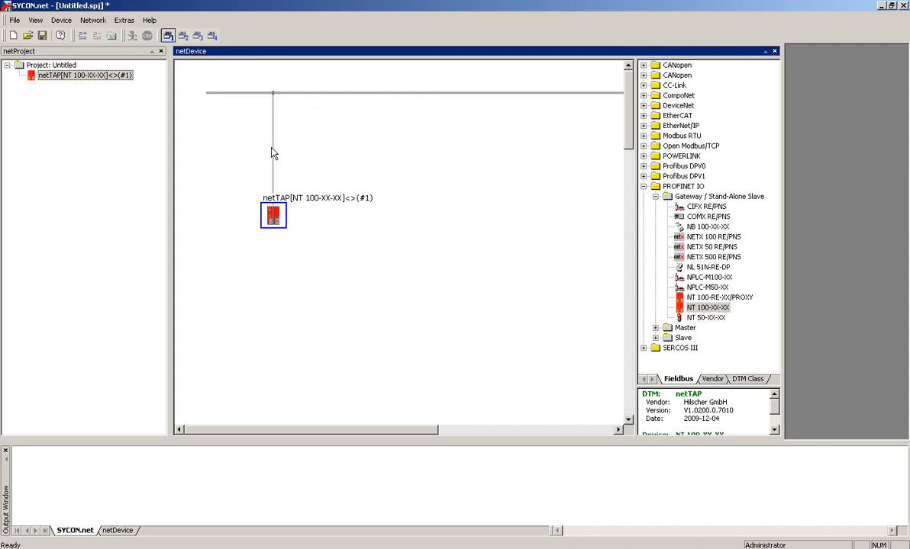
mouse_move(271, 106)
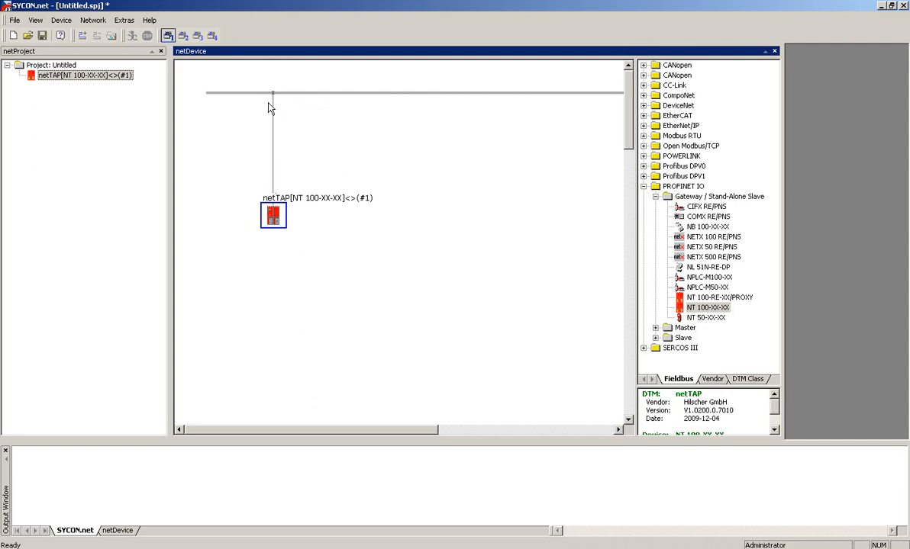
mouse_move(270, 109)
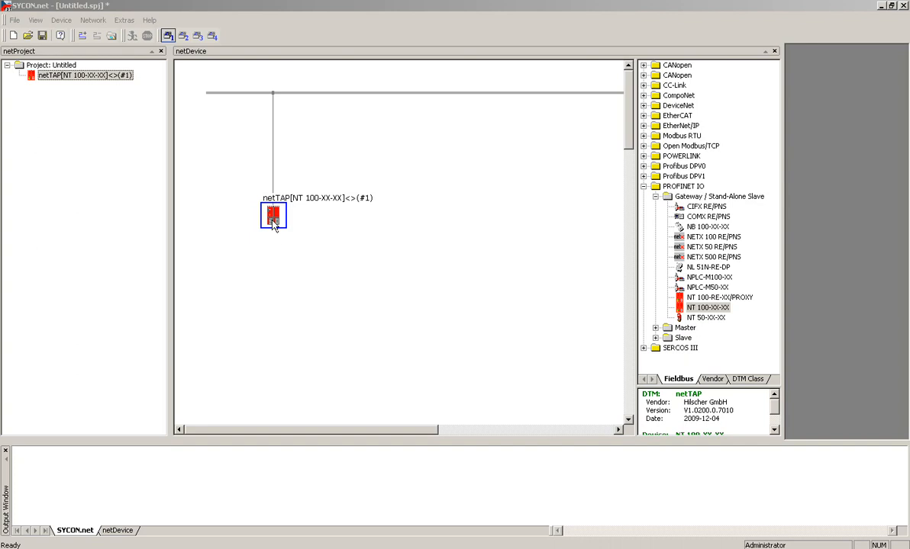
Assign the detected NT 100-RE-DP hardware to the gateway, apply it, and go to Configuration > Settings
double_click(273, 214)
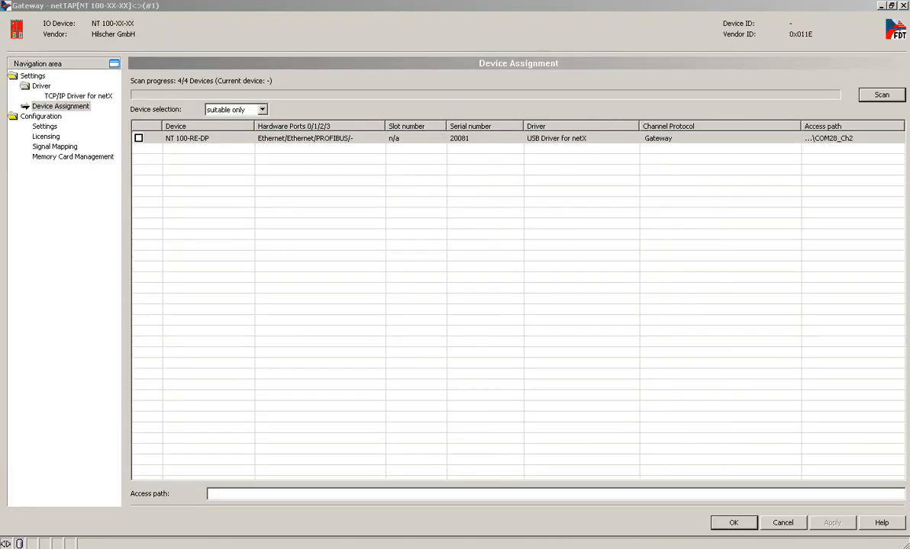
mouse_move(618, 149)
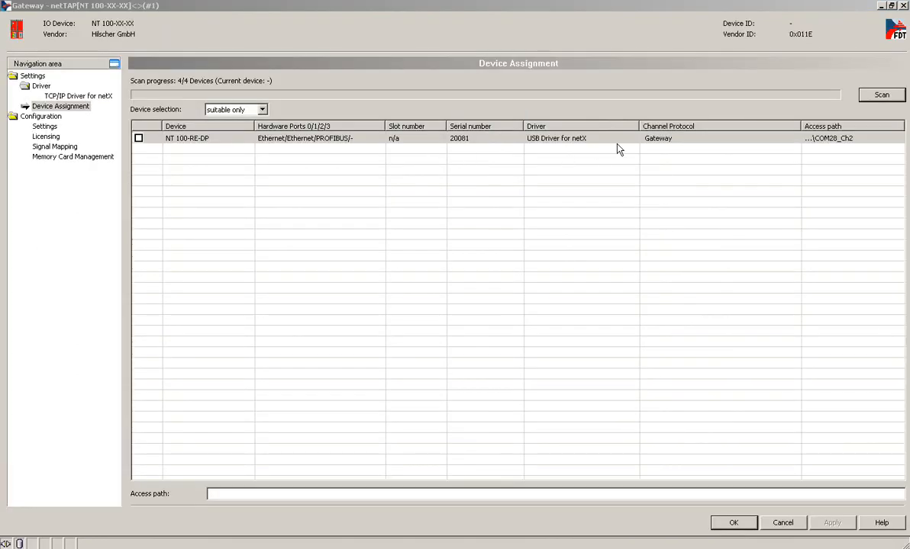
mouse_move(519, 174)
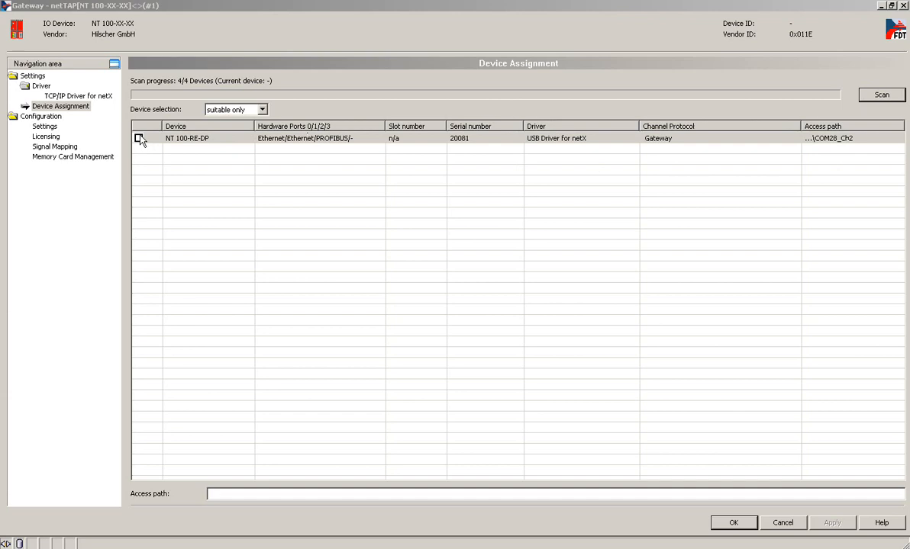
click(139, 138)
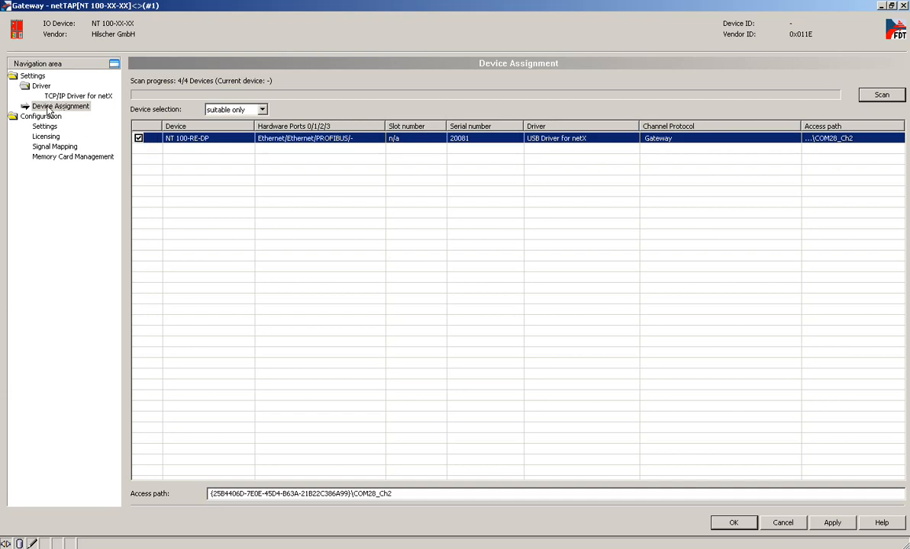
mouse_move(624, 445)
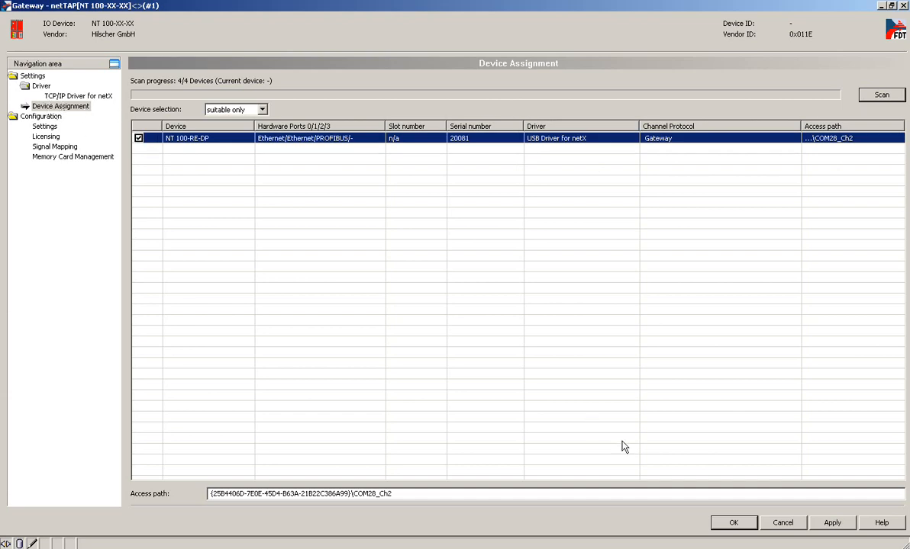
click(832, 522)
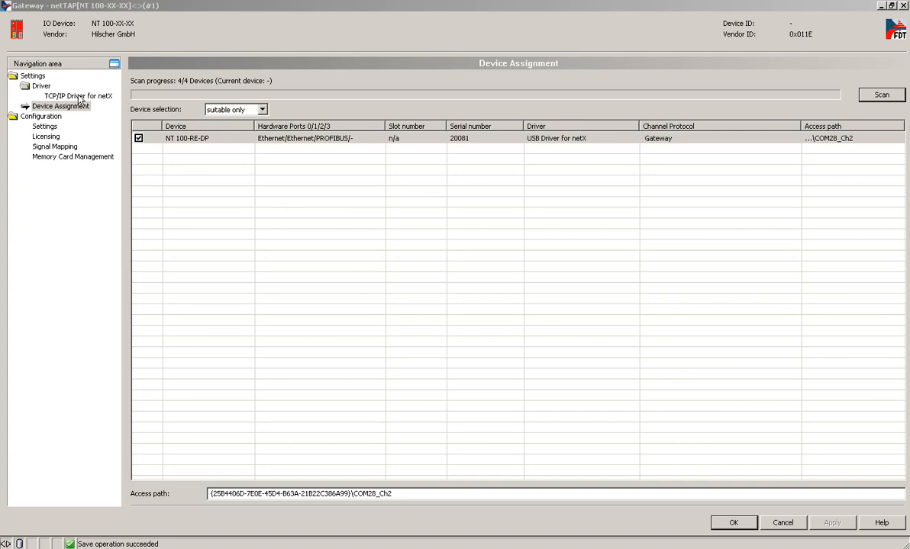
click(46, 125)
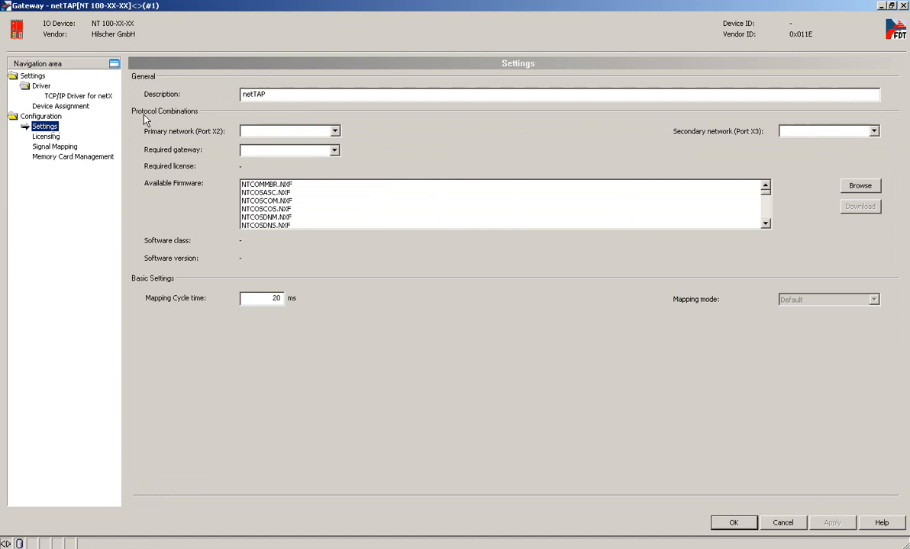
mouse_move(769, 146)
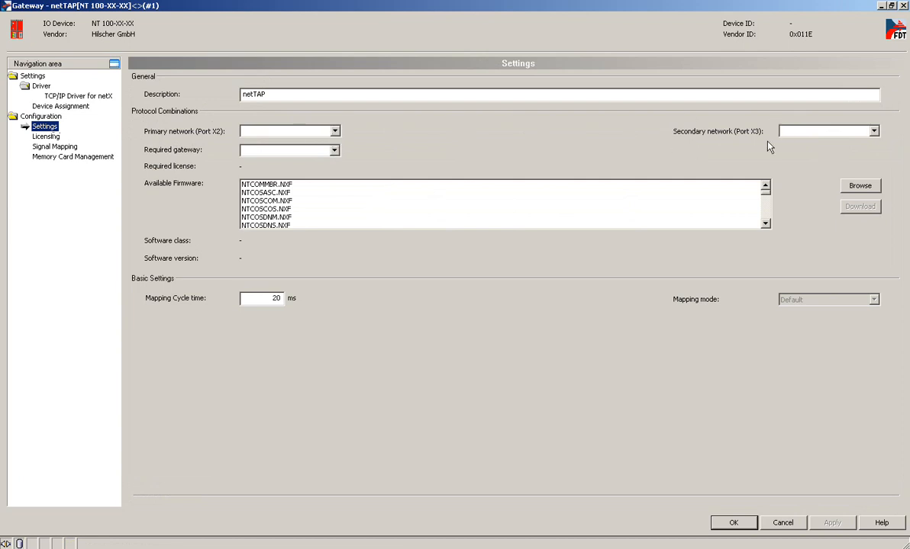
Choose PROFINET IO Device as primary, PROFIBUS-DP Master as secondary, and the NTPNSDPM.NXF firmware
click(334, 132)
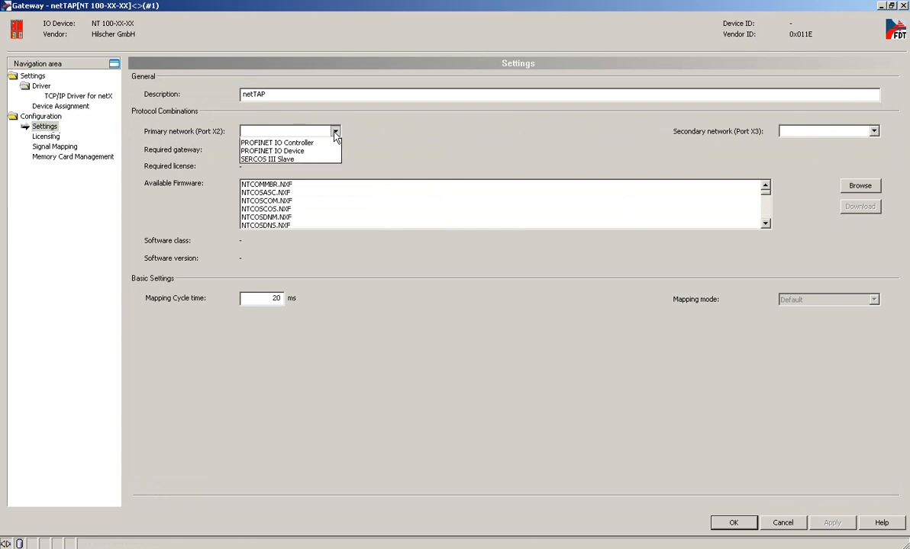
click(334, 131)
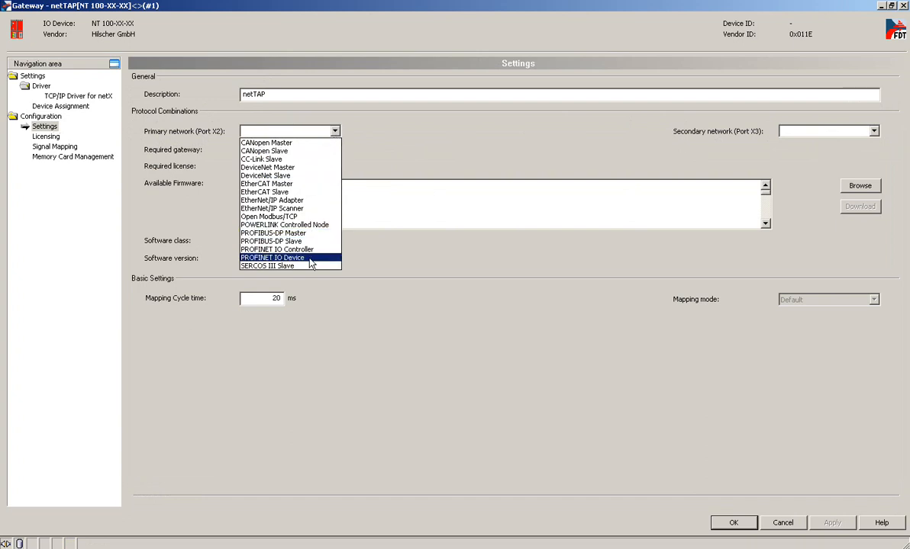
click(273, 257)
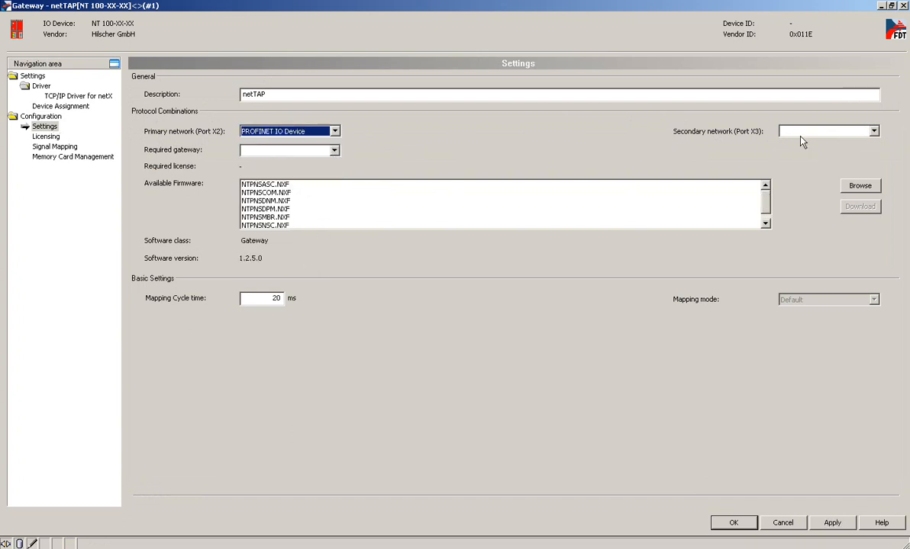
click(874, 131)
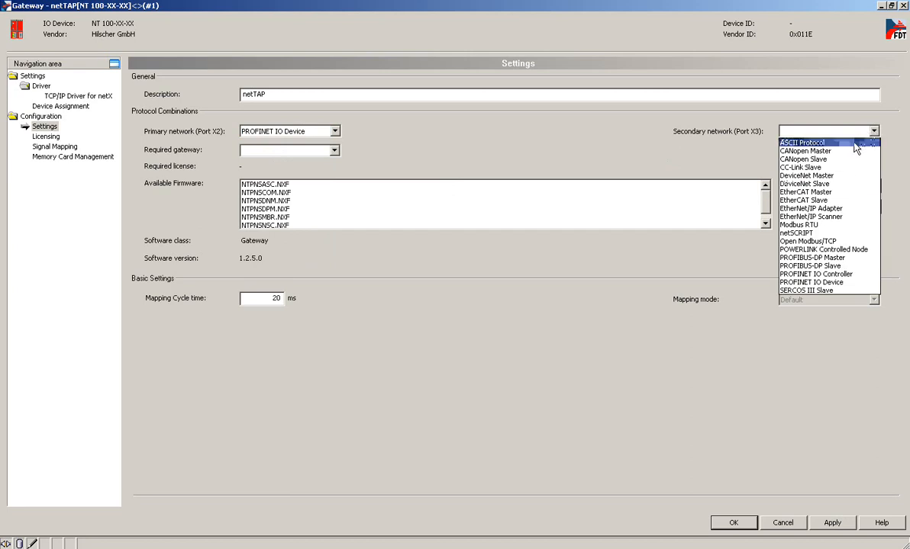
click(812, 257)
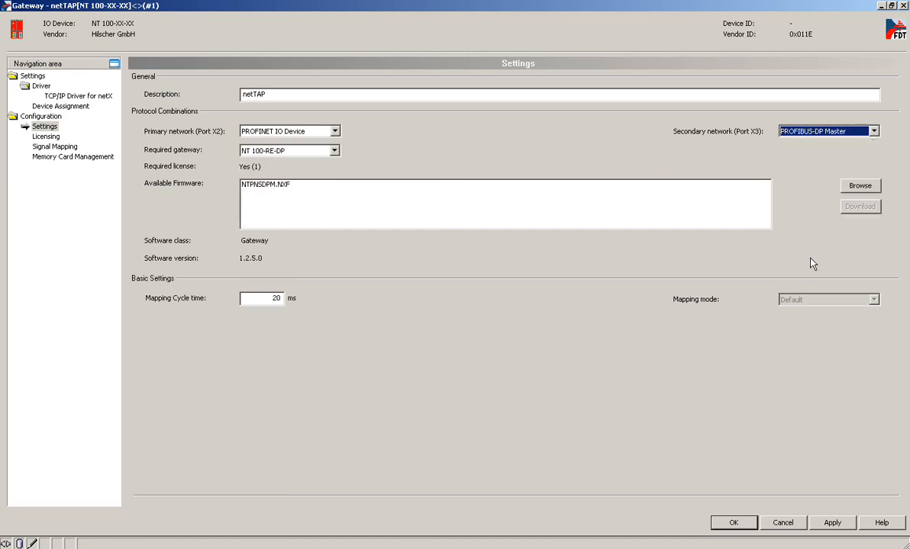
click(272, 183)
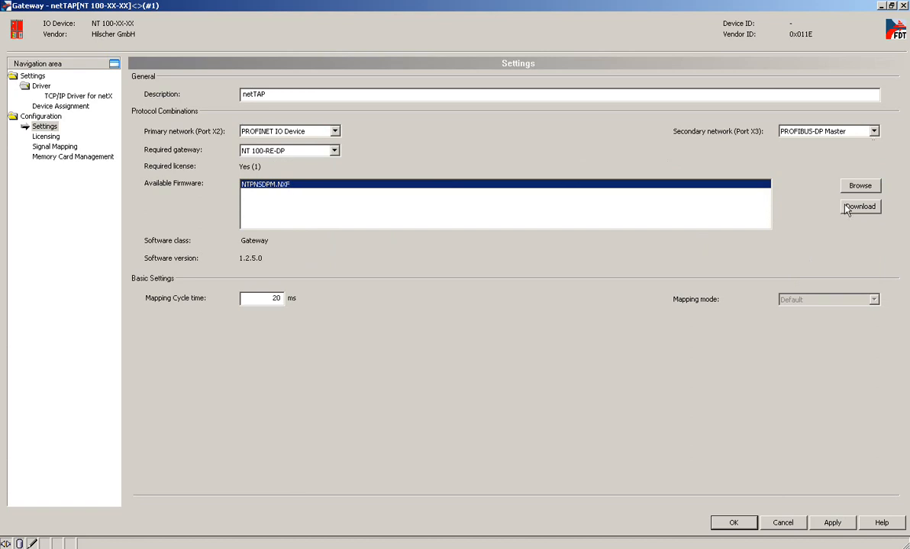
Download the NTPNSDPM.NXF firmware to the gateway, confirming the overwrite of the existing firmware
click(861, 206)
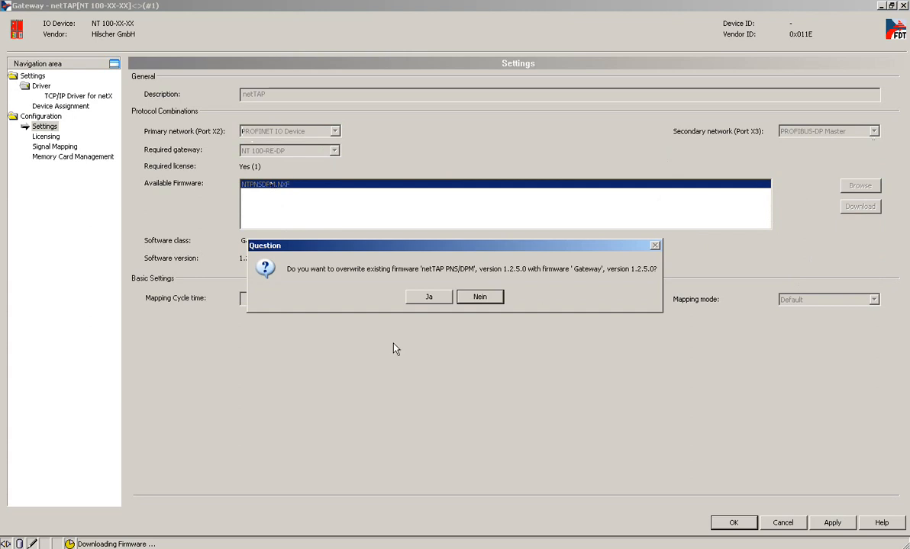
mouse_move(427, 296)
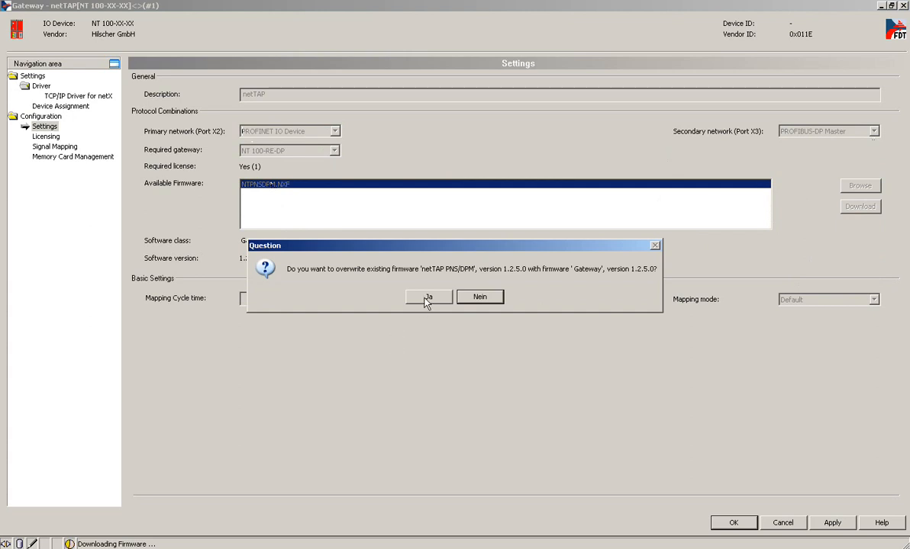
click(427, 296)
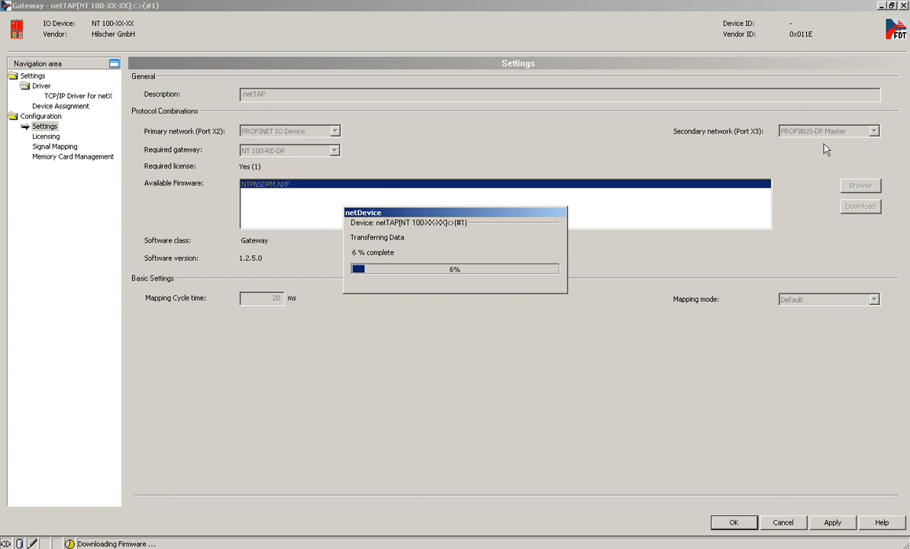
mouse_move(266, 159)
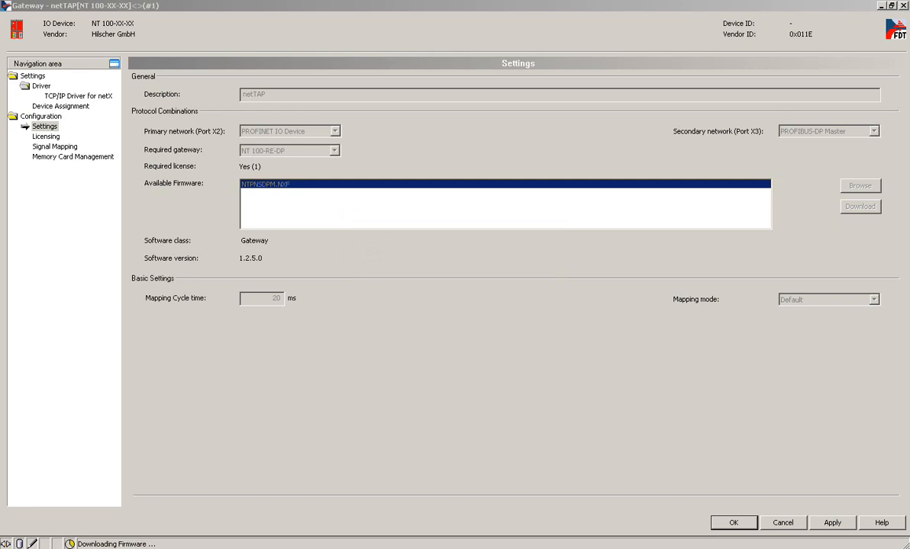
mouse_move(396, 412)
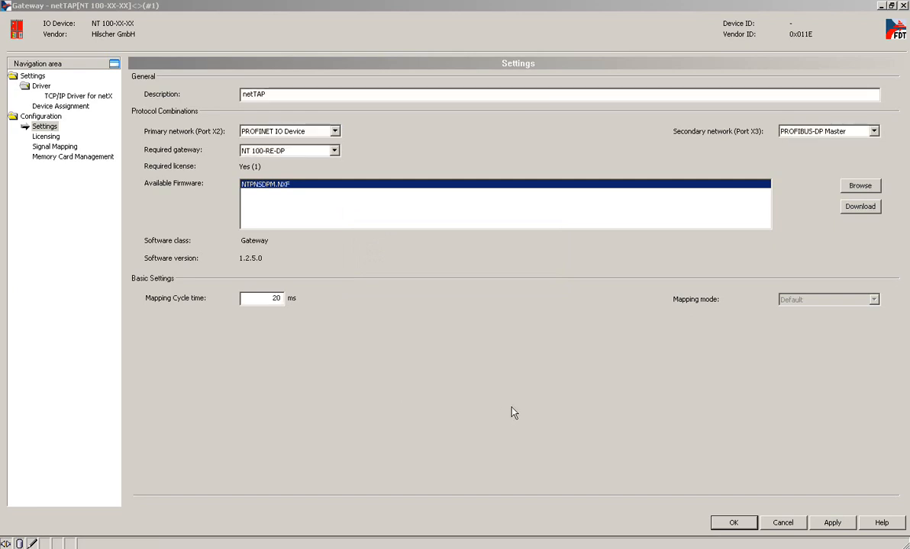
mouse_move(659, 433)
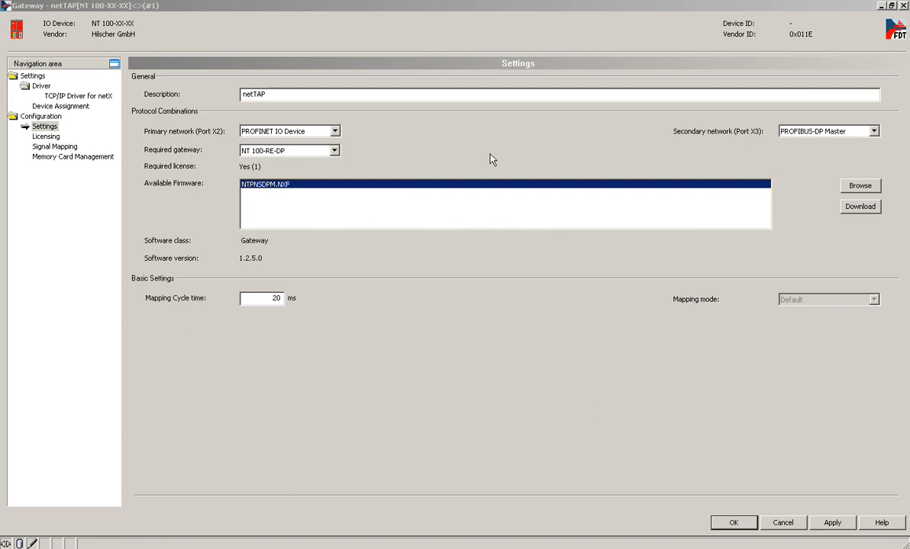
Apply the netTAP's PROFINET IO Device / PROFIBUS-DP Master settings
click(733, 522)
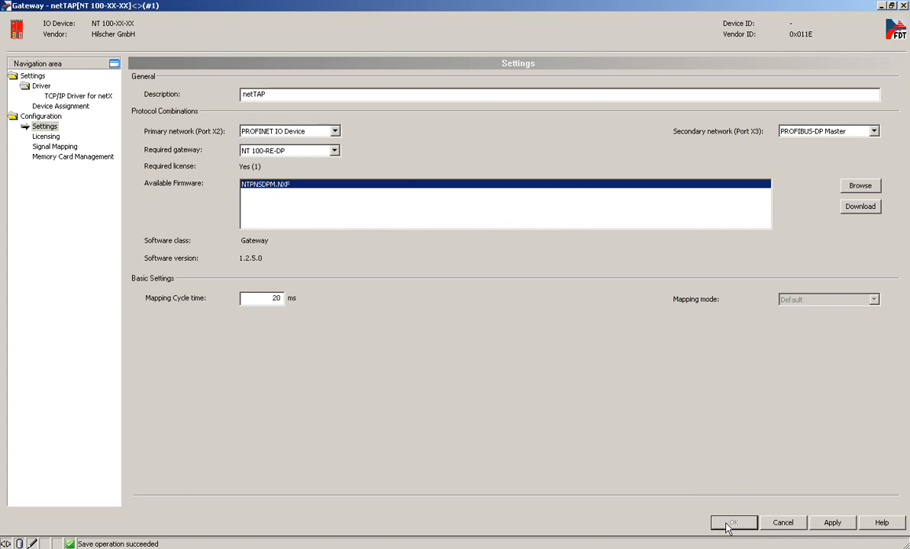
Close the netTAP dialog with OK and browse the Extras and Network menus
click(733, 522)
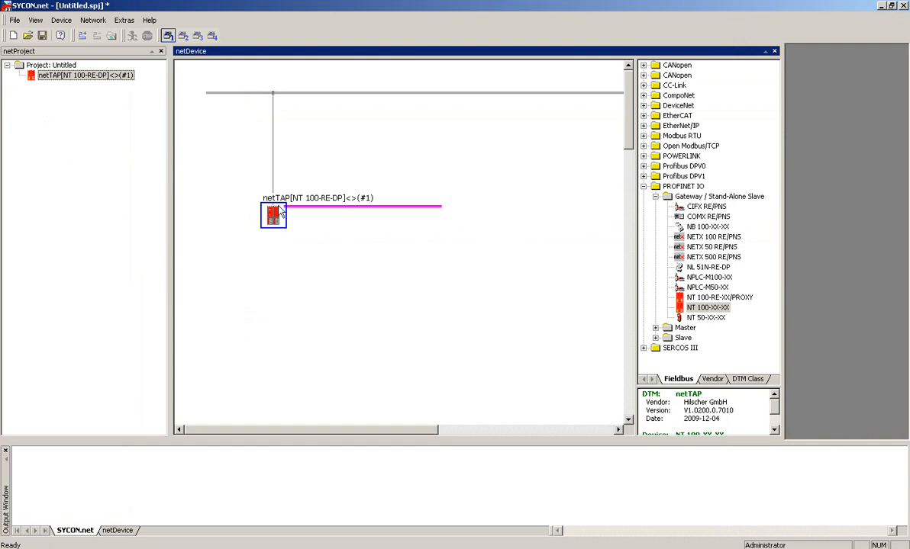
mouse_move(411, 213)
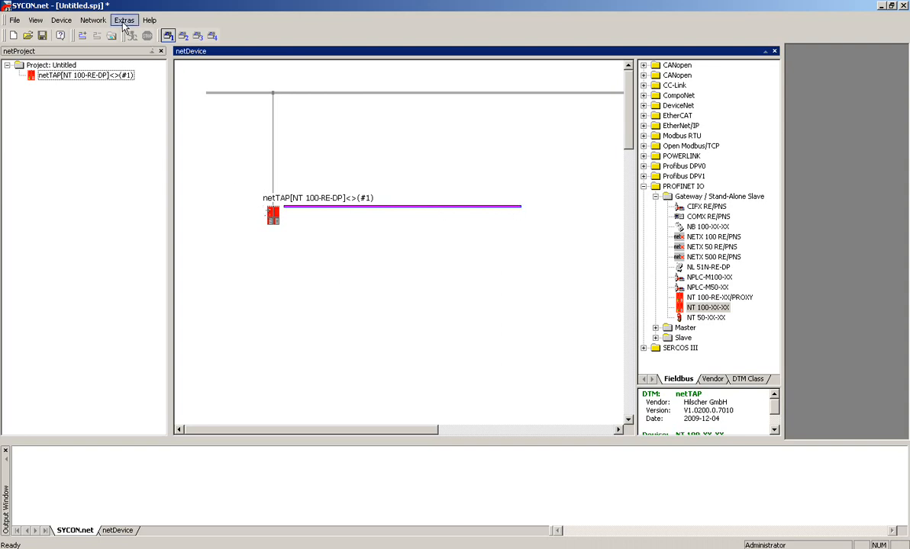
click(124, 20)
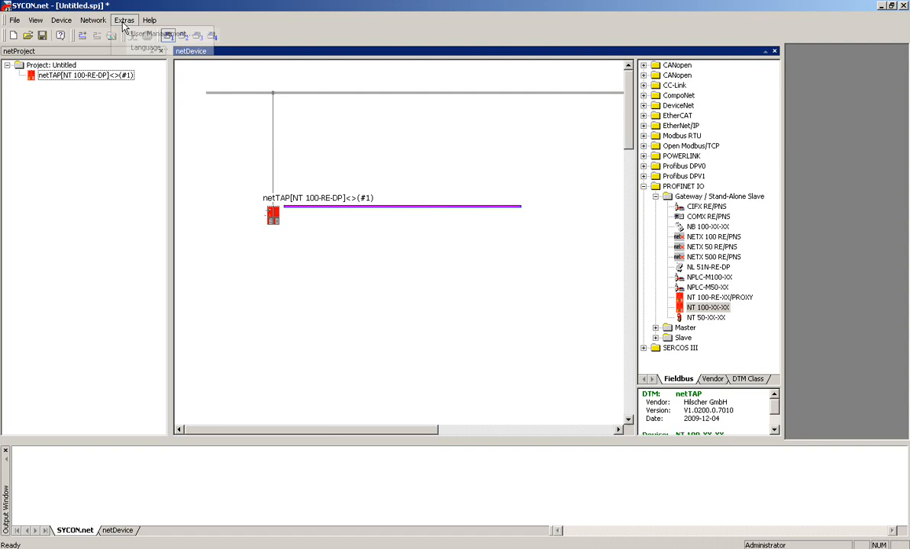
click(93, 20)
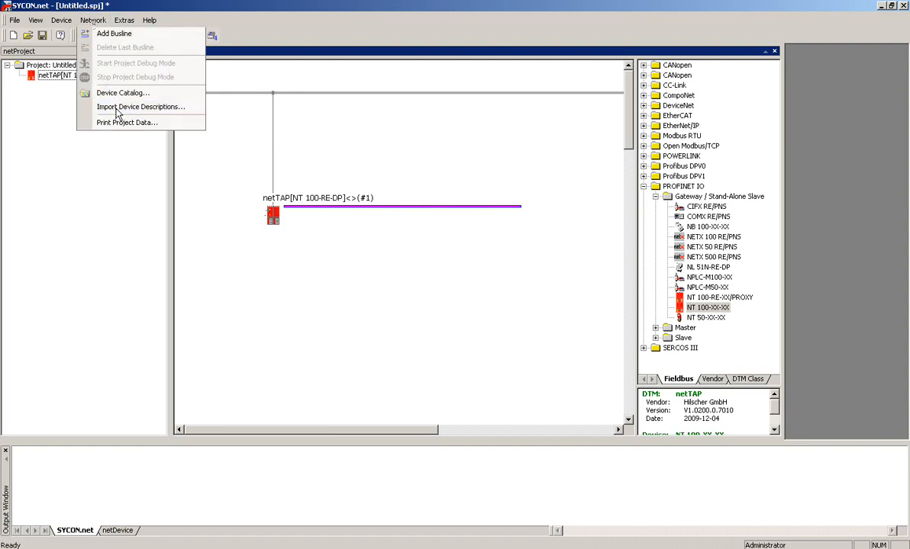
Import siem802c.gsd from FLASH DISK, overwriting the existing copy and reloading the device catalog
click(141, 107)
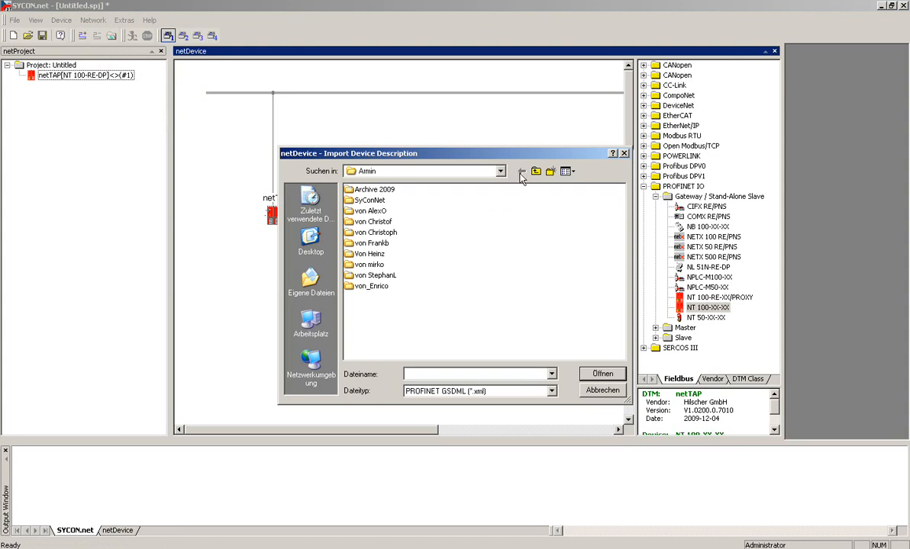
click(501, 171)
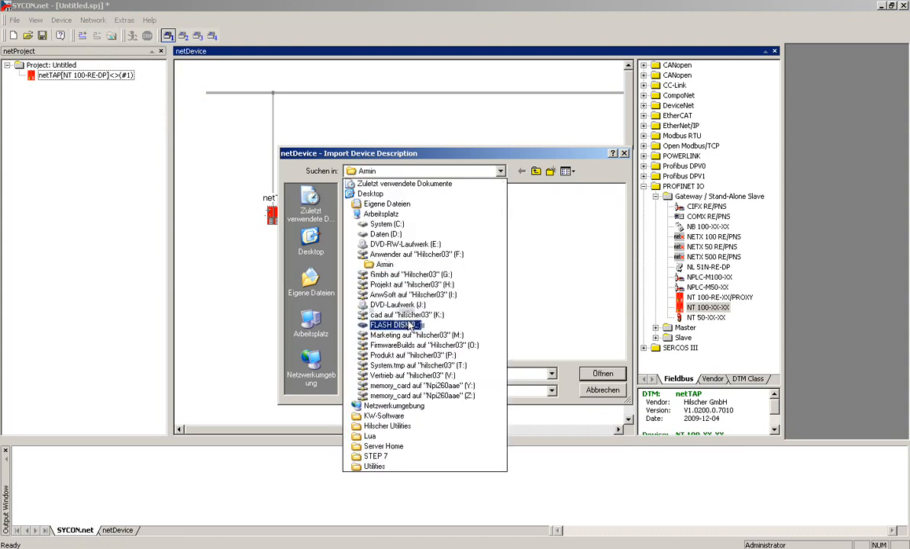
click(394, 326)
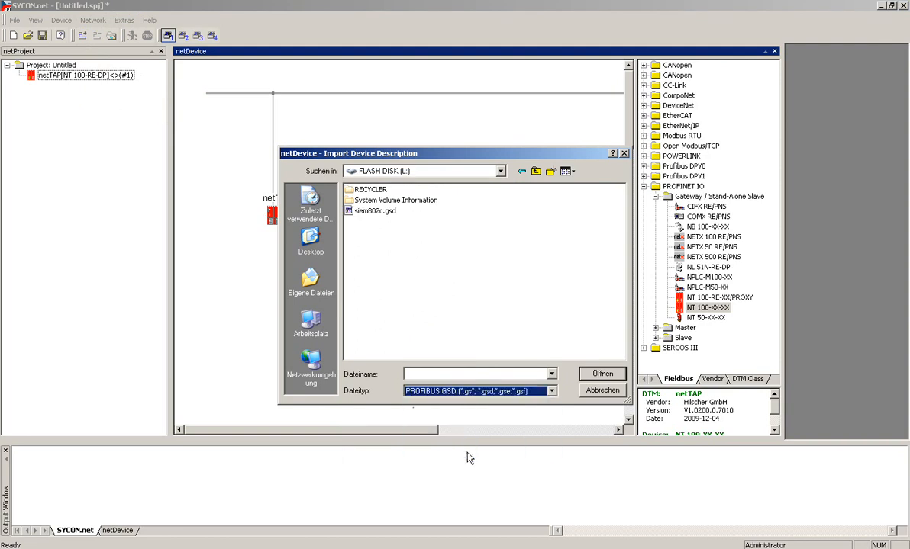
click(376, 211)
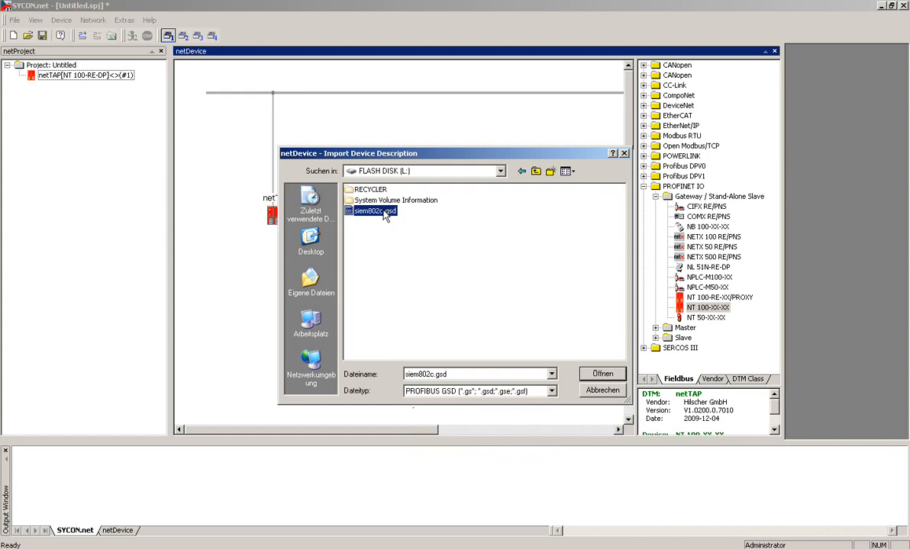
click(602, 374)
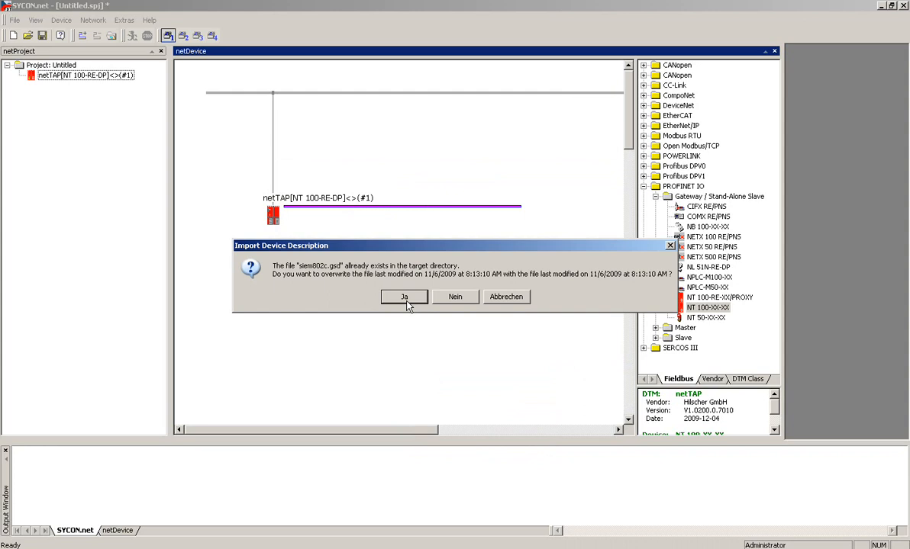
click(403, 296)
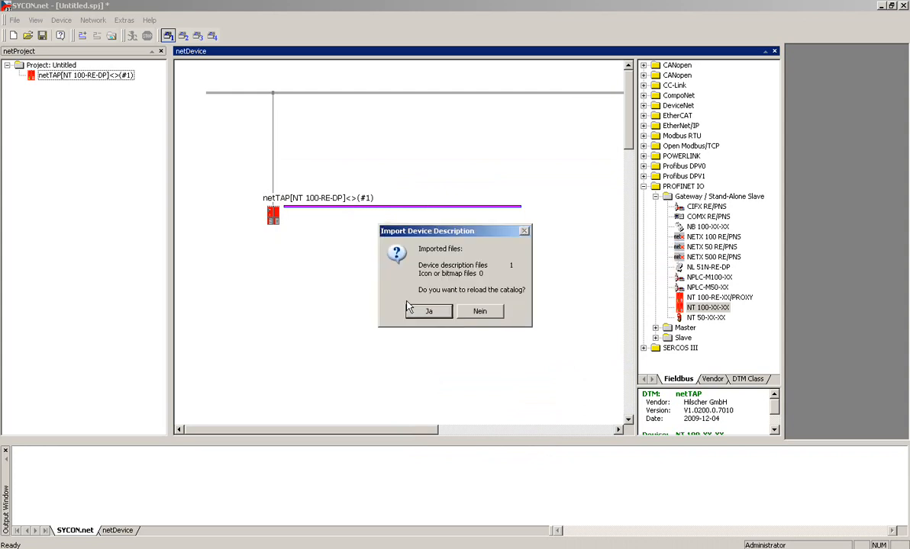
click(427, 311)
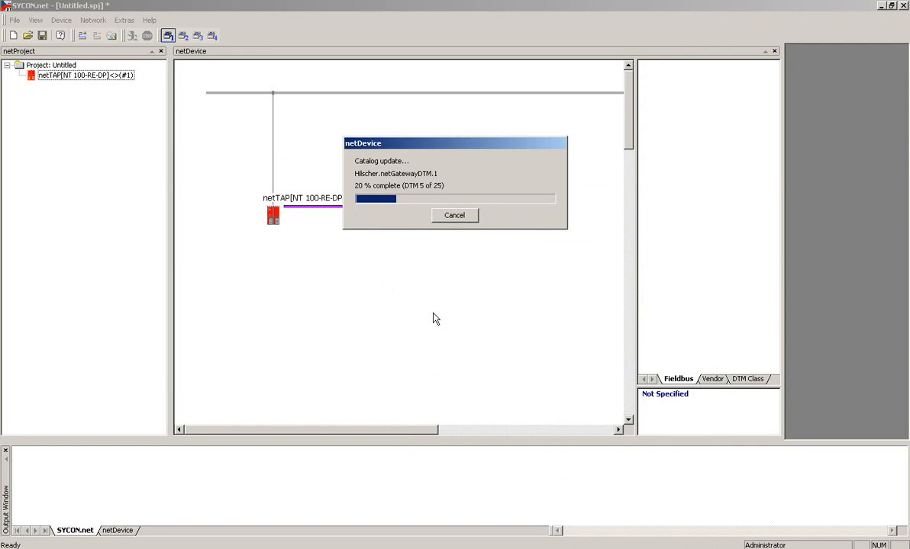
mouse_move(438, 305)
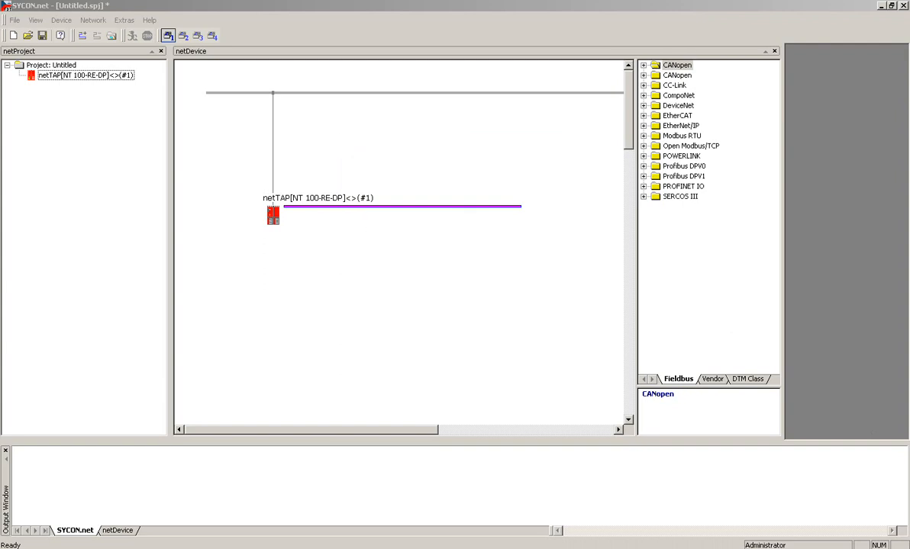
mouse_move(655, 371)
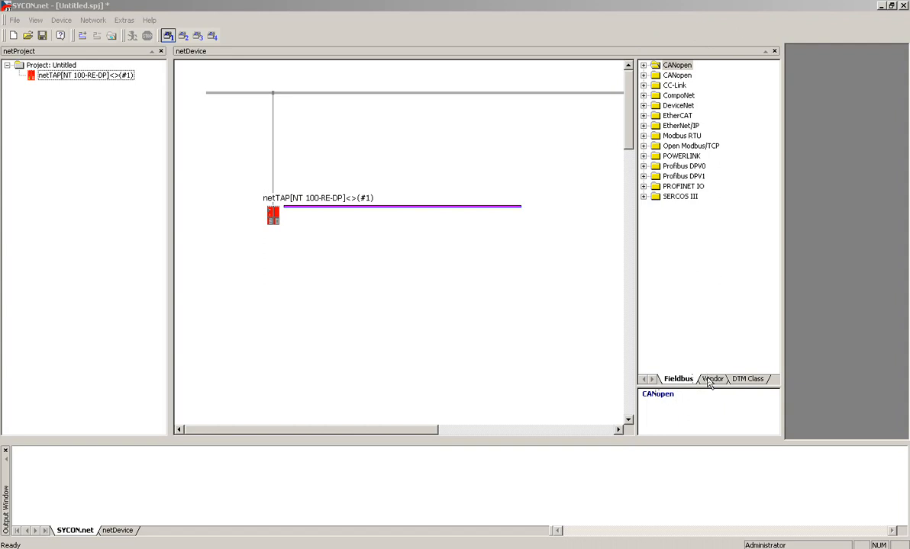
From the Vendor tab under SIEMENS > Slave, drop L-SC 16DI/DO/d.DP onto the netTAP's PROFIBUS line
click(711, 379)
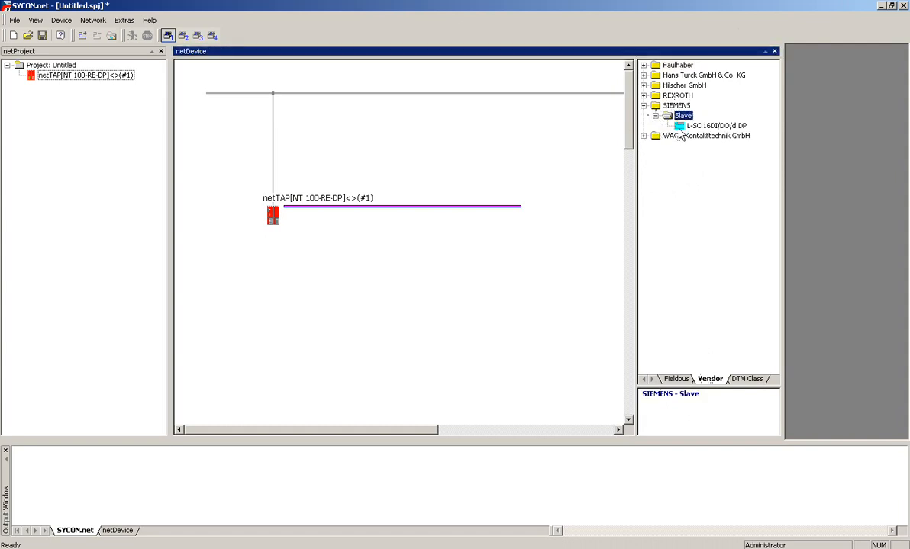
click(716, 125)
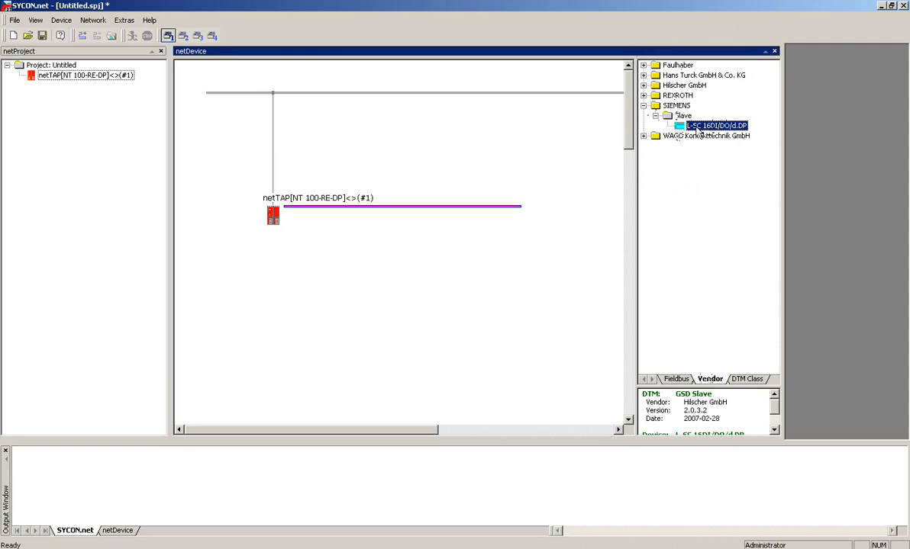
mouse_move(435, 211)
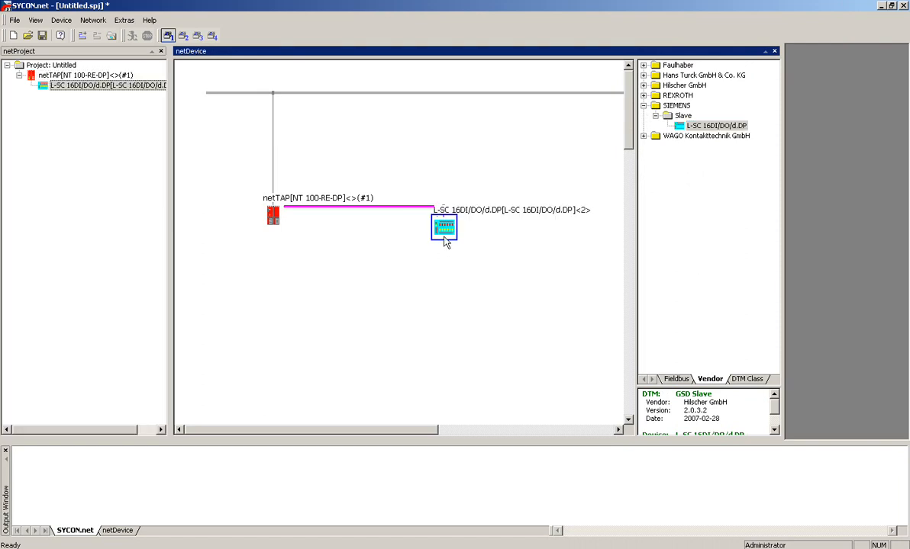
drag(444, 228, 366, 296)
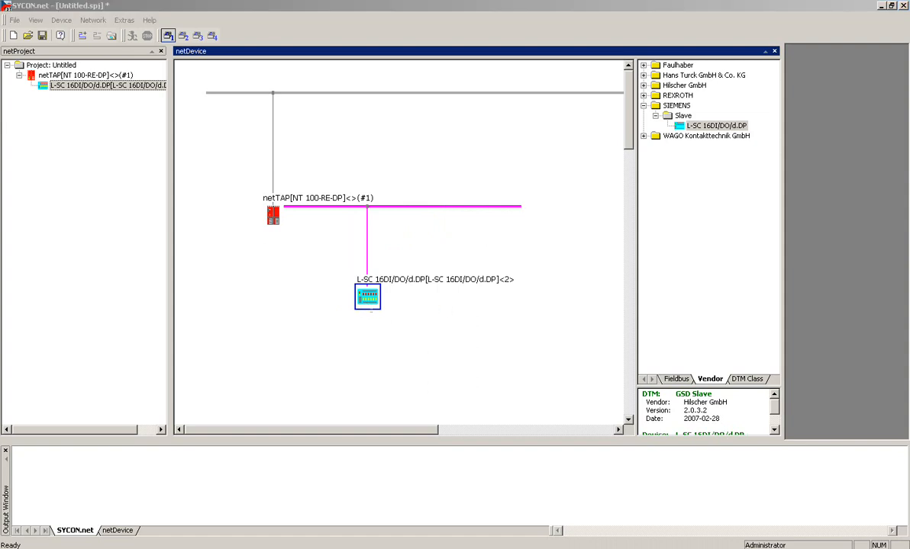
Review the L-SC 16DI/DO/d.DP slave's configuration pages (group settings, device information, modules)
double_click(366, 296)
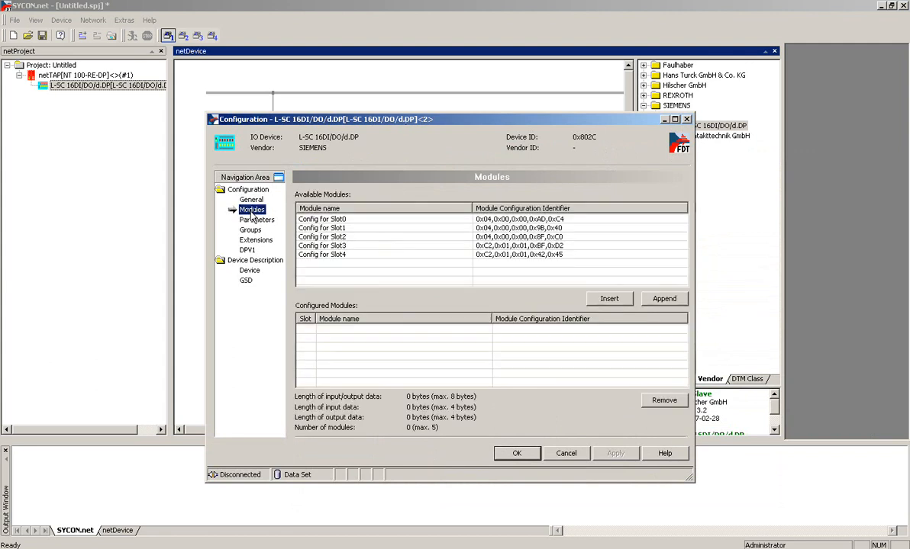
click(250, 229)
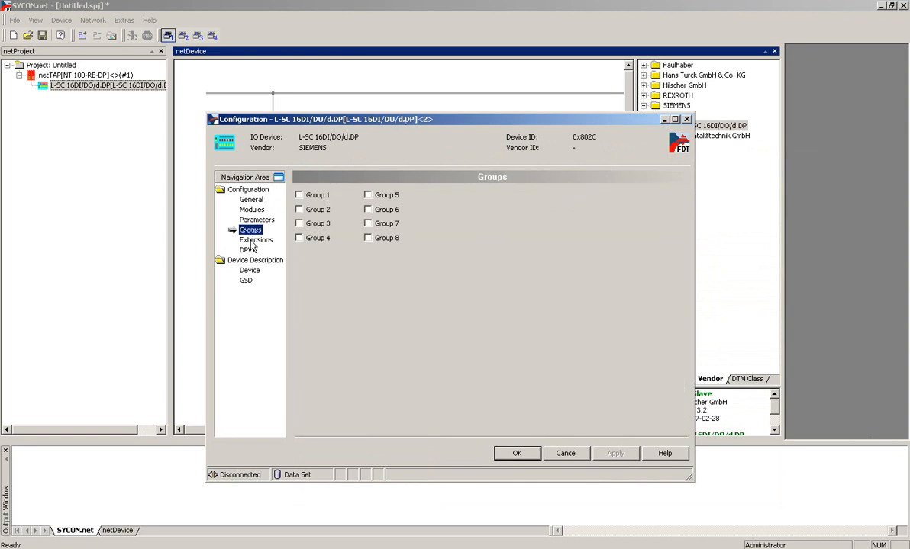
click(250, 271)
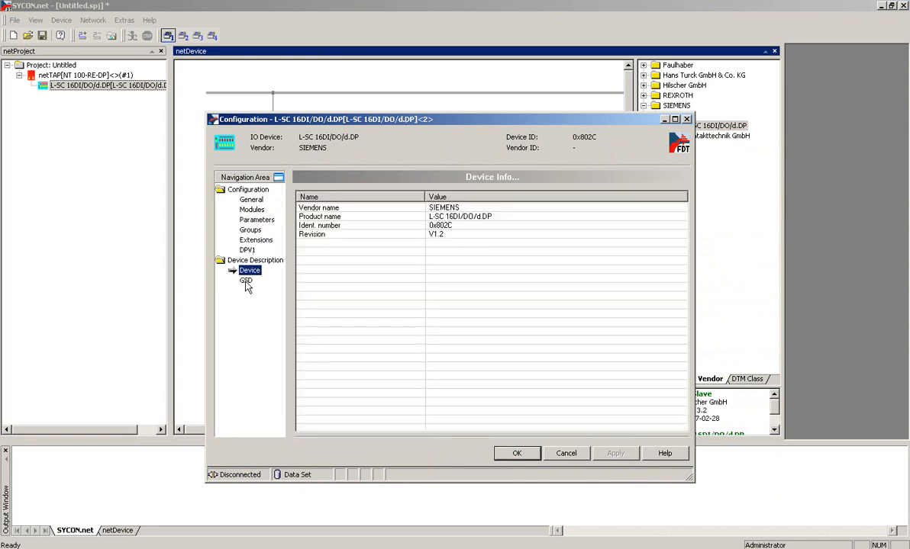
click(251, 209)
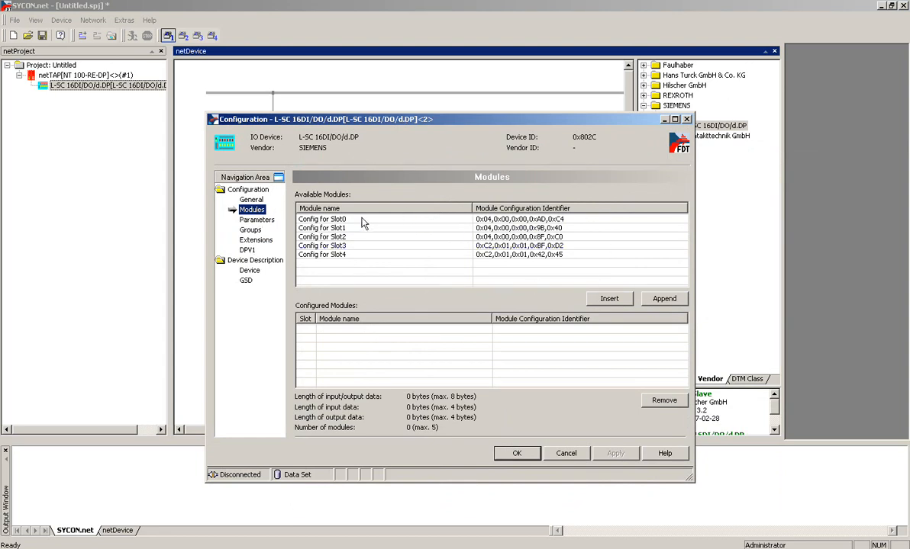
Append Config modules for Slot0 through Slot4, apply them, and close with OK
click(662, 298)
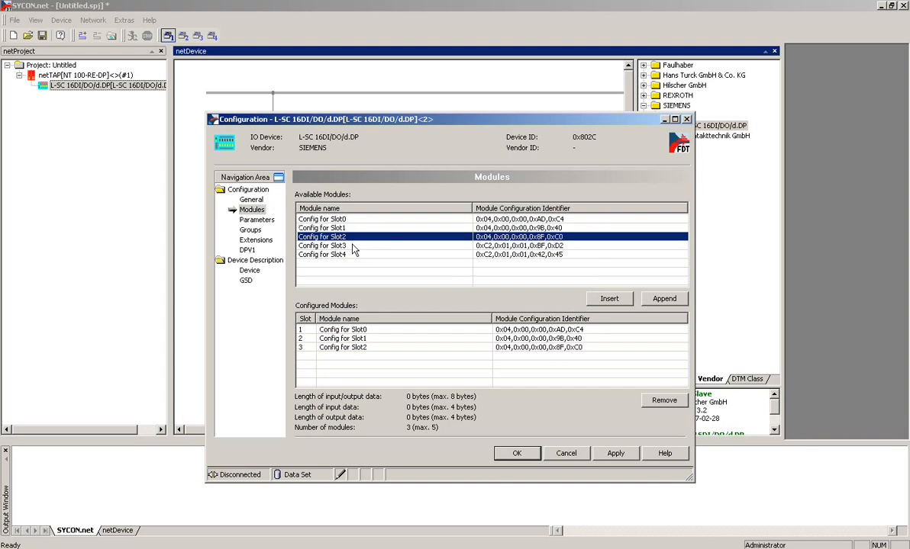
click(662, 297)
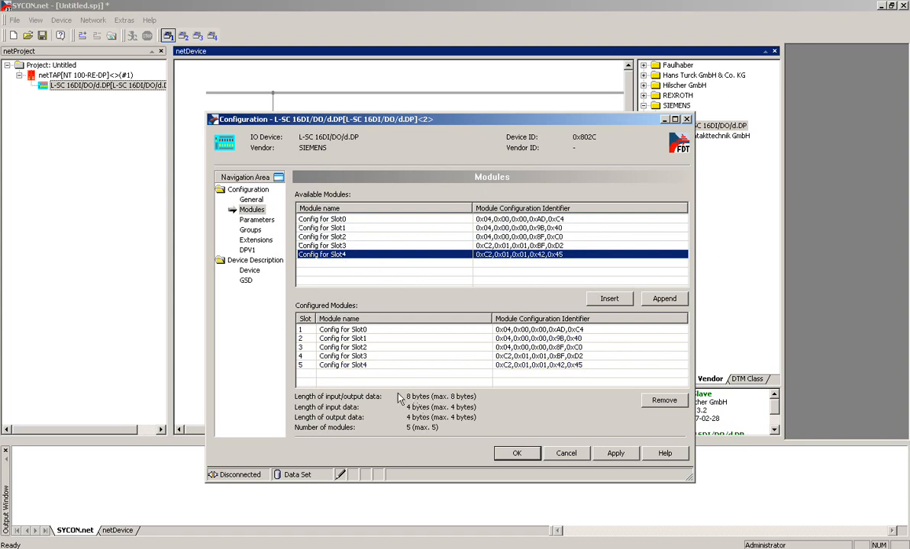
mouse_move(547, 479)
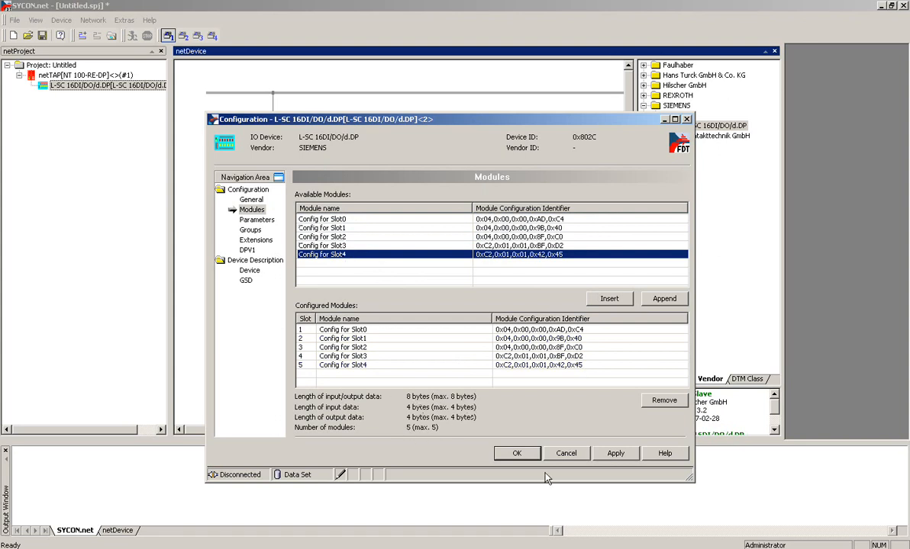
click(615, 453)
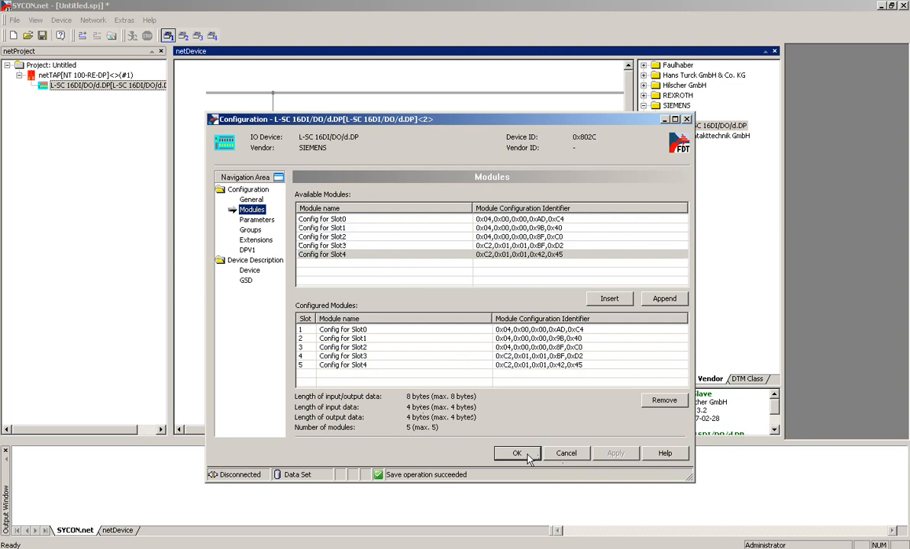
click(516, 453)
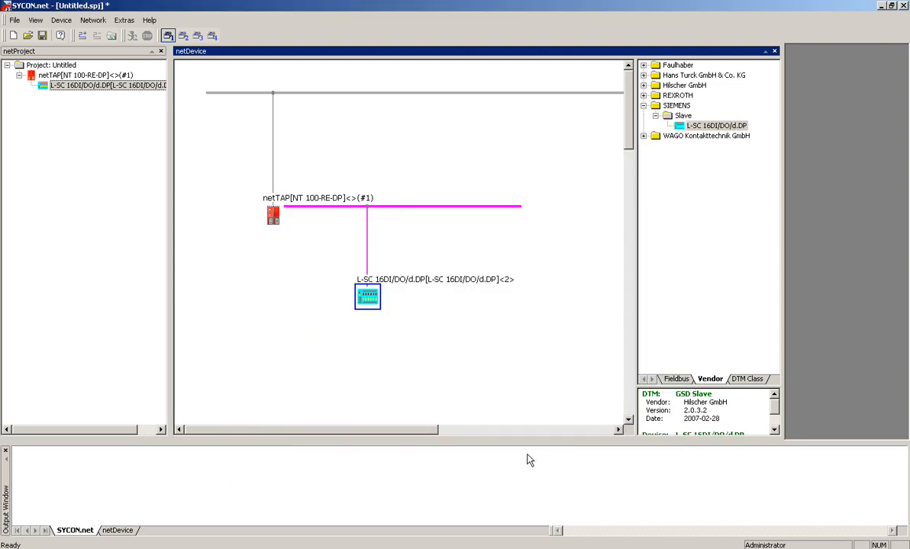
mouse_move(396, 301)
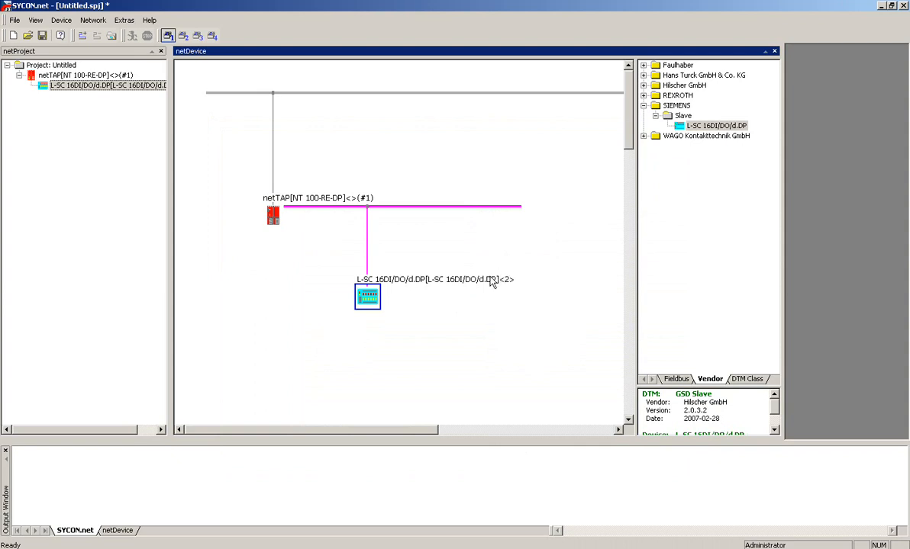
mouse_move(498, 273)
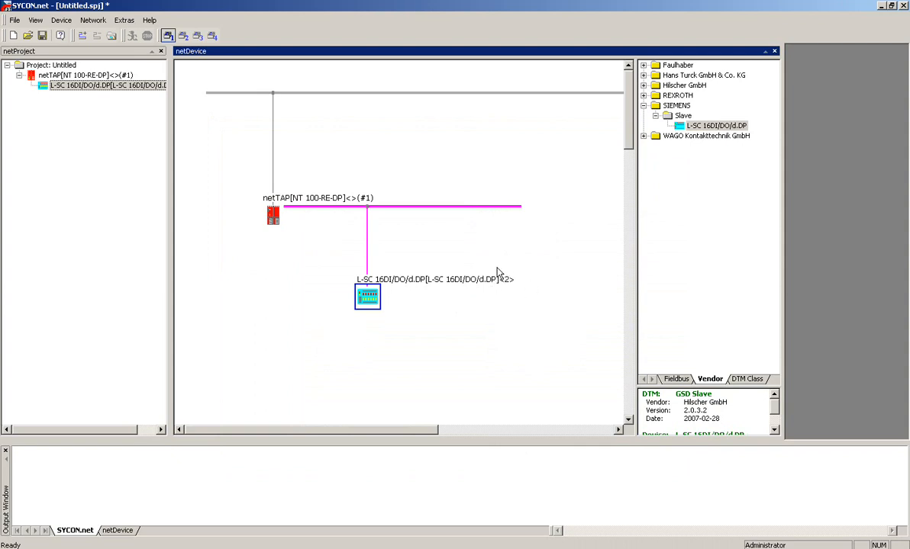
Bring up the netTAP gateway's context menu to reach its PROFIBUS-DP Master configuration
click(273, 215)
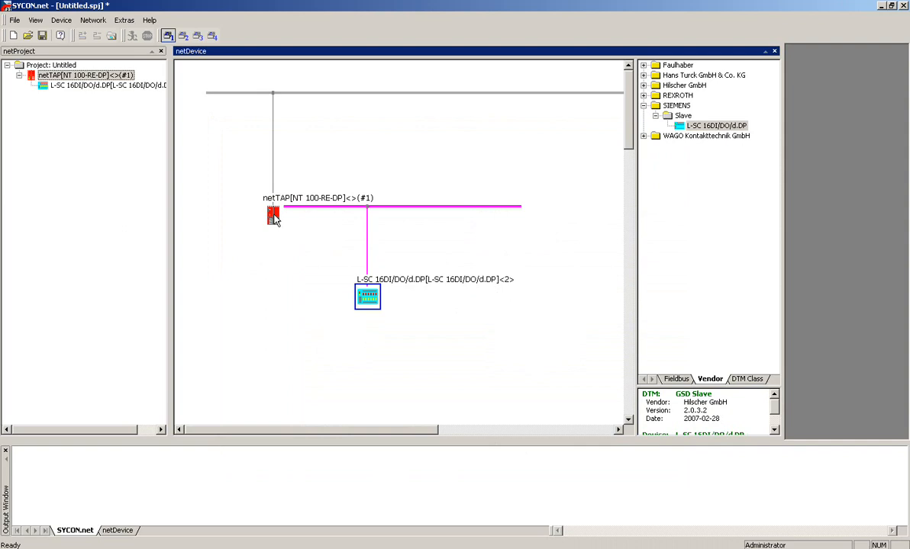
right_click(274, 214)
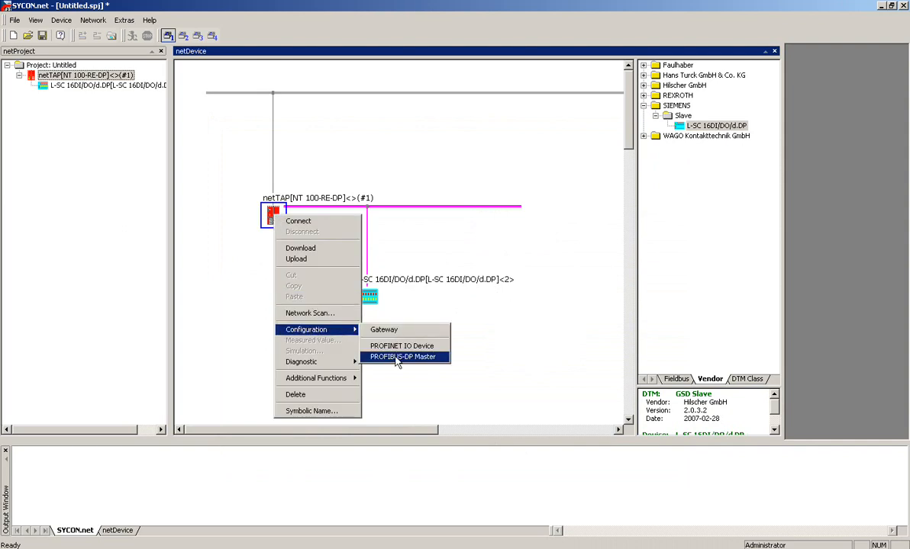
Review the PROFIBUS-DP master's bus parameters, slave process data and address table
click(403, 357)
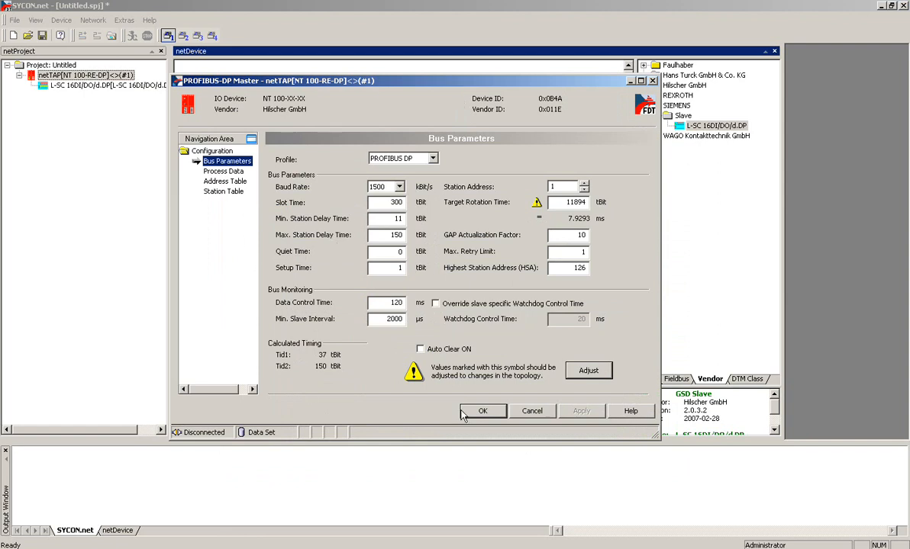
mouse_move(630, 415)
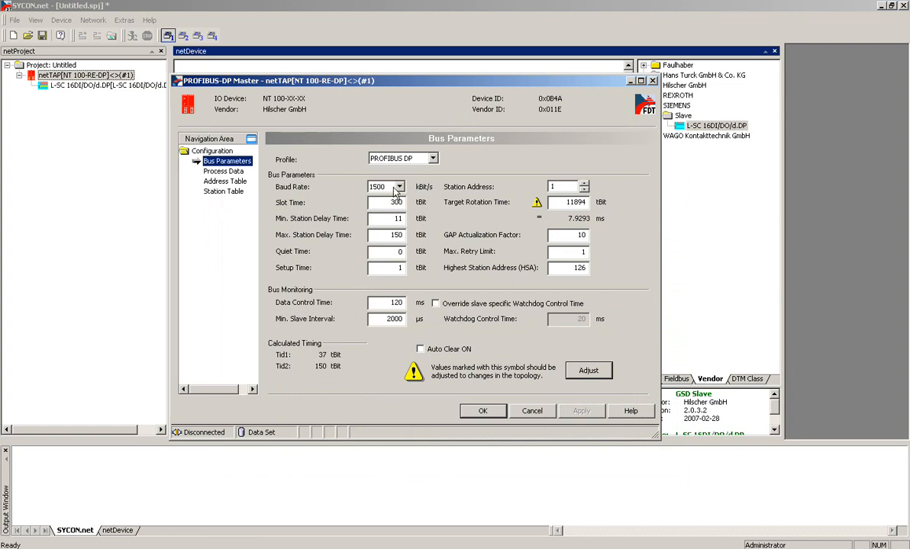
click(396, 186)
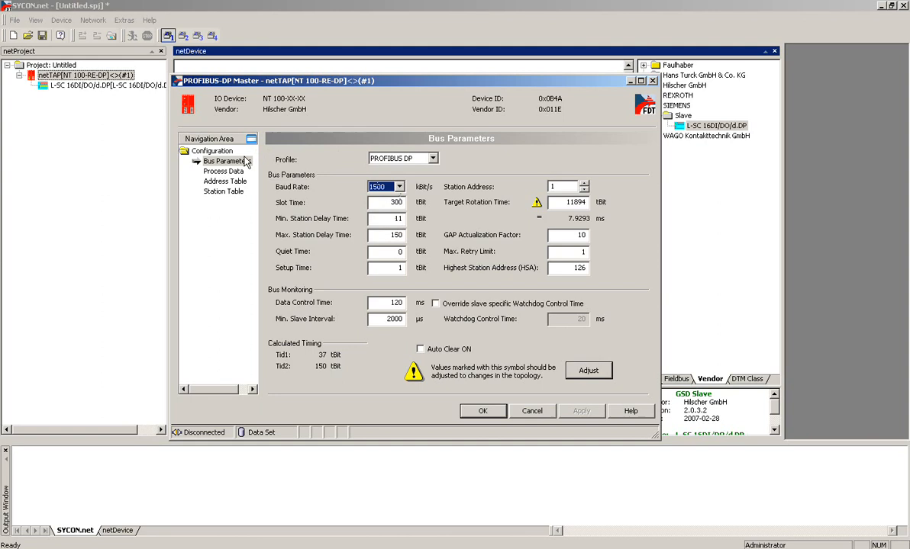
click(223, 171)
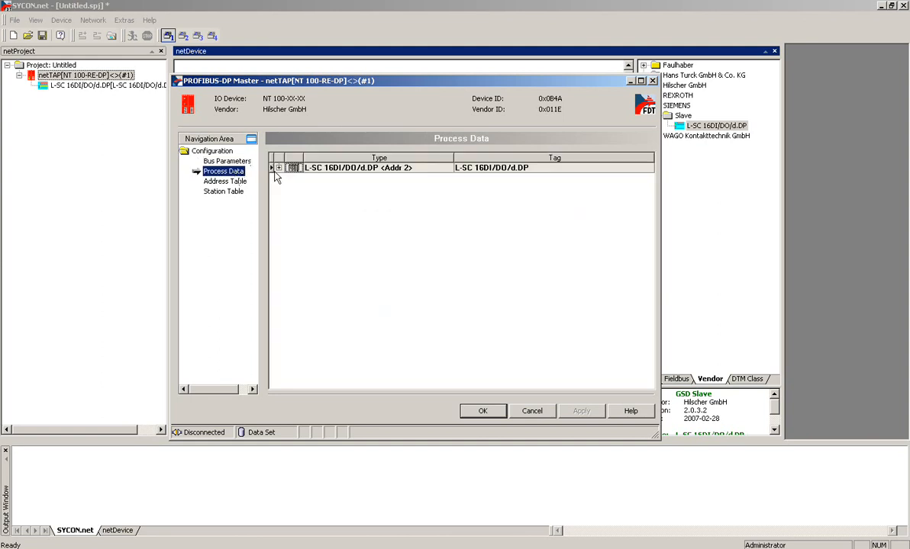
click(279, 166)
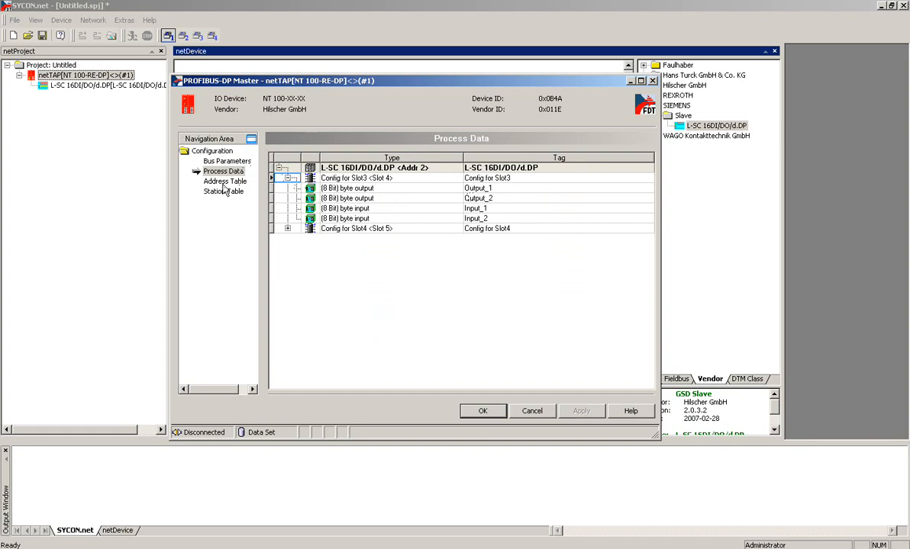
click(226, 182)
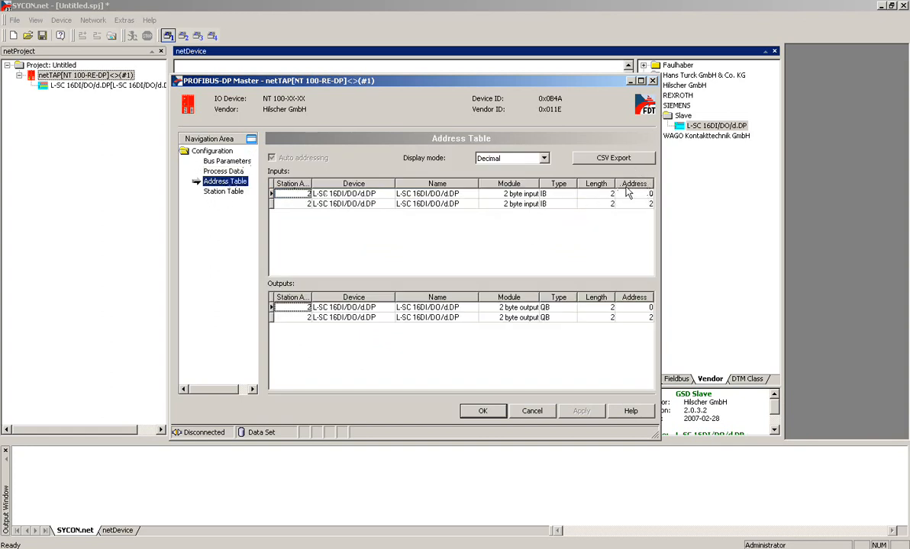
Set the L-SC 16DI/DO/d.DP slave's station address to 4 in the Station Table and save
click(223, 192)
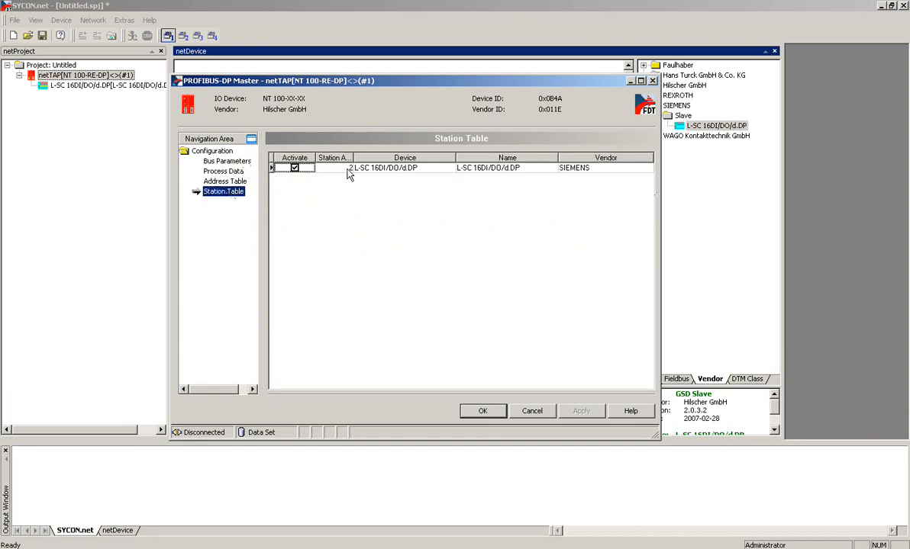
text(4)
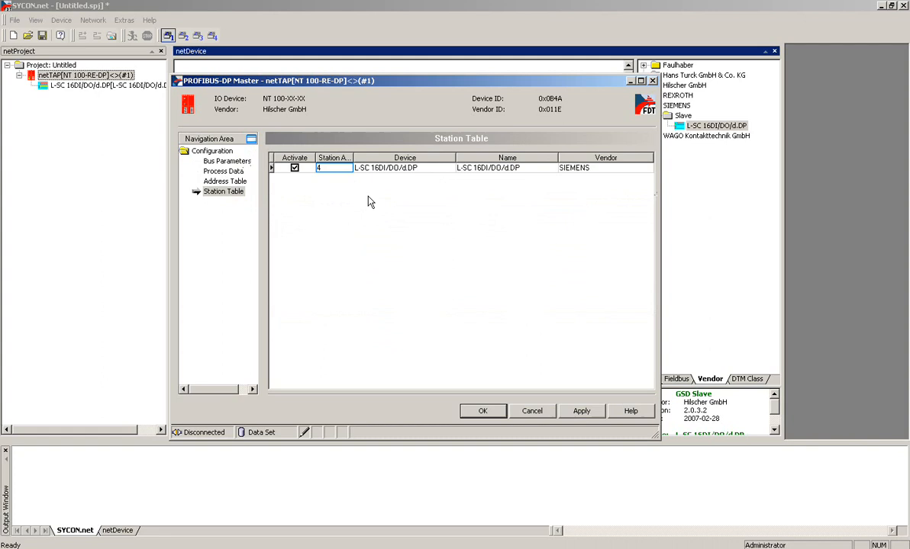
click(580, 410)
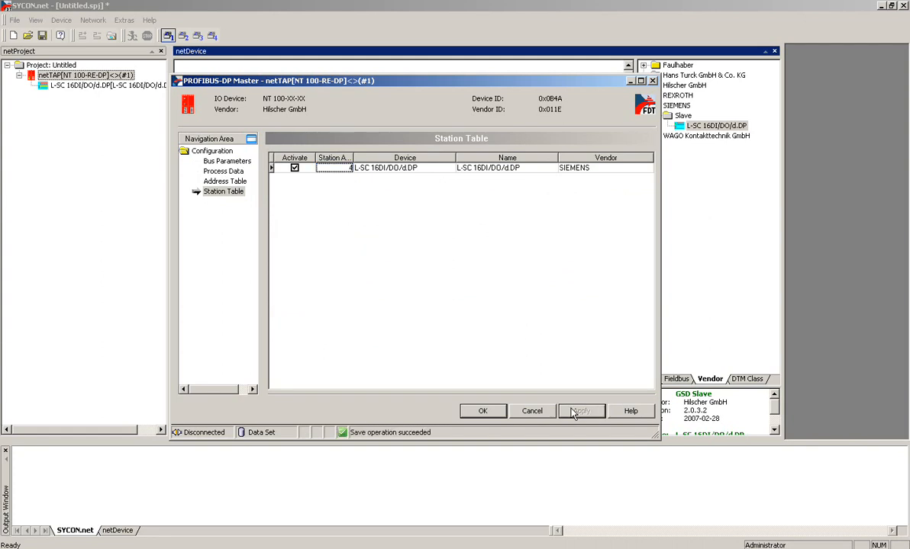
mouse_move(542, 412)
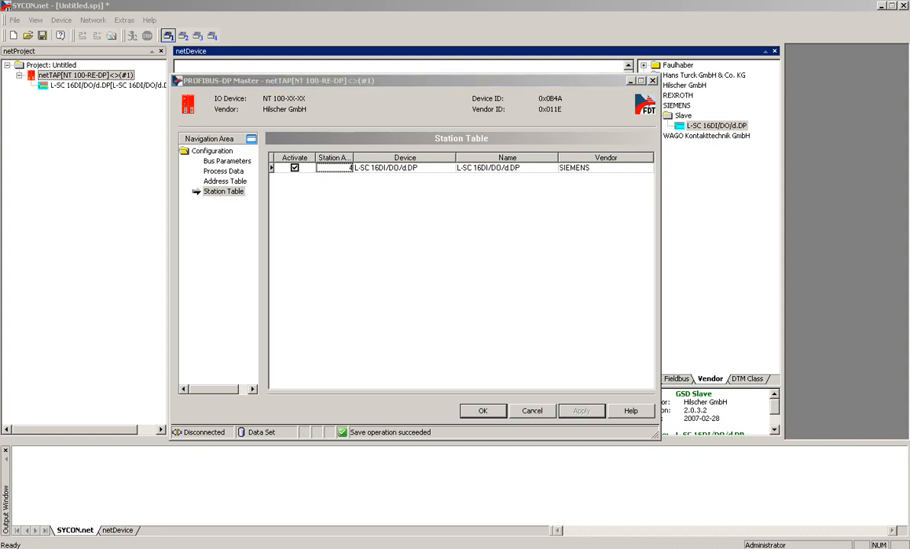
click(223, 192)
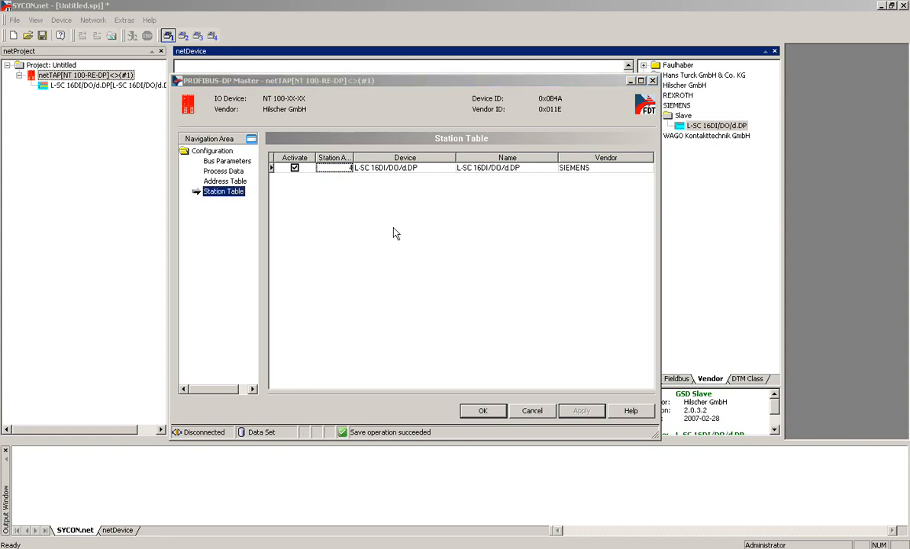
click(483, 410)
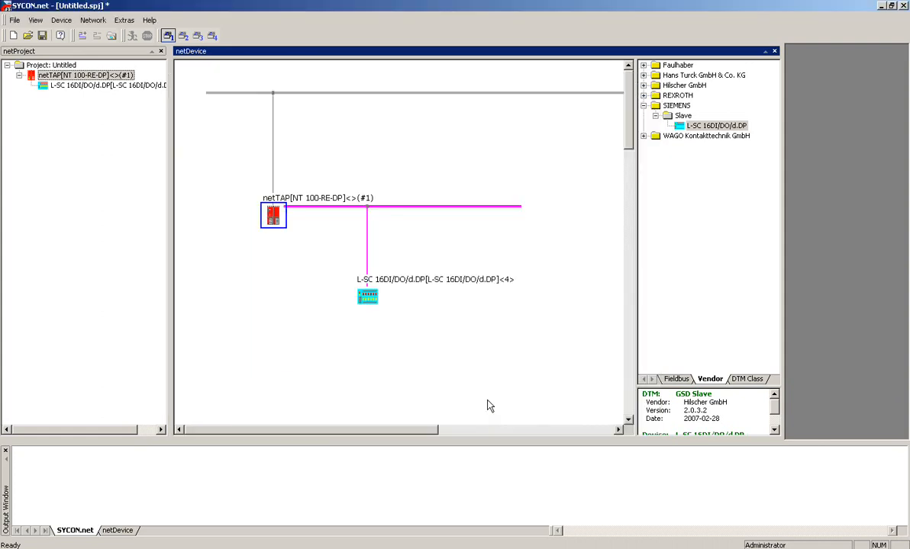
mouse_move(496, 274)
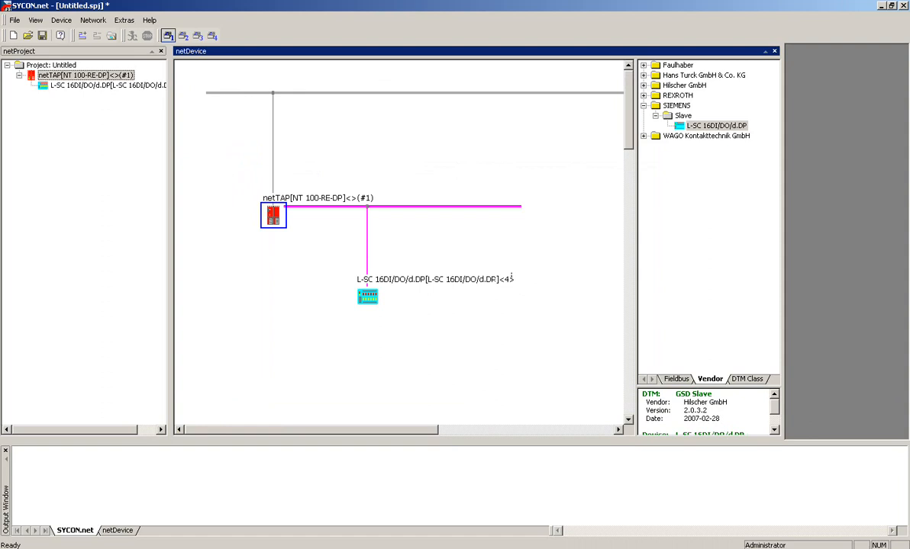
Bring up the netTAP gateway's Configuration submenu to reach its PROFINET IO Device settings
right_click(274, 215)
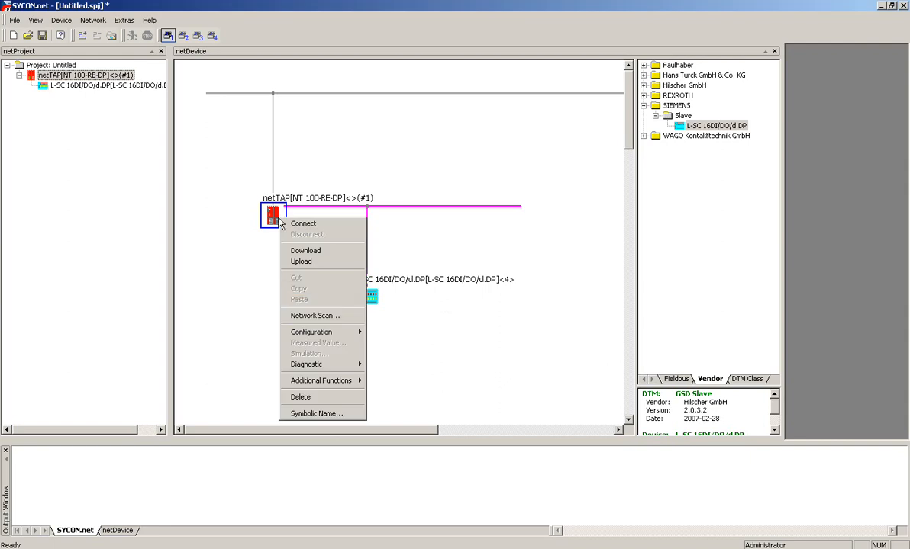
click(311, 333)
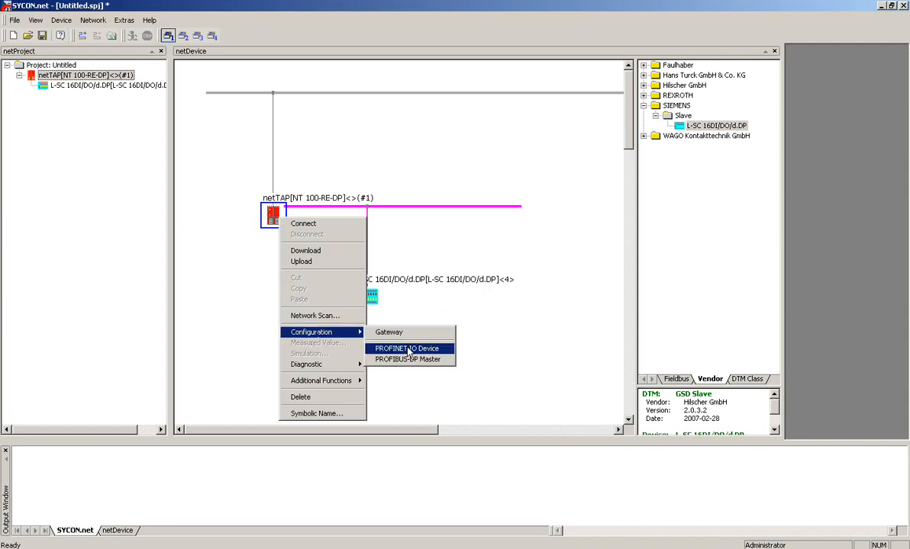
Set the PROFINET IO Device to 4 input and 4 output bytes, confirm the warning and save
click(406, 348)
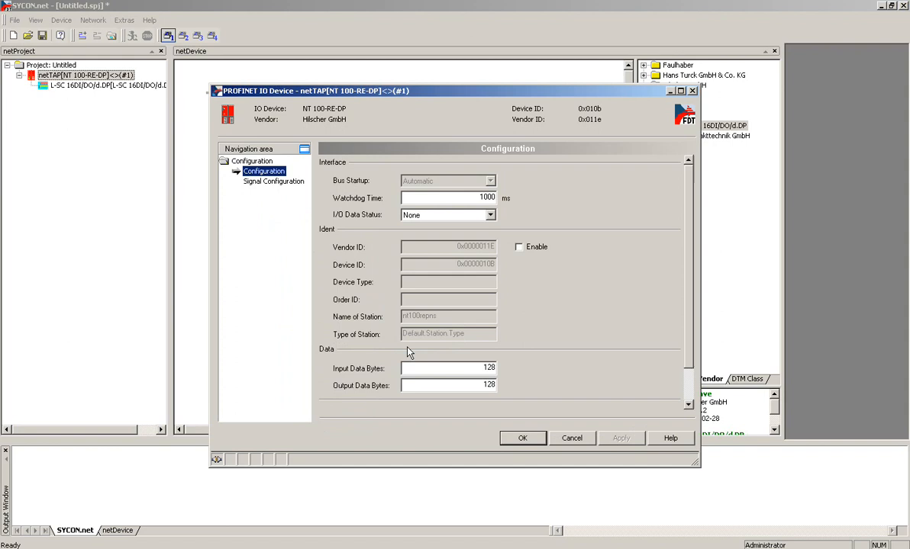
mouse_move(390, 229)
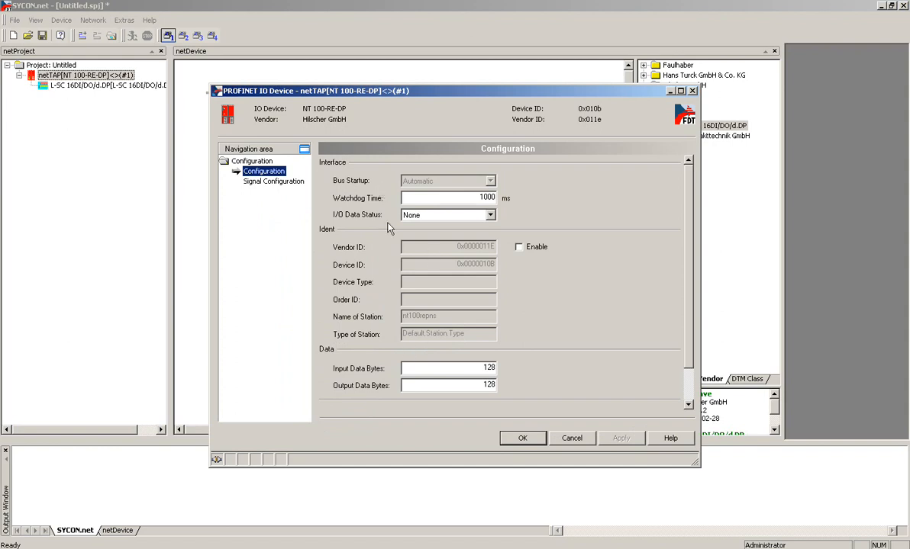
mouse_move(412, 323)
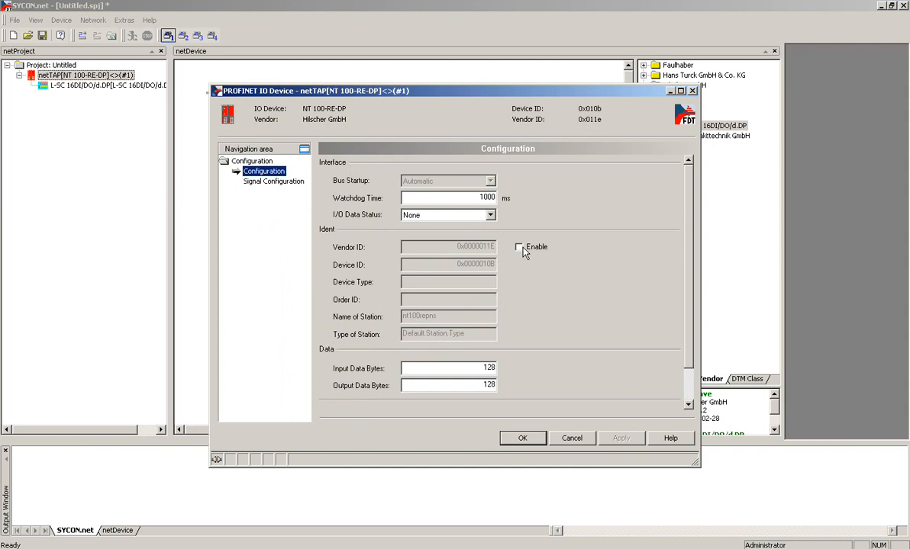
mouse_move(476, 373)
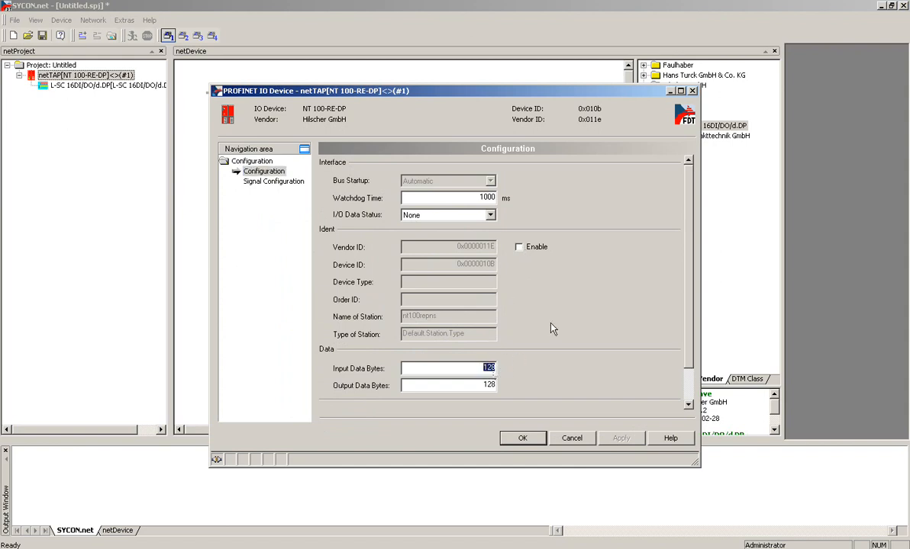
mouse_move(563, 333)
text(4)
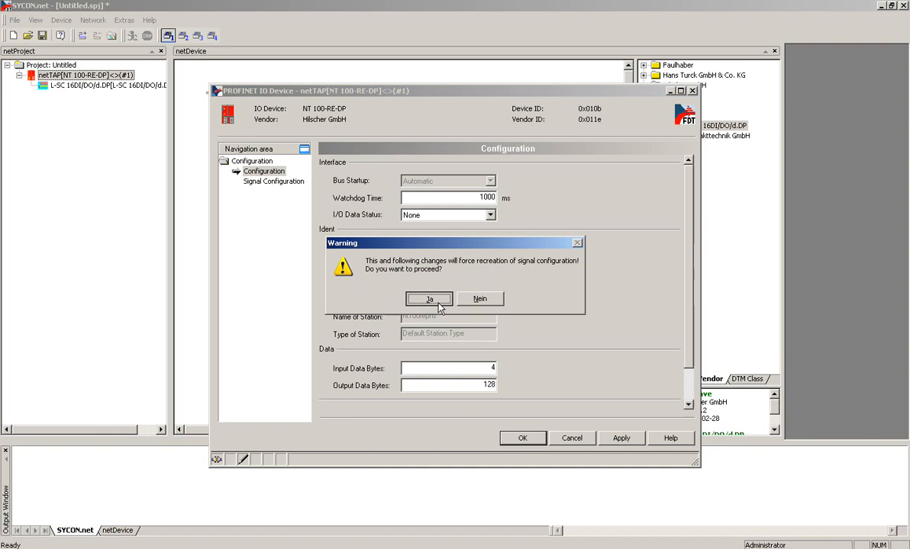
click(429, 298)
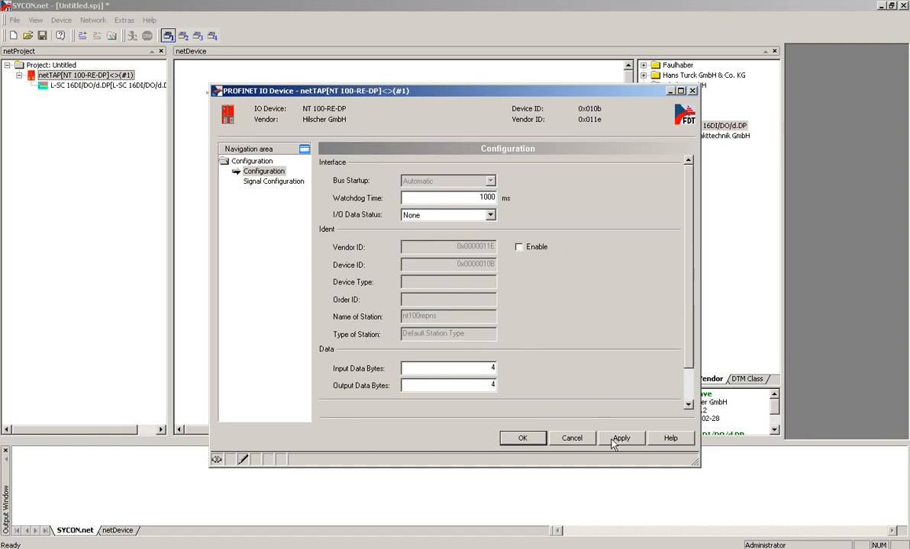
click(621, 438)
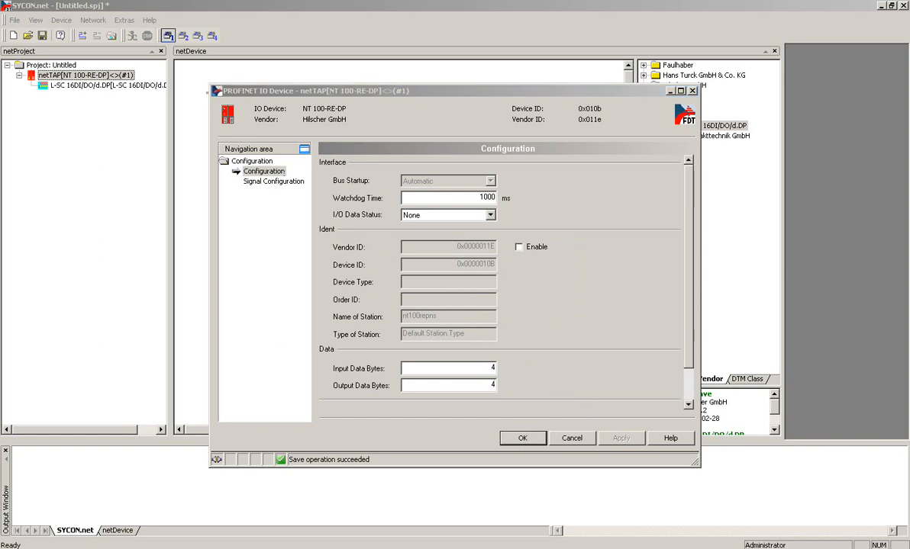
click(522, 438)
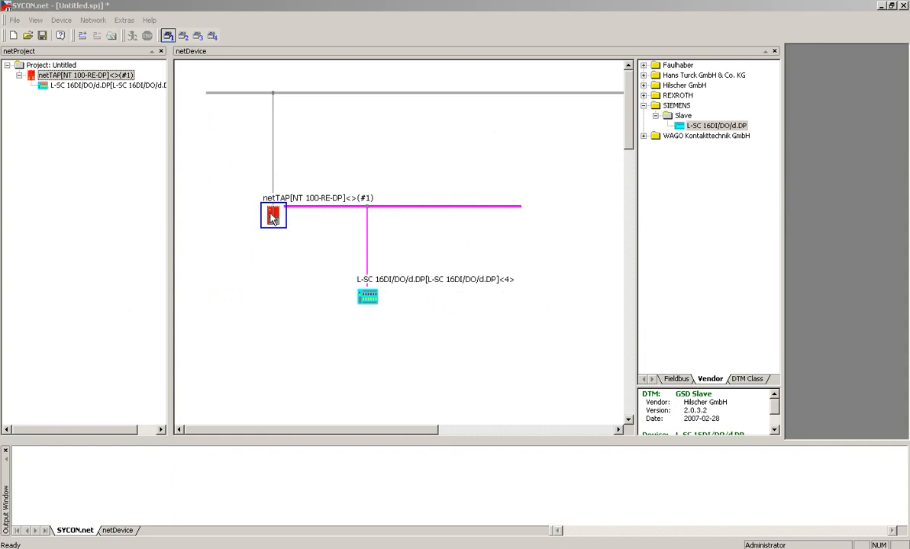
Show the gateway's Signal Mapping page with the PROFIBUS slave's slots expanded
double_click(274, 217)
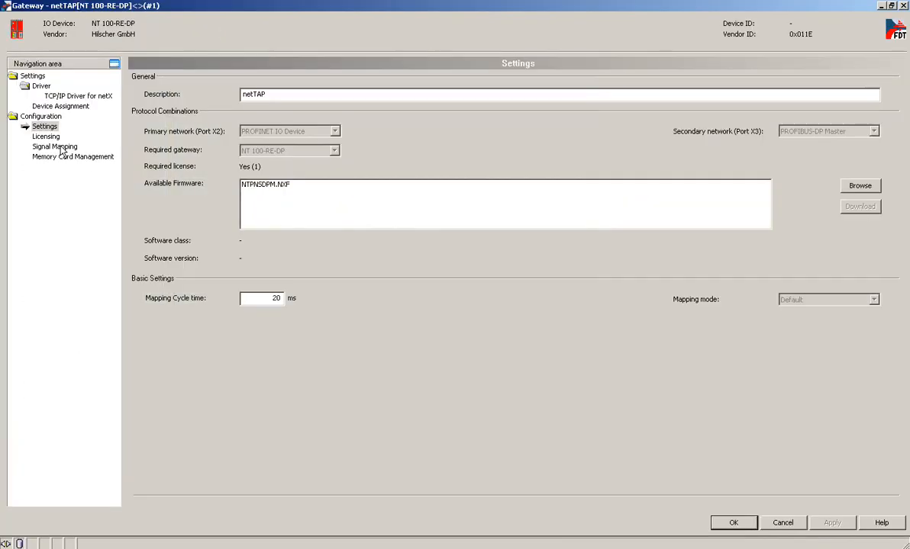
click(55, 146)
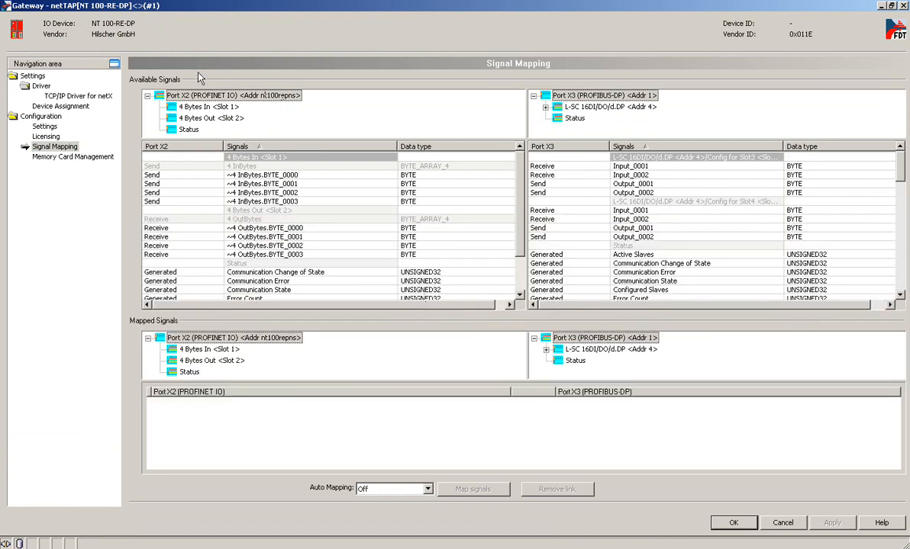
mouse_move(211, 107)
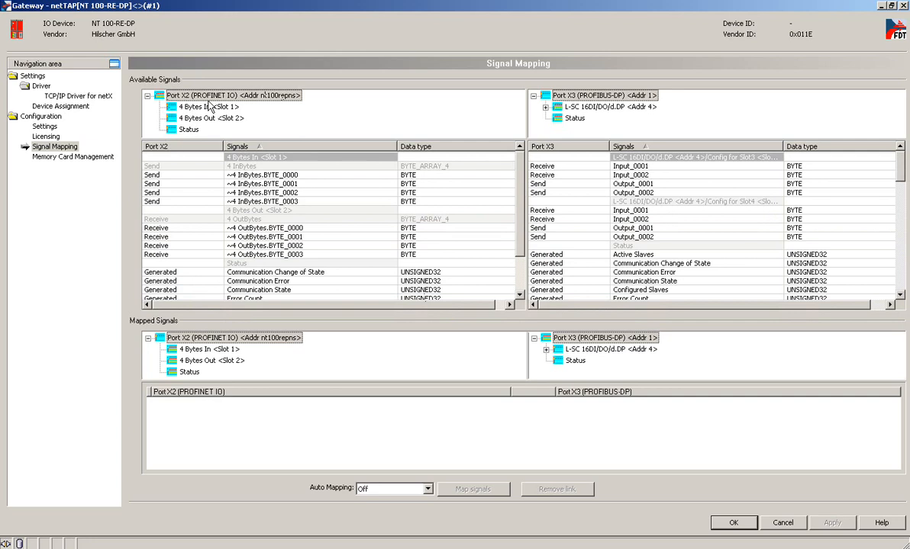
mouse_move(552, 107)
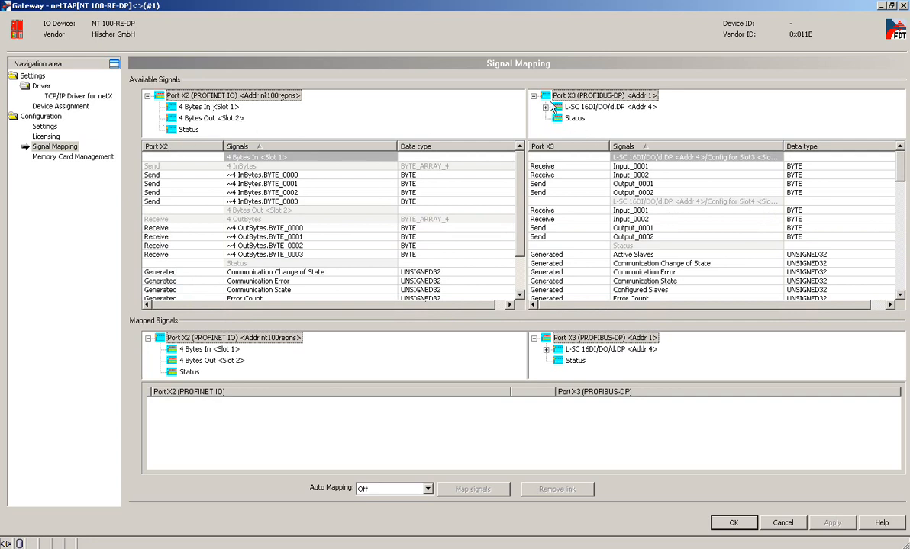
click(555, 107)
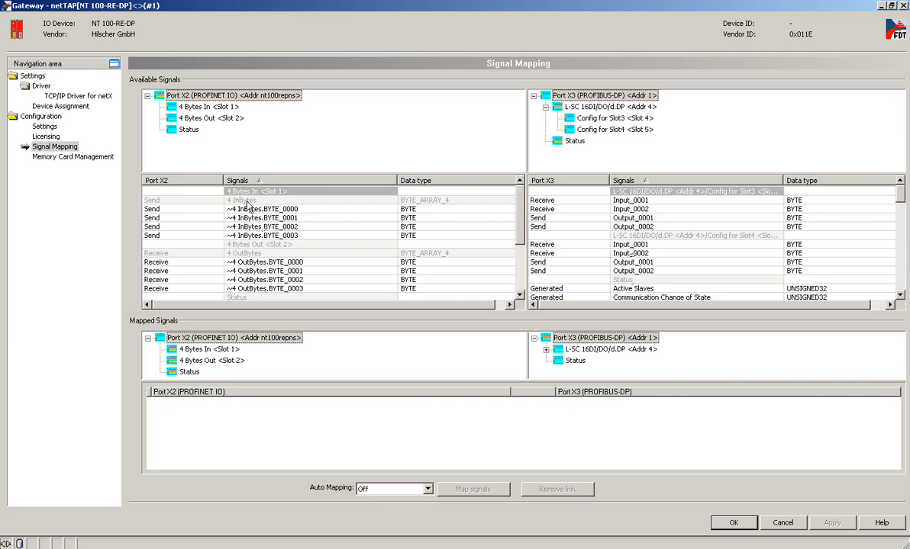
mouse_move(287, 296)
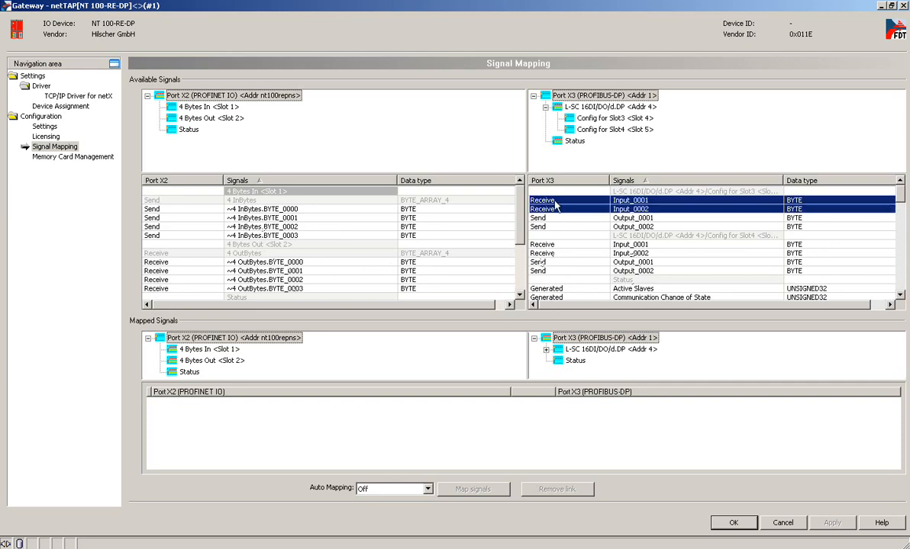
mouse_move(281, 215)
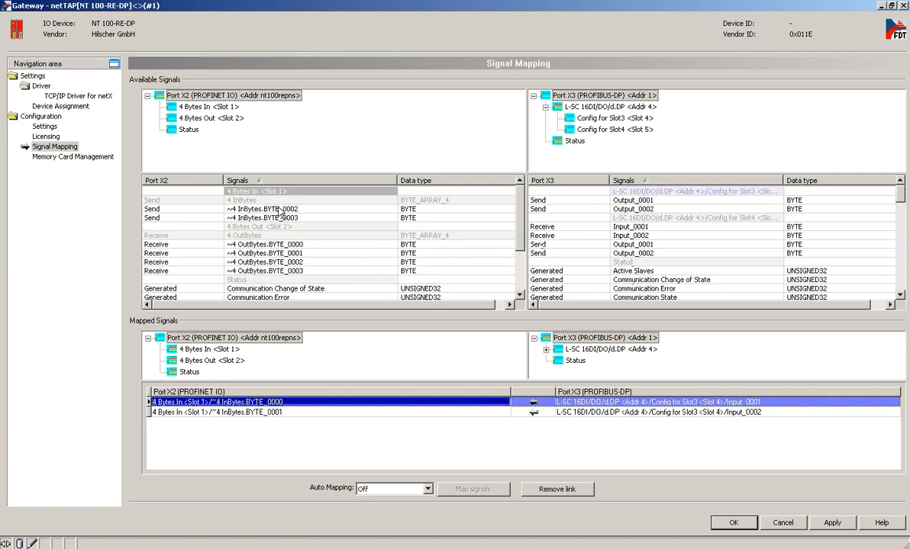
Map the PROFINET In/Out byte signals to the PROFIBUS slave's slot 3 and 4 signals
click(629, 226)
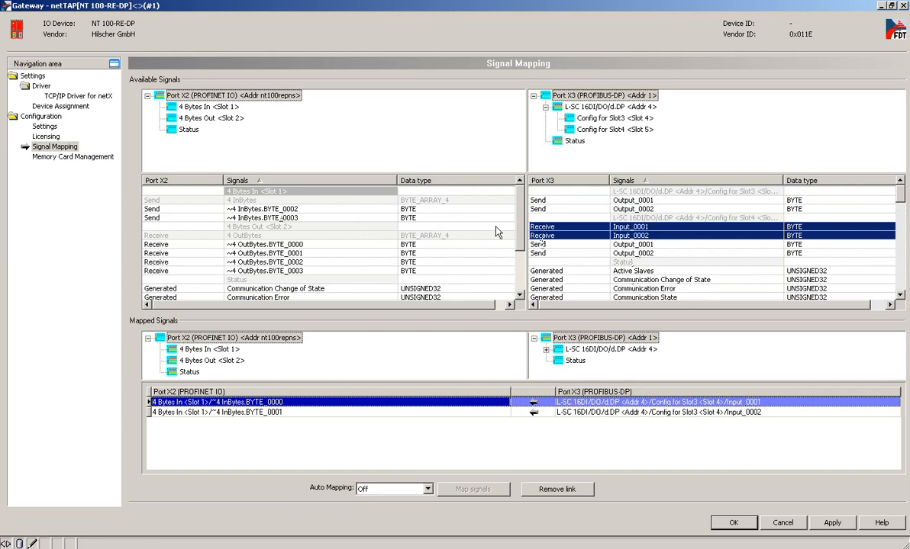
mouse_move(302, 213)
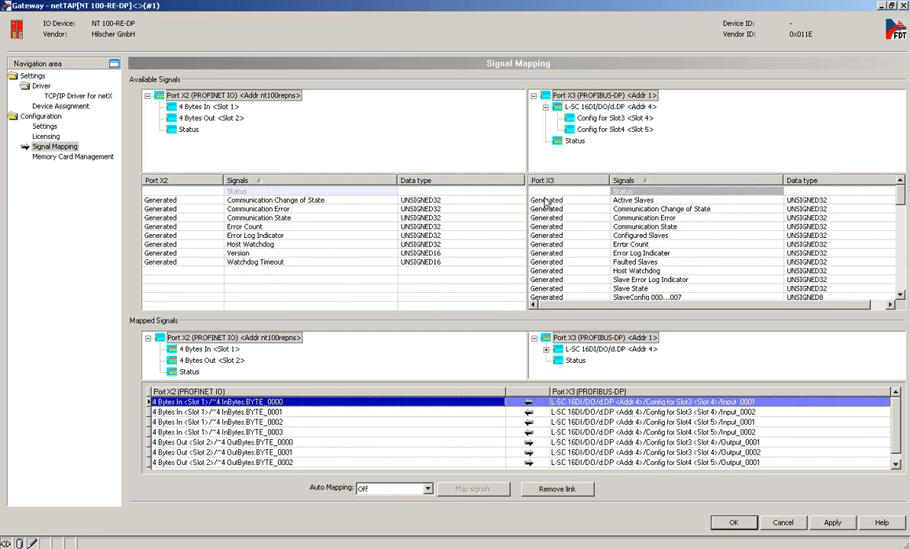
mouse_move(541, 470)
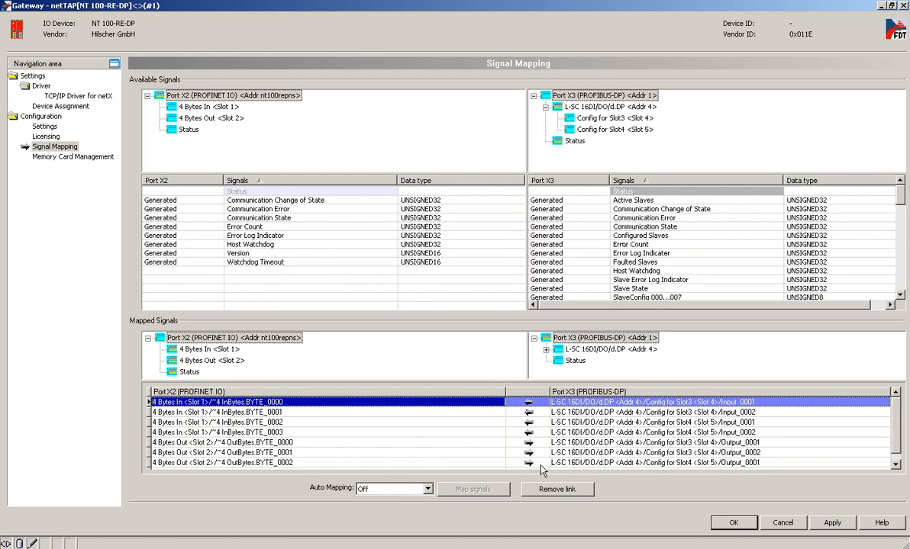
mouse_move(516, 451)
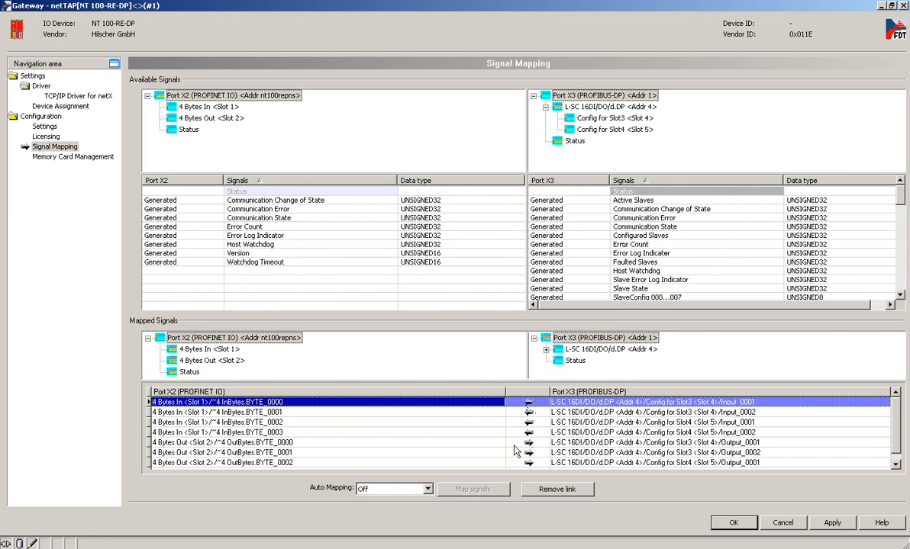
mouse_move(571, 397)
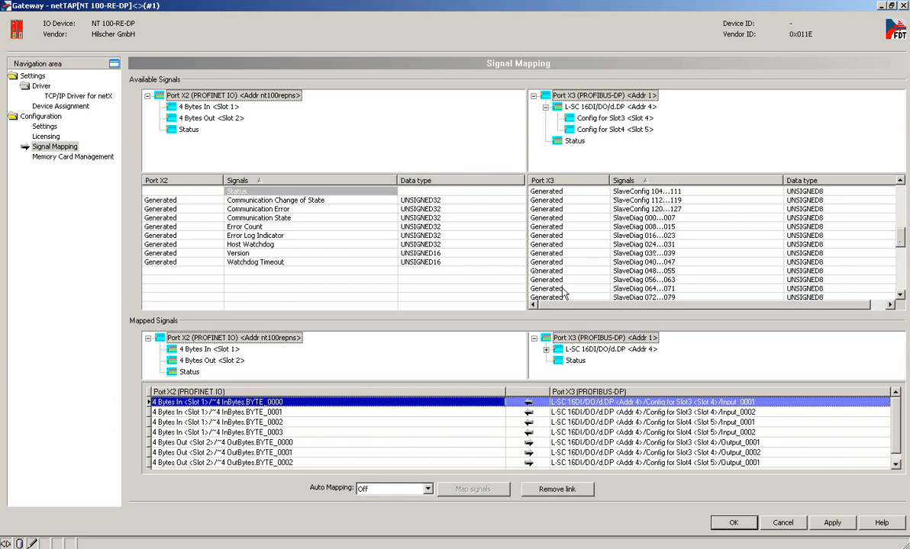
scroll(down, 3)
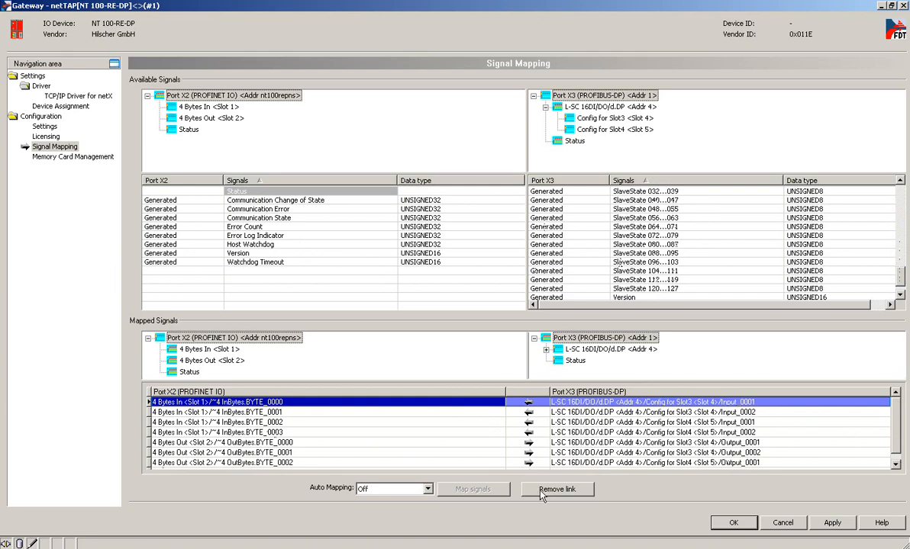
Remove the manual signal links, choose Auto Mapping From Port3 to Port2 and apply
click(558, 488)
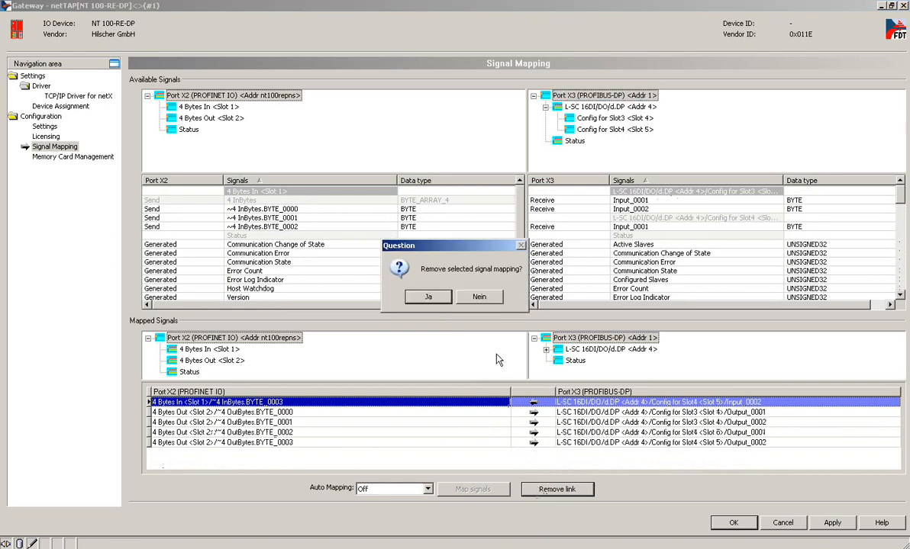
click(428, 296)
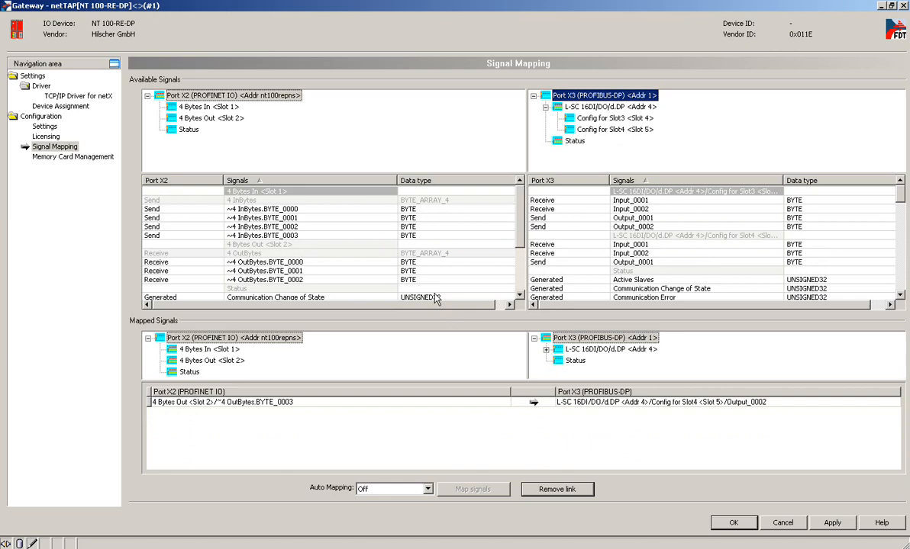
click(557, 488)
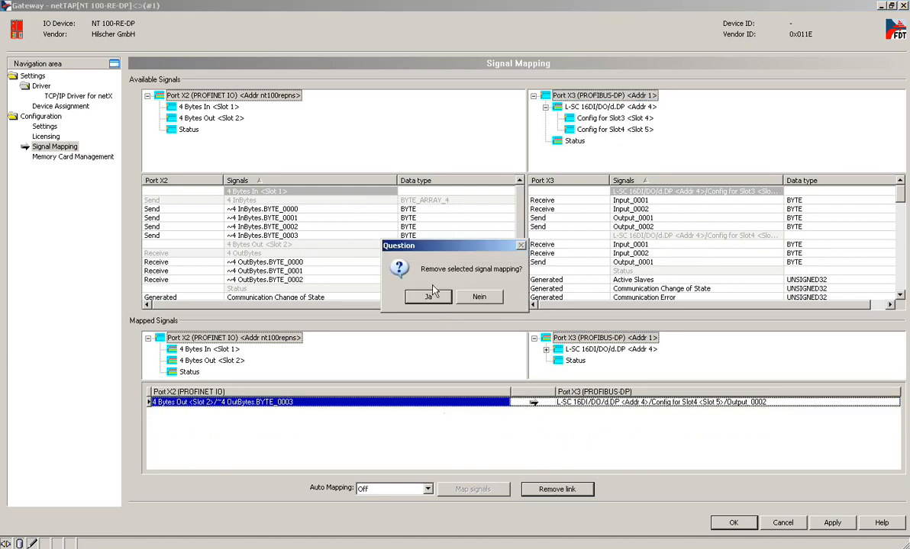
click(427, 296)
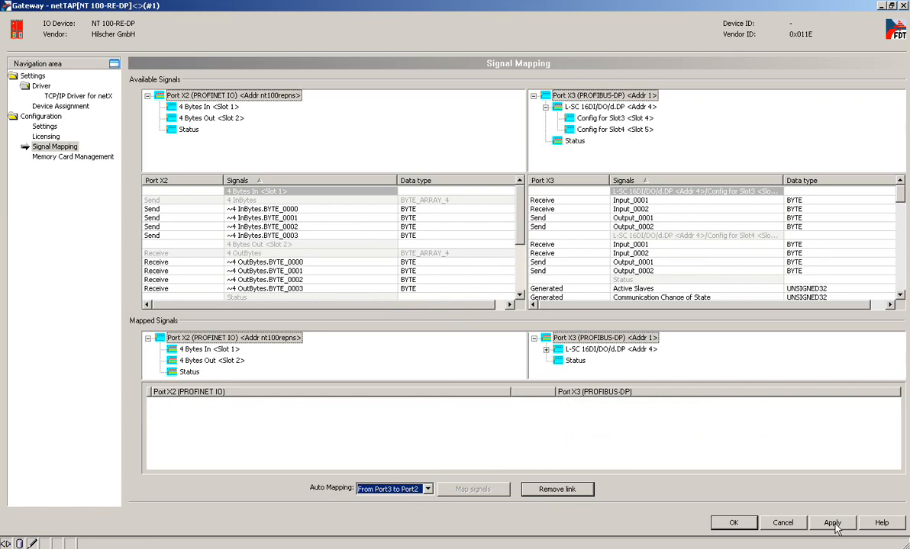
click(832, 522)
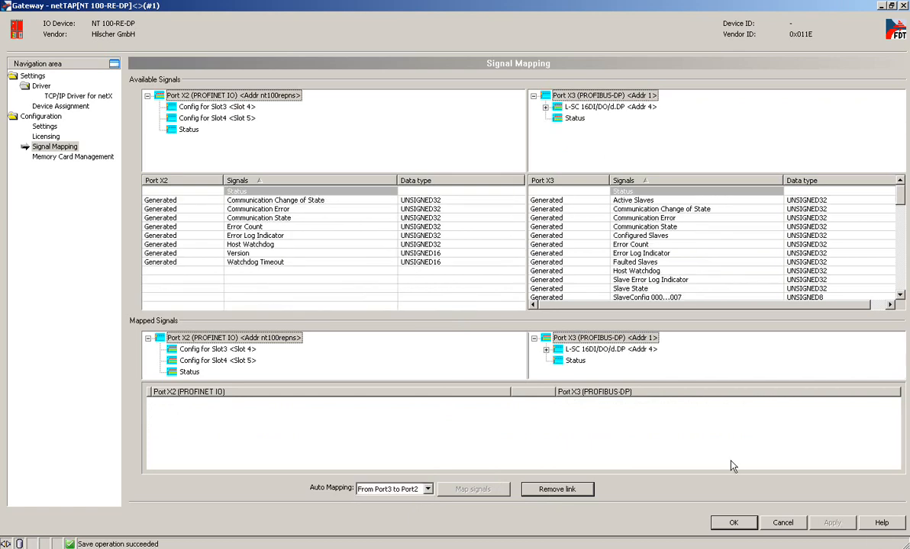
mouse_move(540, 391)
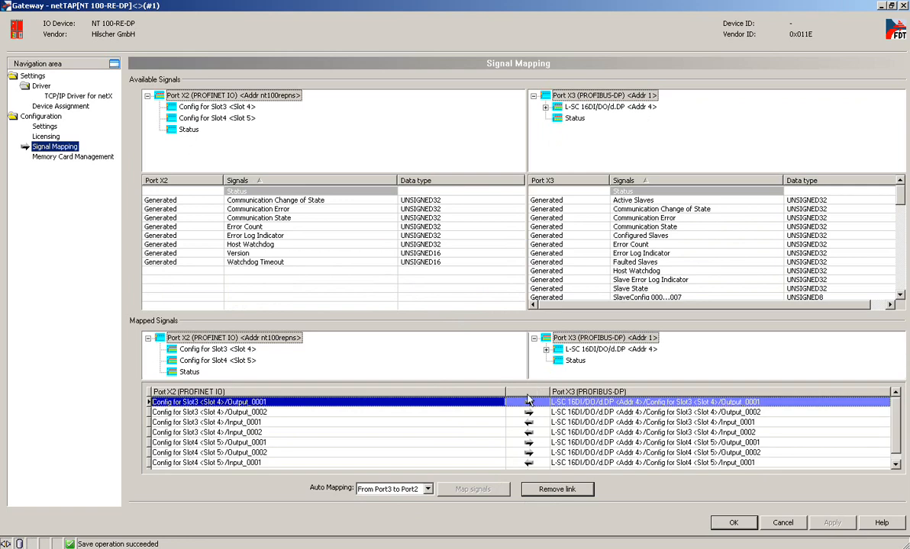
mouse_move(531, 466)
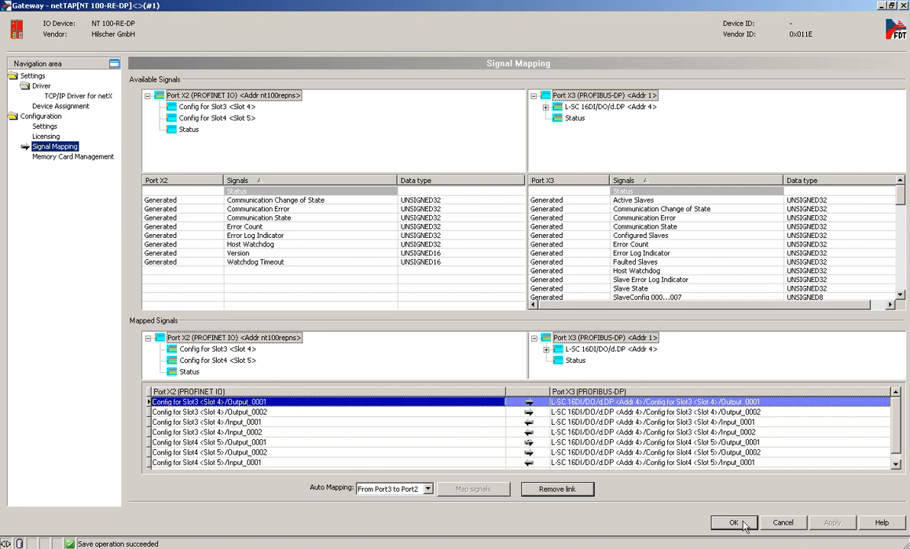
Close the Gateway dialog and download the configuration to the netTAP device
click(733, 522)
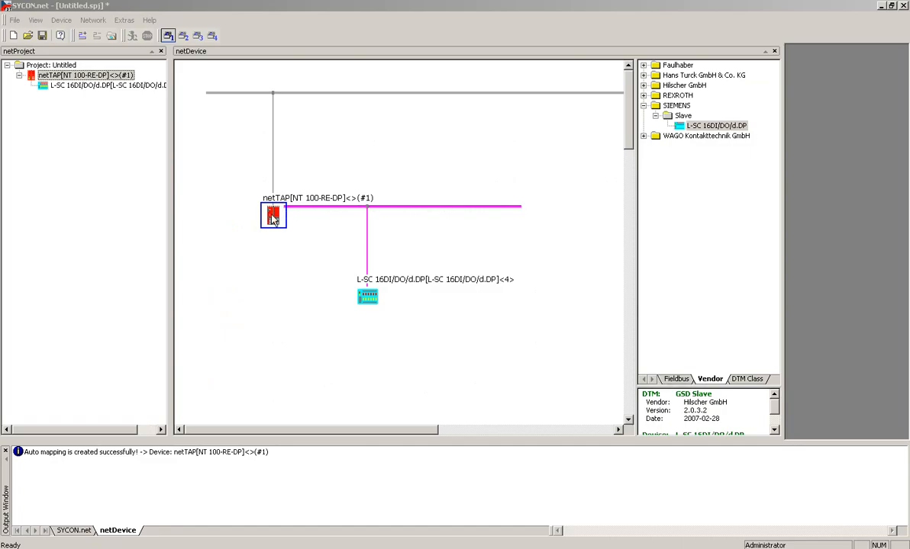
right_click(273, 217)
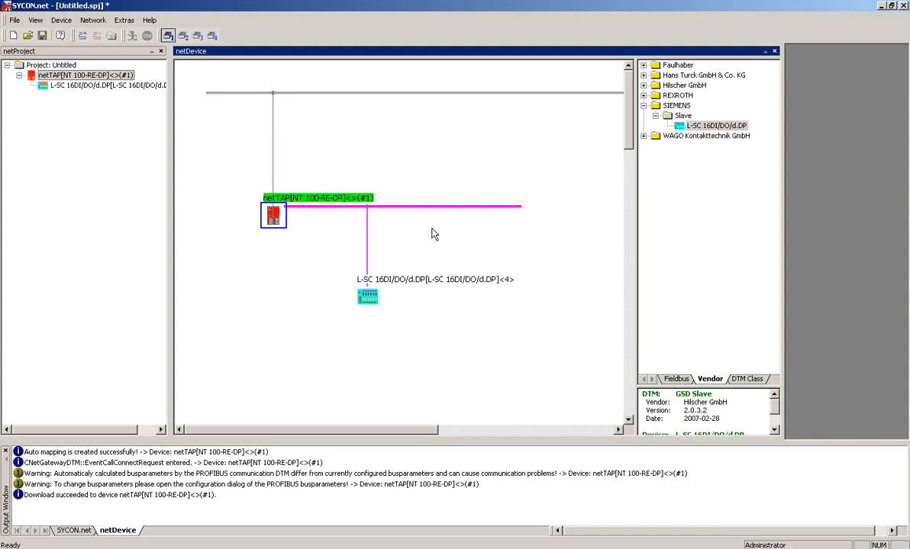
mouse_move(430, 146)
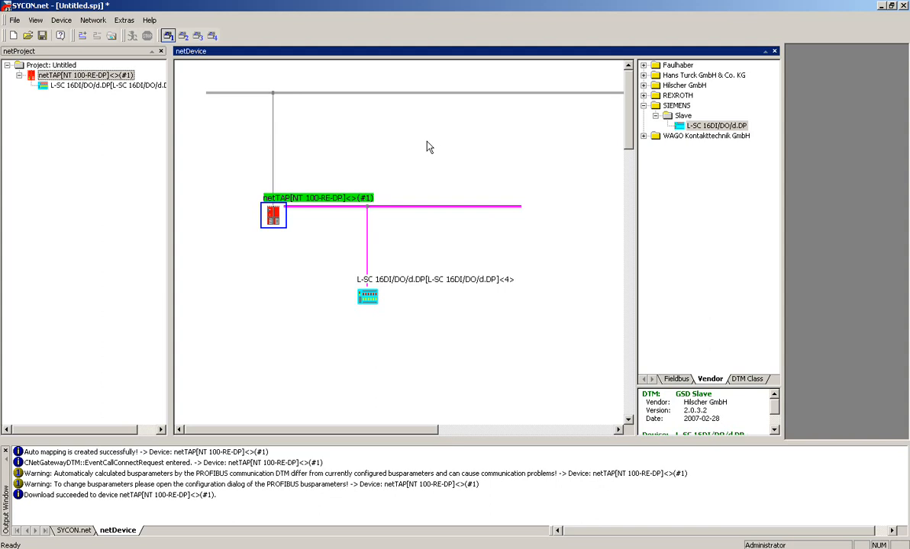
mouse_move(425, 151)
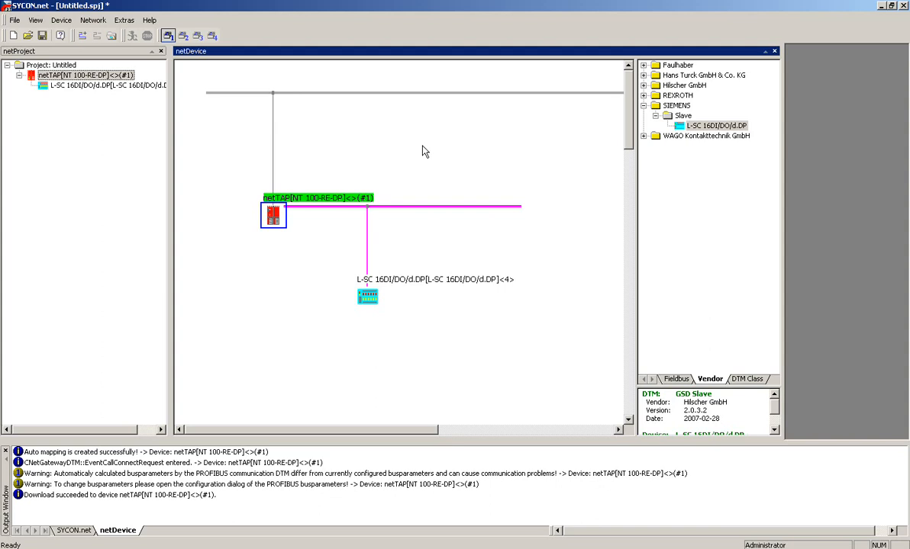
mouse_move(311, 232)
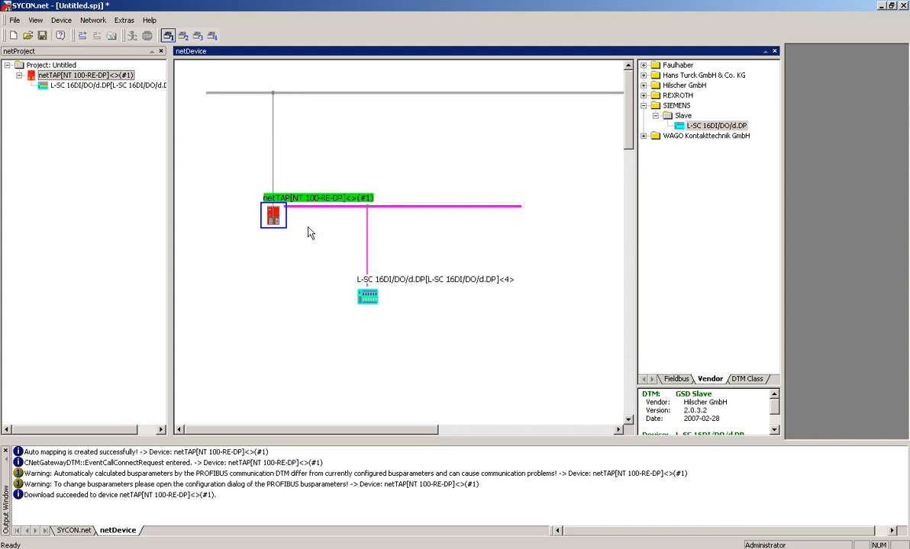
mouse_move(273, 226)
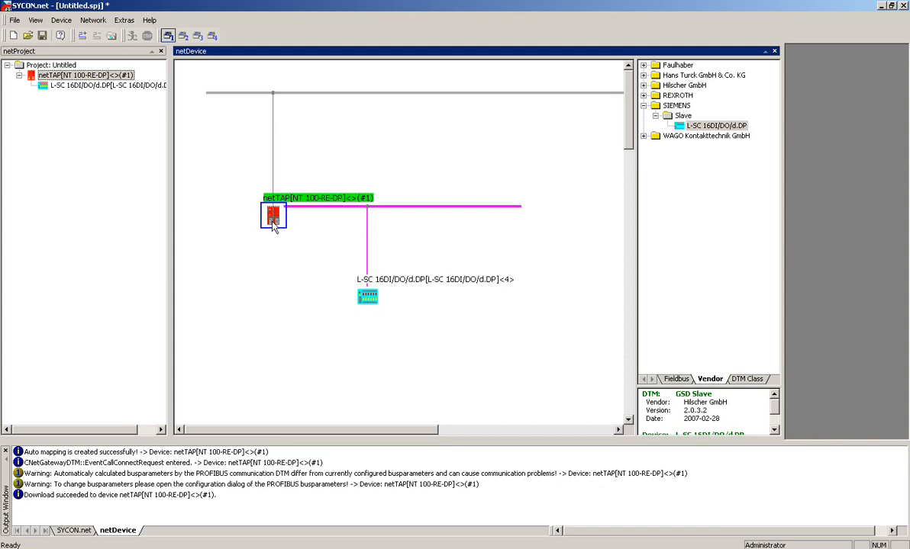
Enter PROFIBUS-DP Master diagnostics and review DL and FSPMM task information and counters
right_click(273, 217)
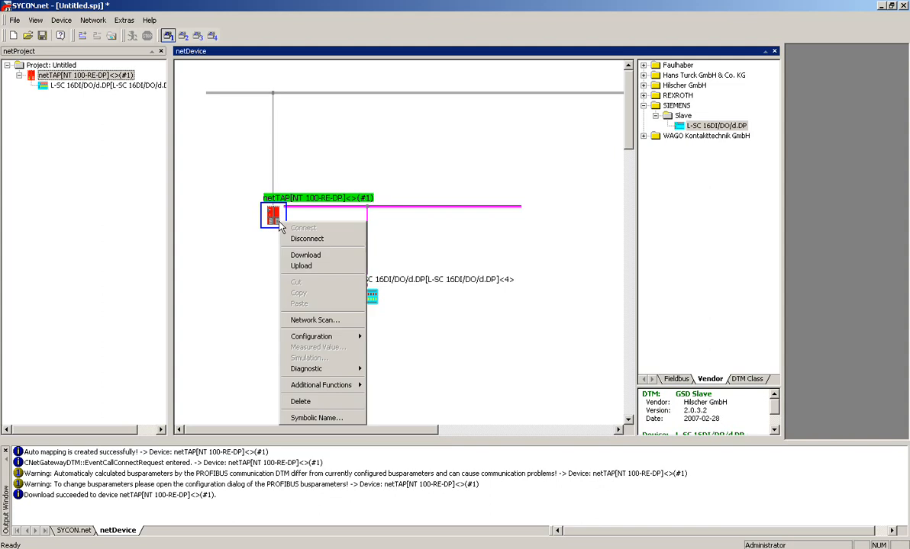
mouse_move(305, 368)
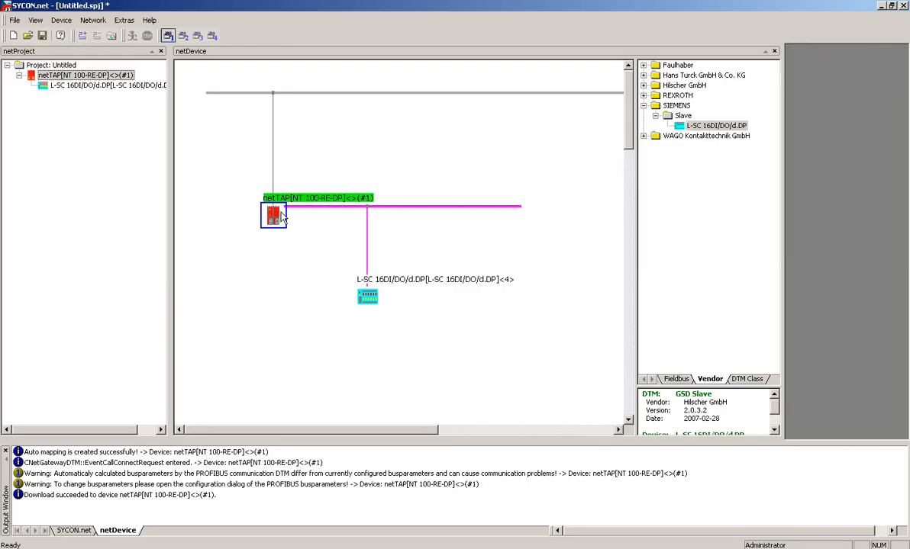
right_click(273, 216)
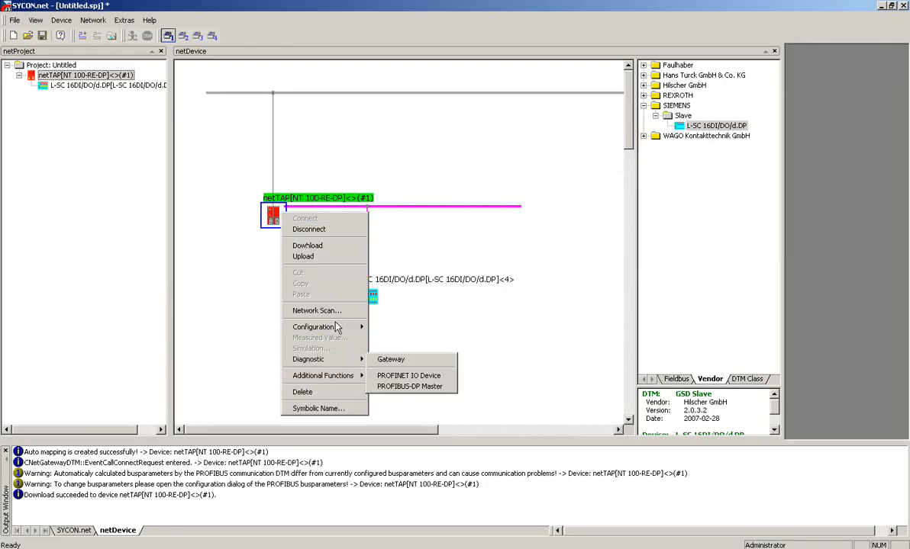
mouse_move(312, 326)
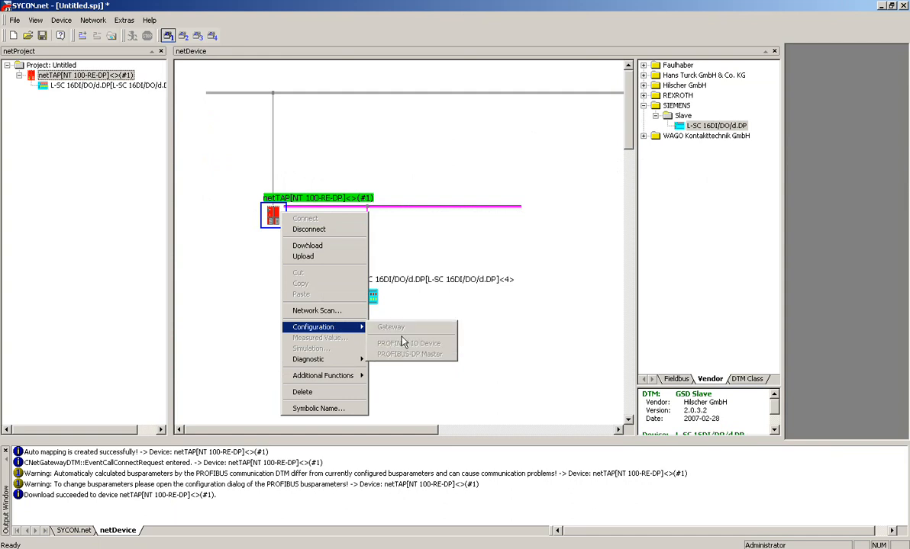
mouse_move(308, 360)
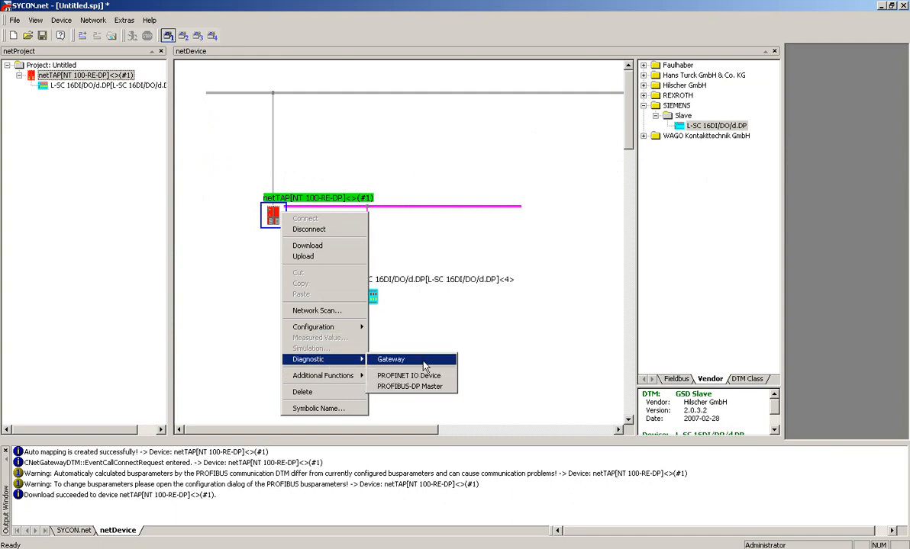
mouse_move(409, 386)
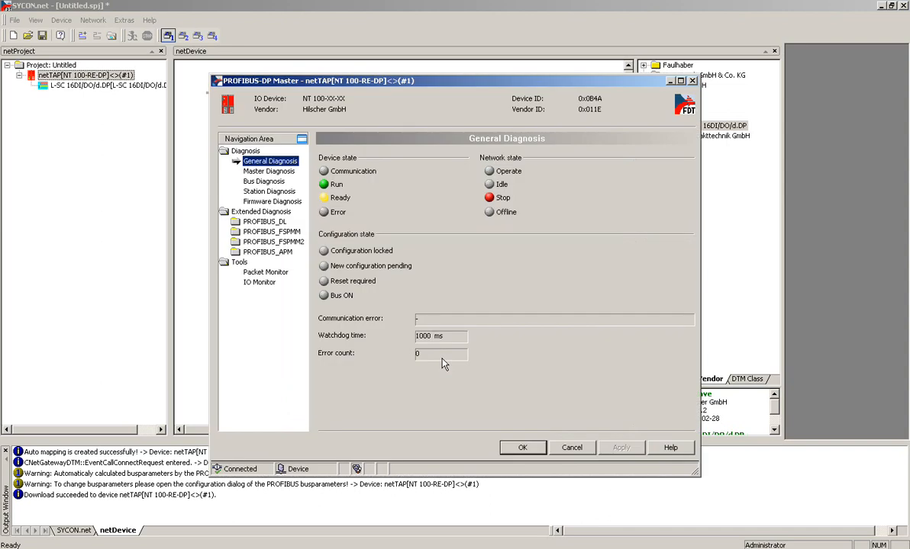
mouse_move(304, 248)
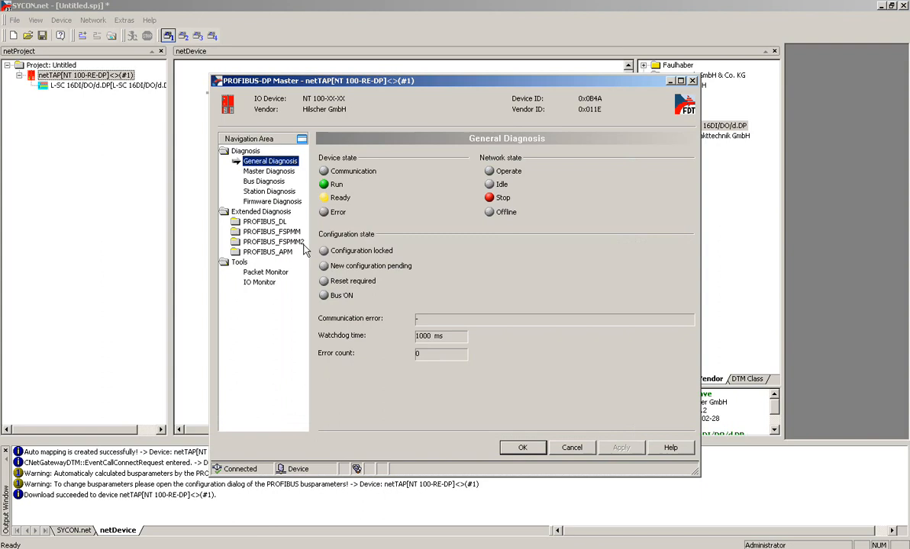
mouse_move(282, 226)
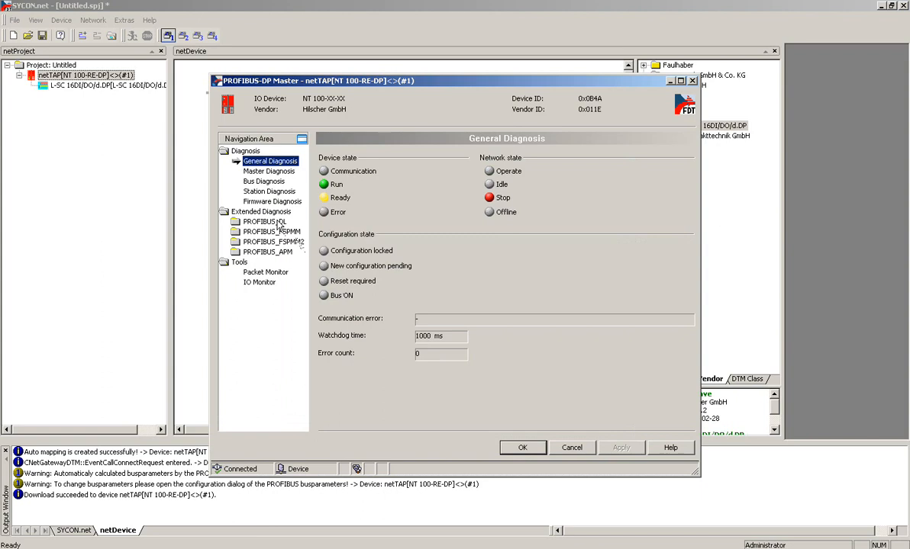
click(265, 222)
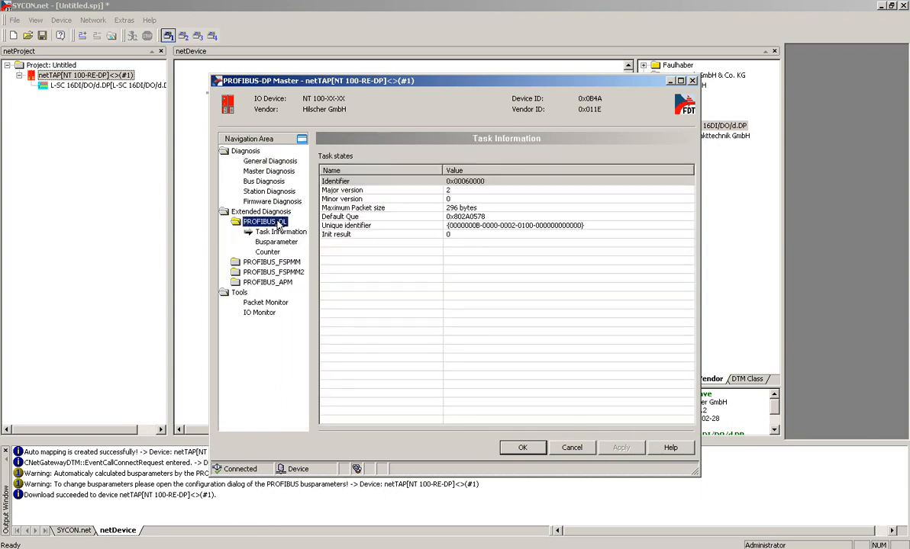
click(267, 252)
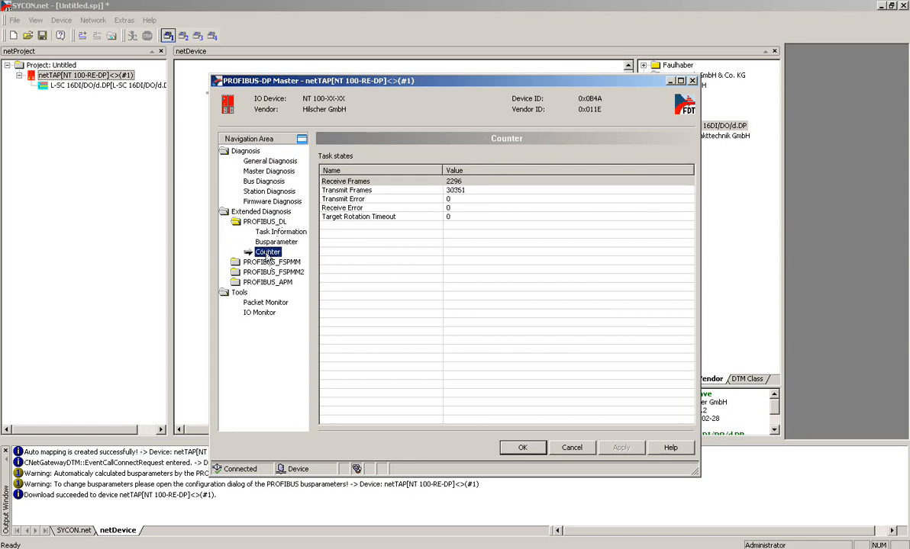
click(271, 263)
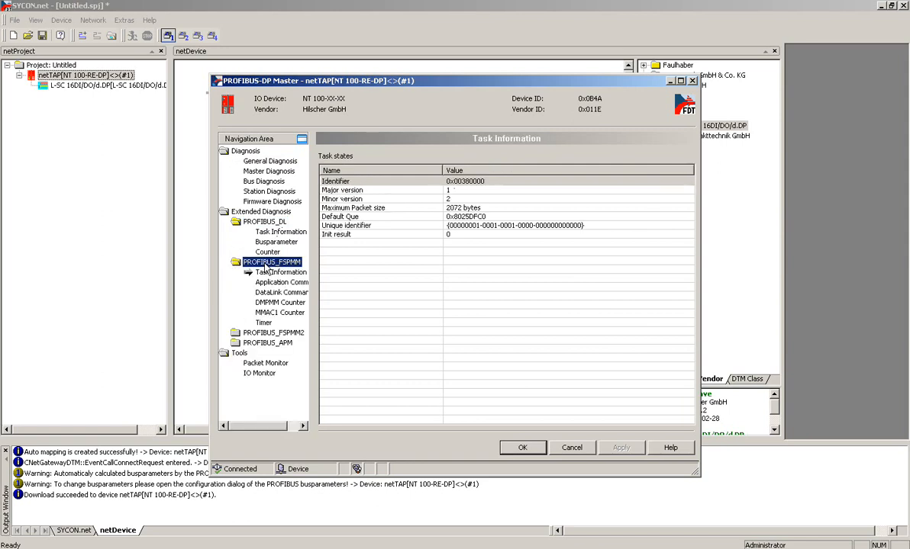
click(281, 302)
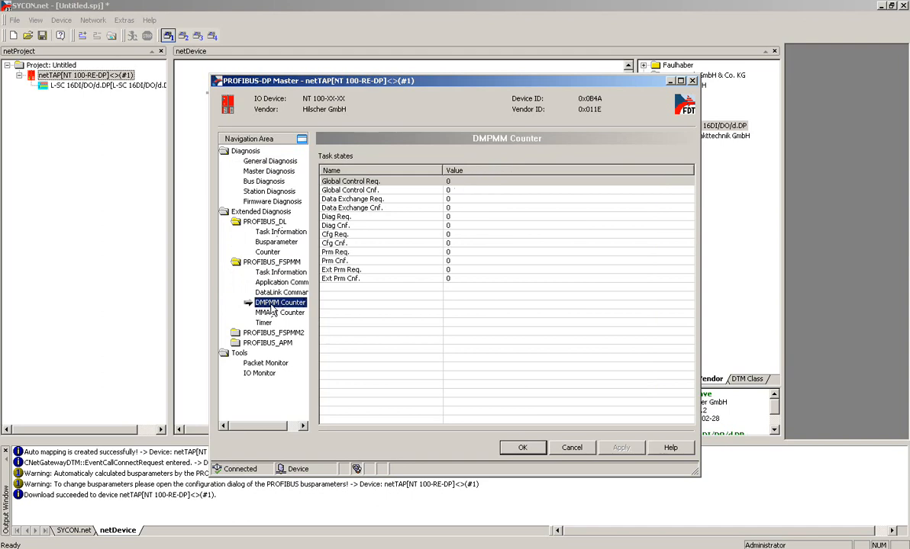
mouse_move(276, 316)
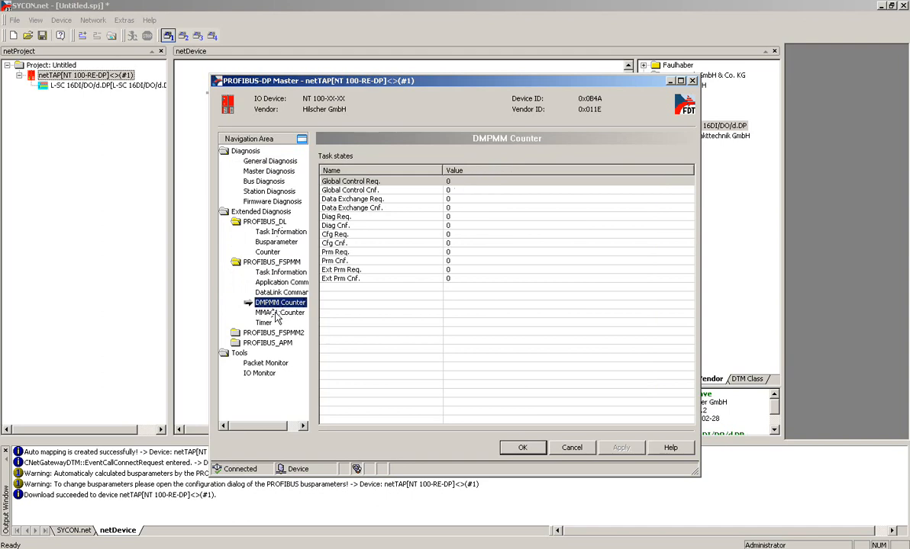
click(280, 313)
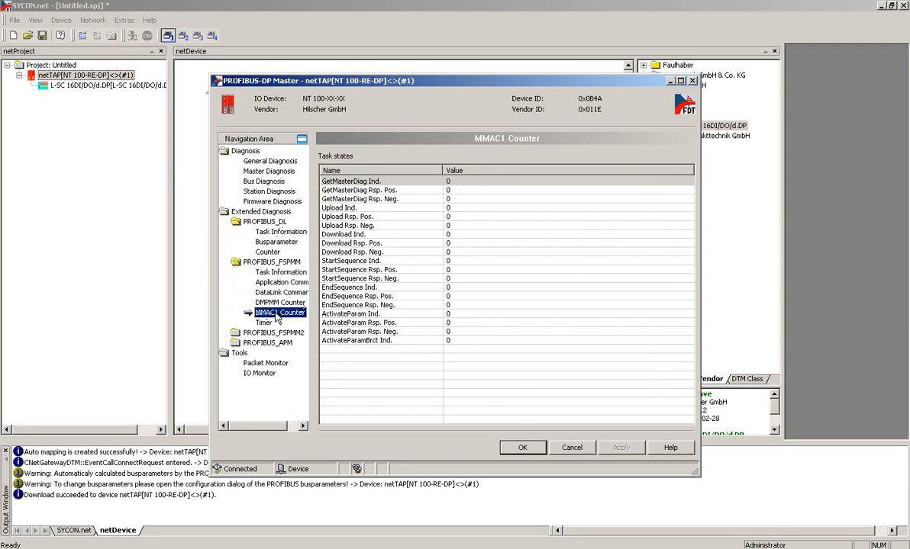
Review FSPMM2 task information and application commands, then PROFIBUS_APM task information
click(273, 333)
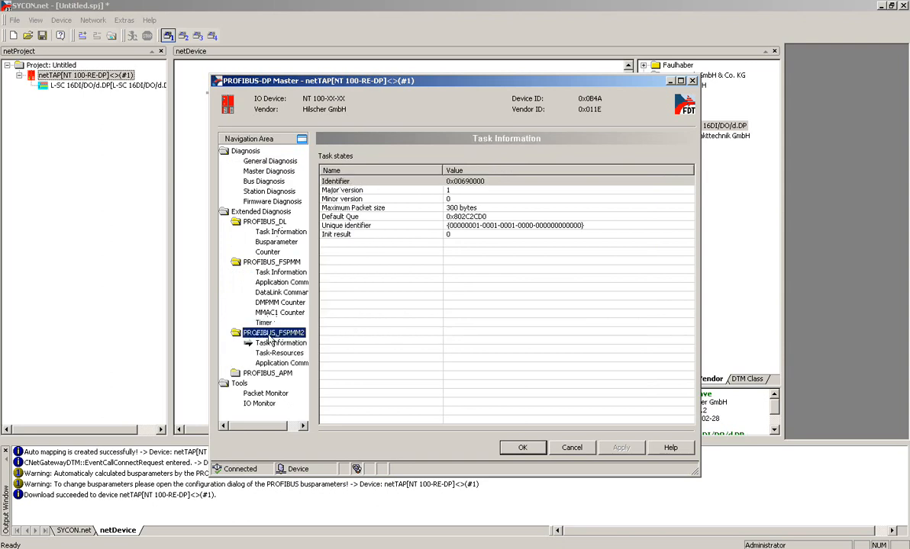
click(281, 342)
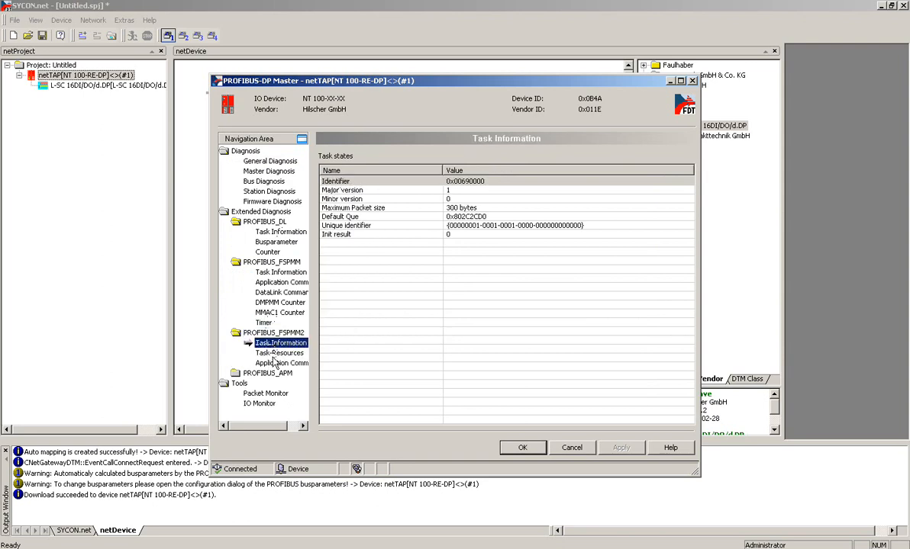
click(281, 364)
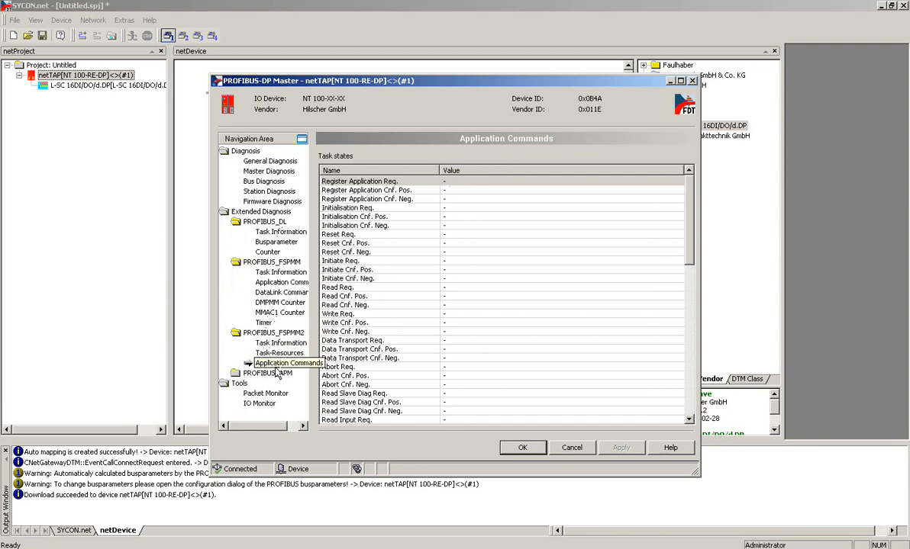
click(280, 363)
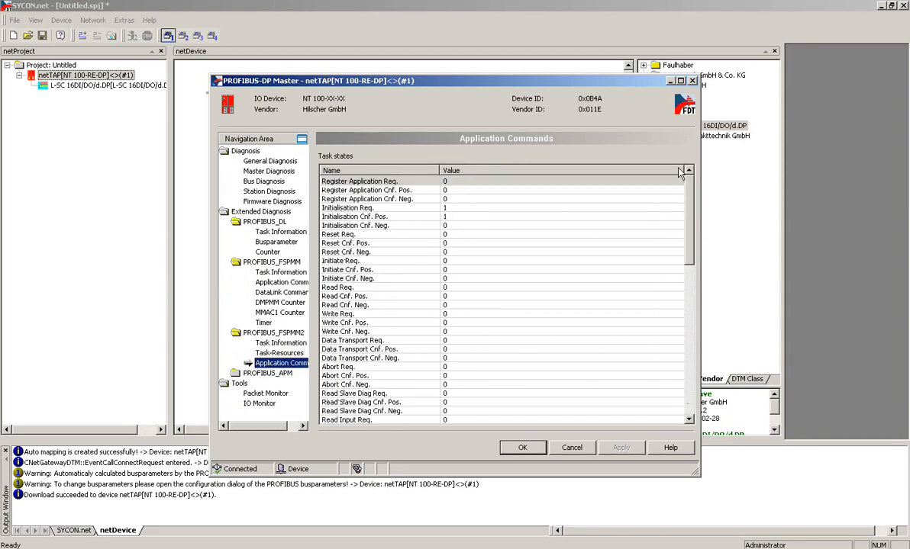
click(278, 363)
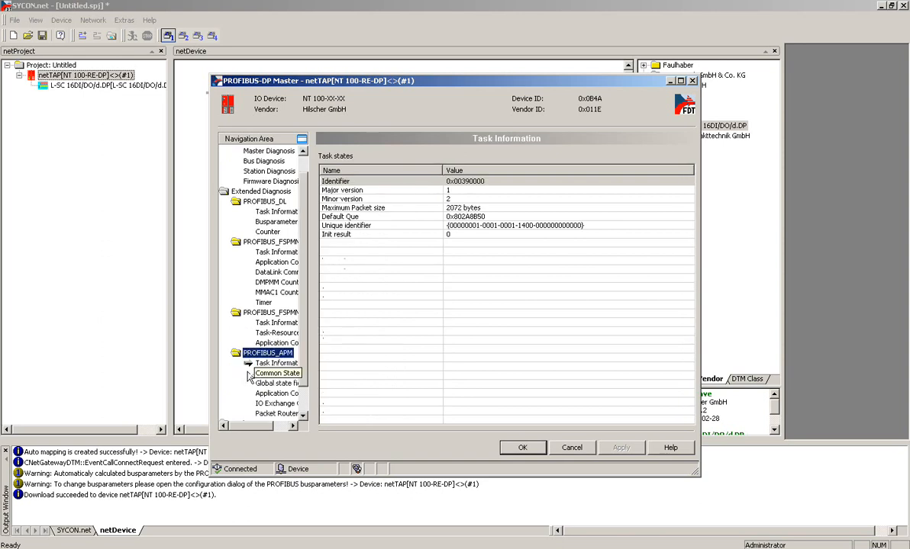
Review the APM global state field, application commands and IO exchange counters
click(277, 372)
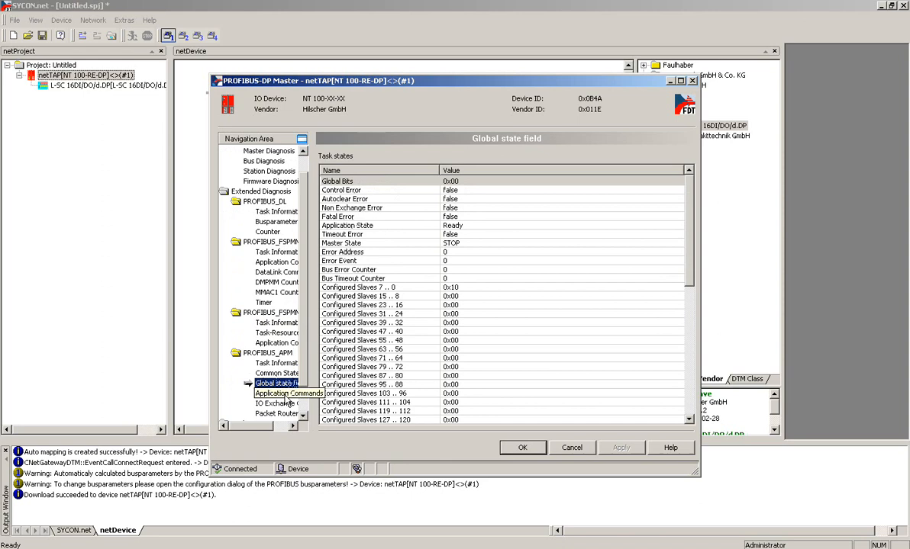
click(287, 403)
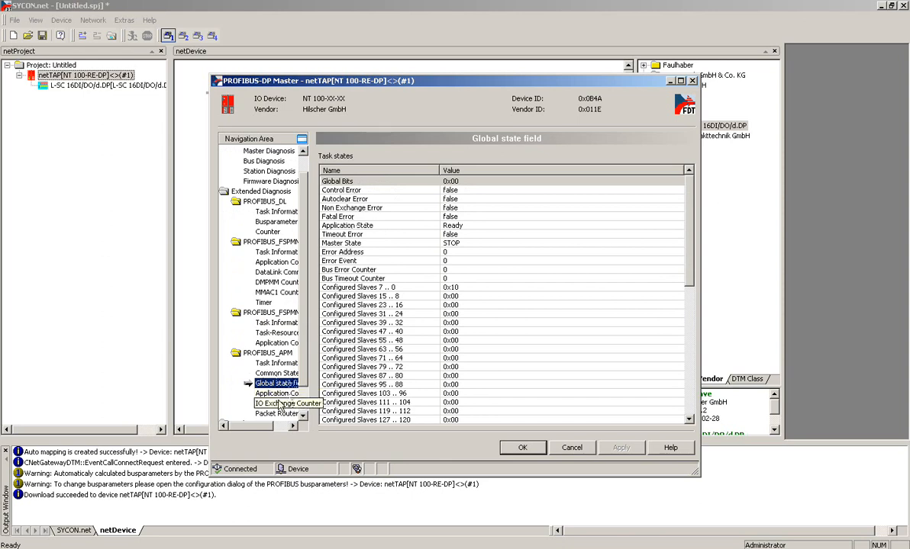
click(276, 393)
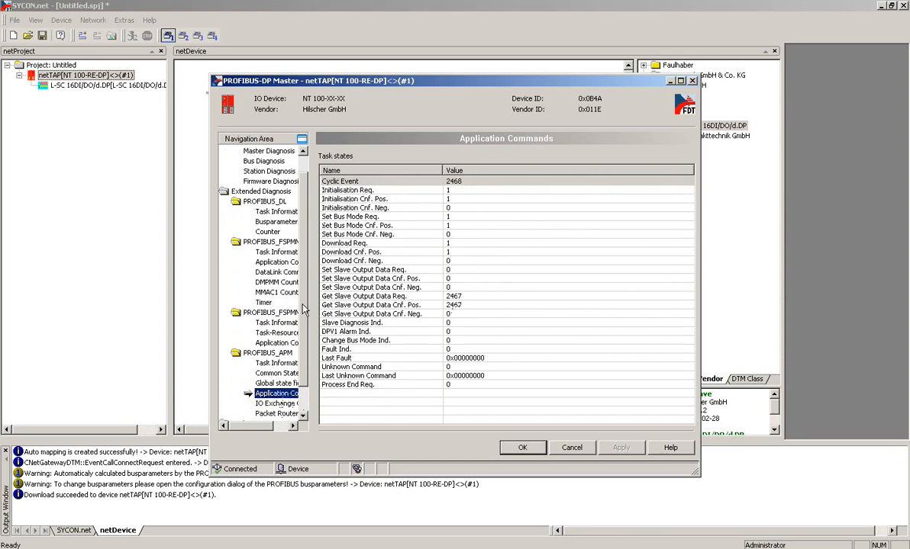
click(275, 372)
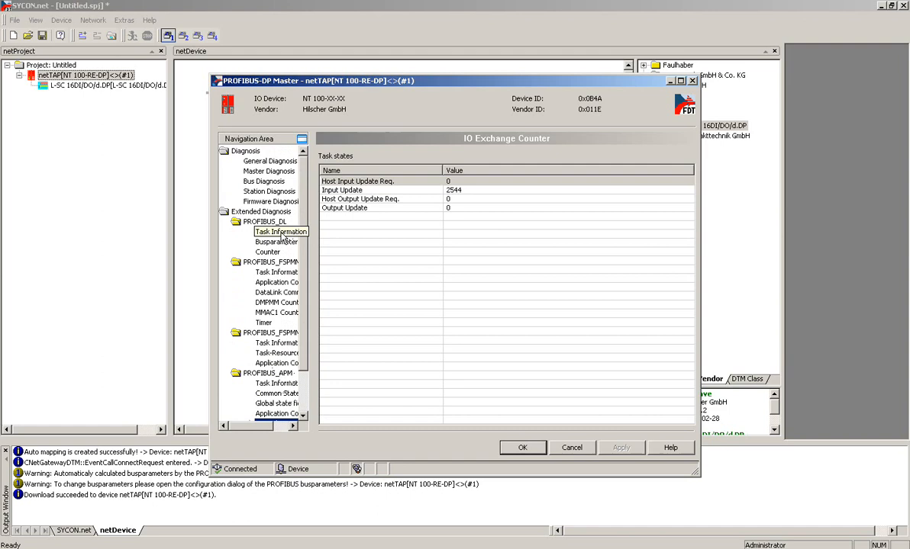
Check bus parameters, DataLink, DMPMM and MMAC1 counters, then close the master diagnostics
click(276, 241)
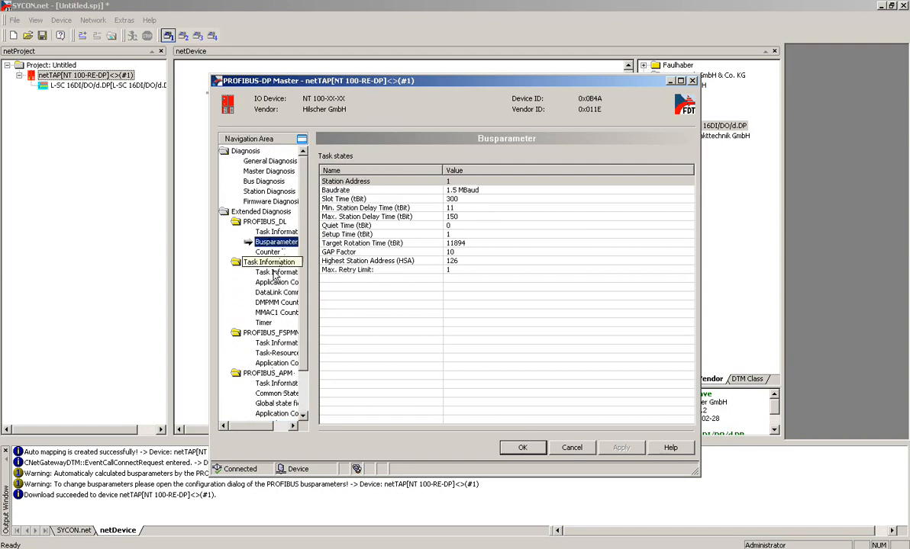
click(287, 282)
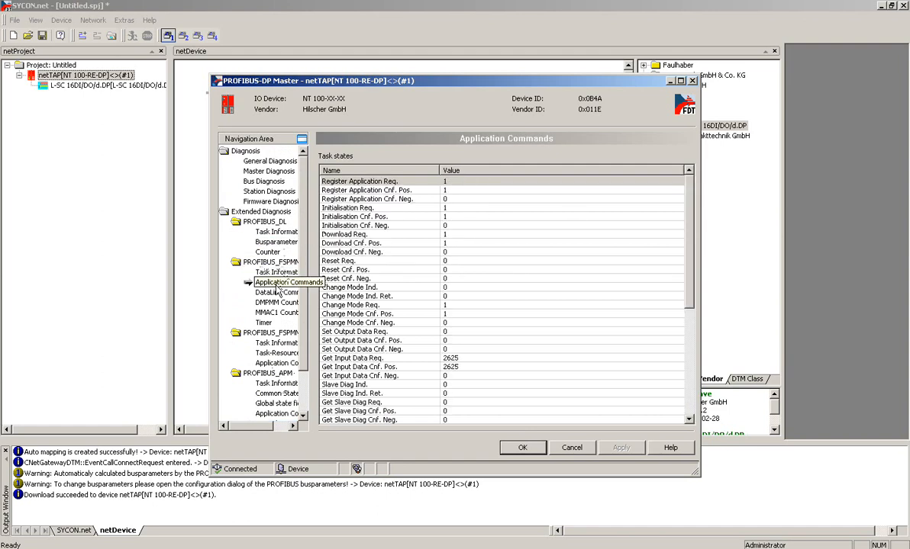
click(277, 282)
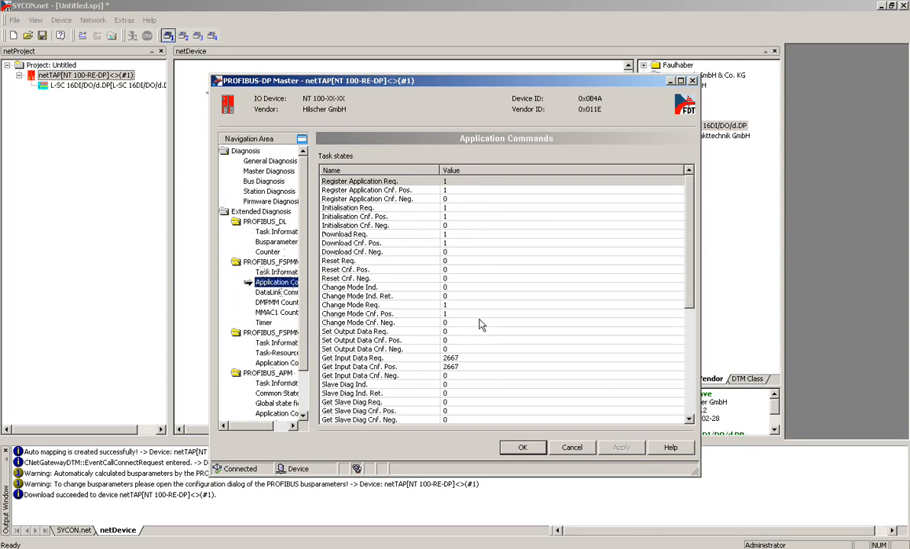
click(278, 293)
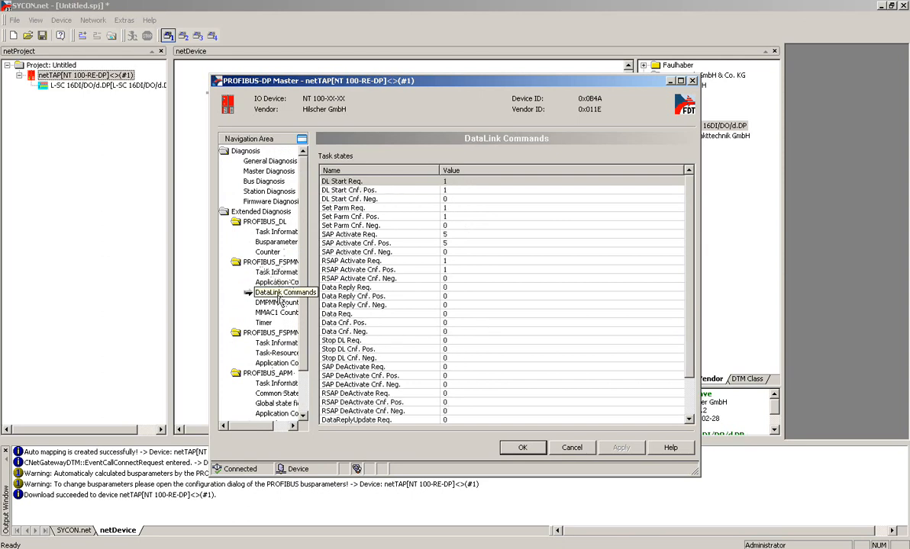
click(280, 302)
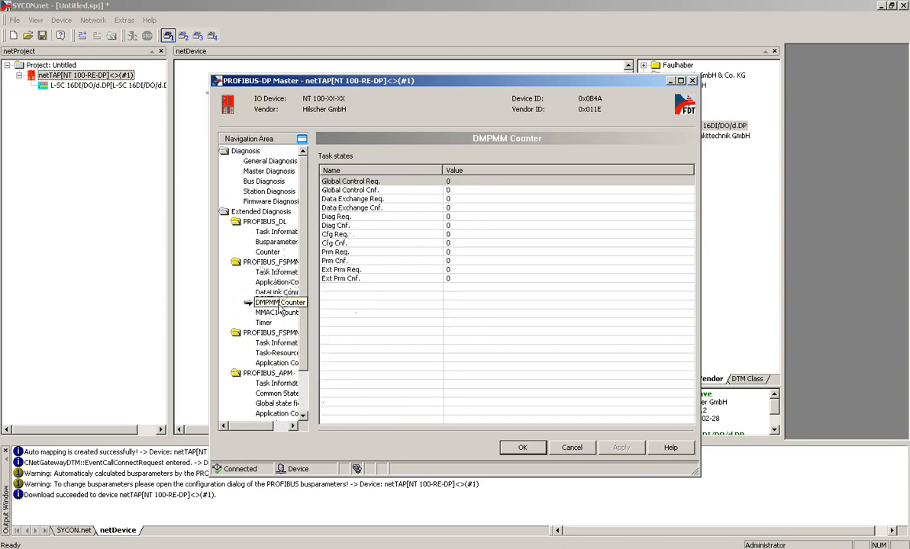
click(278, 313)
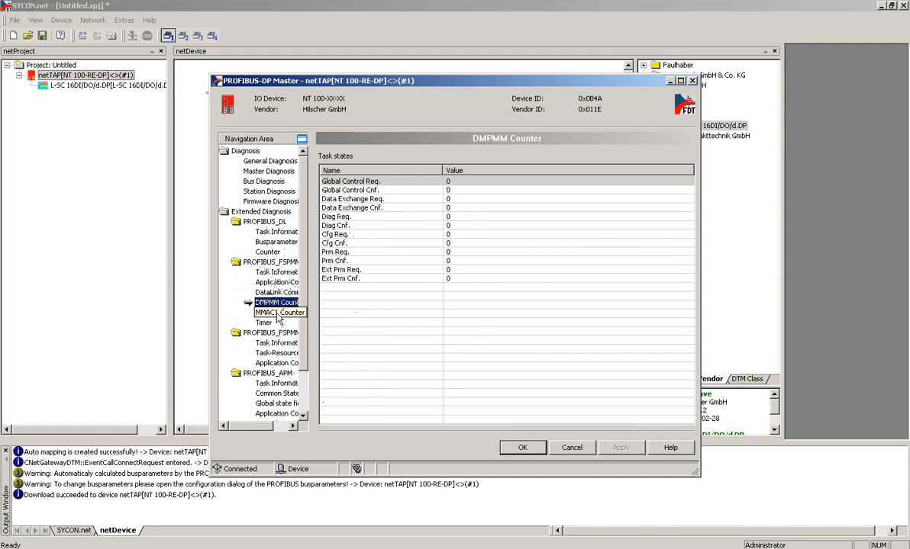
click(276, 312)
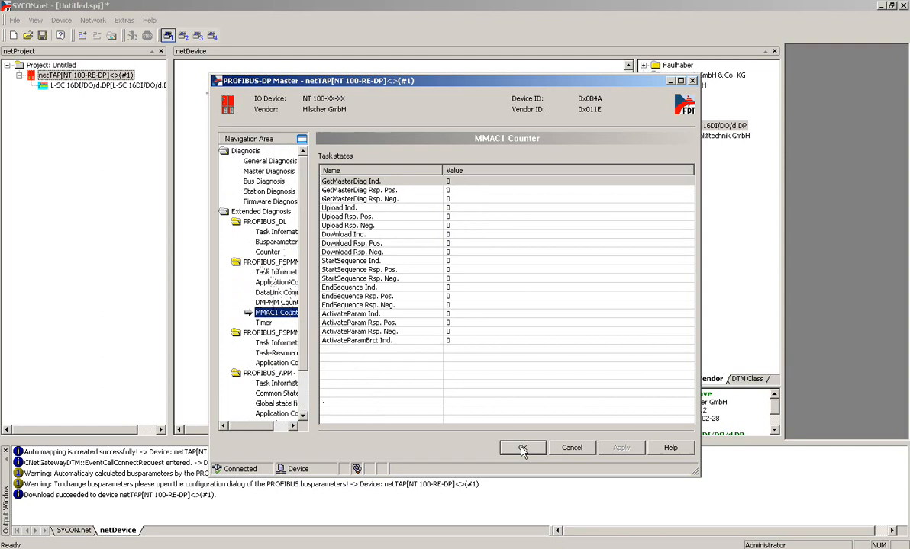
click(522, 449)
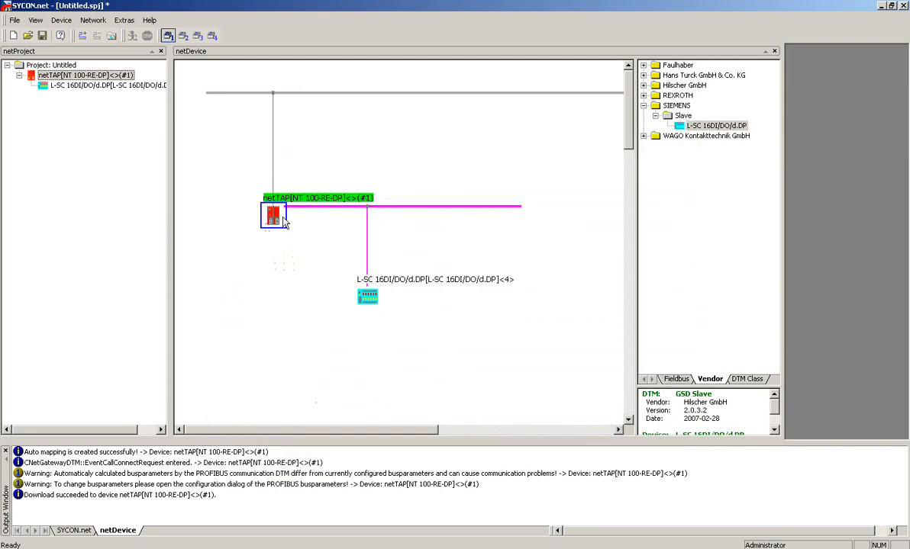
Show the netTAP's PROFINET IO Device general diagnosis and its IP Information page
right_click(273, 215)
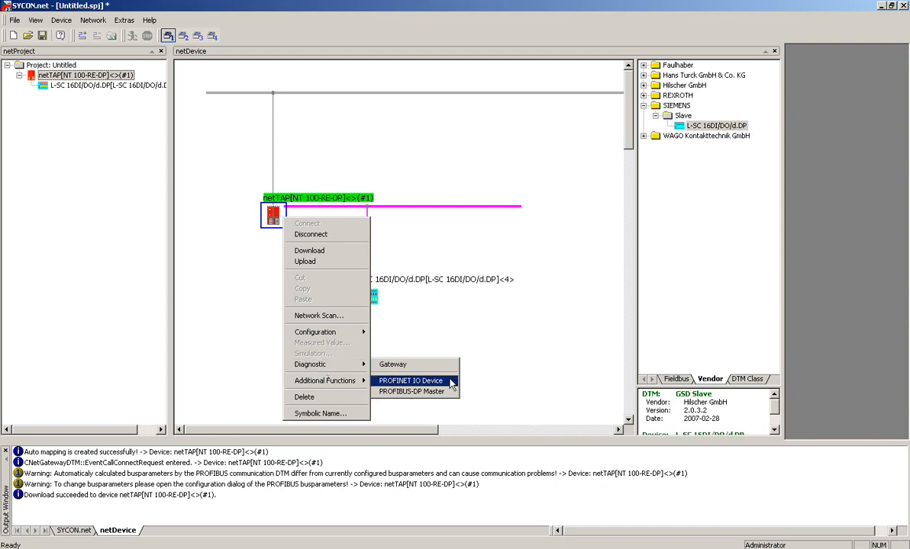
click(410, 382)
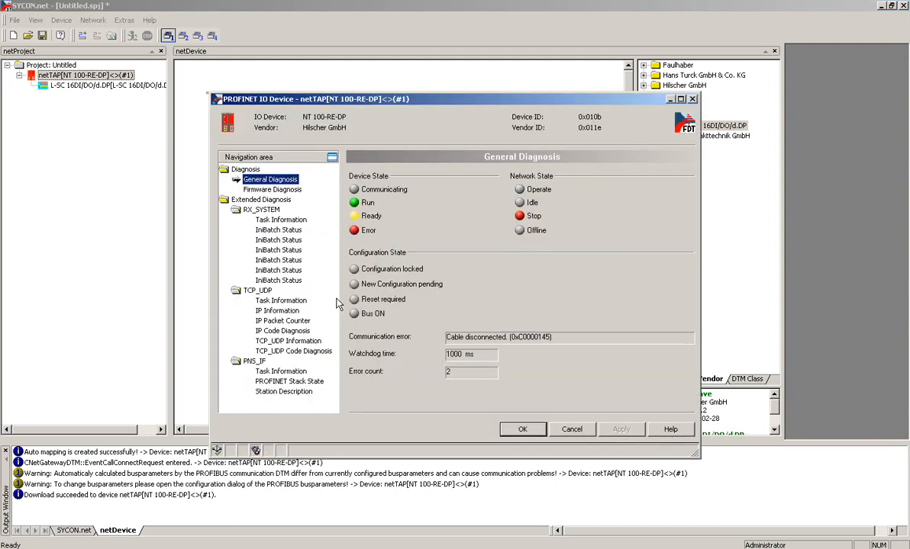
mouse_move(329, 250)
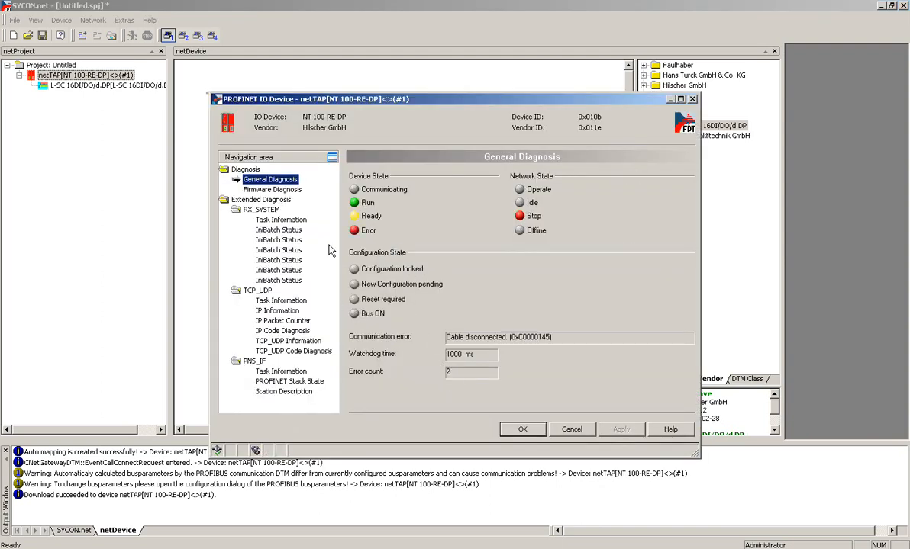
mouse_move(252, 232)
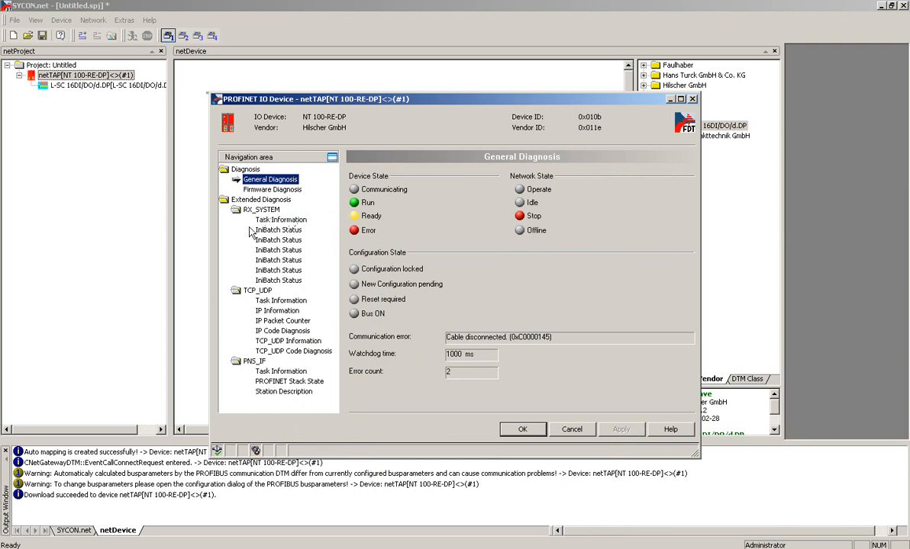
mouse_move(273, 304)
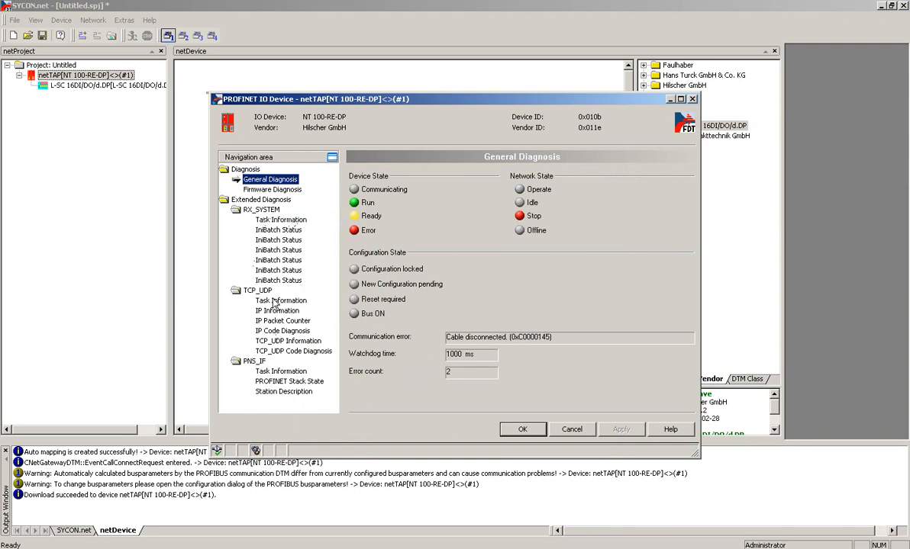
click(278, 311)
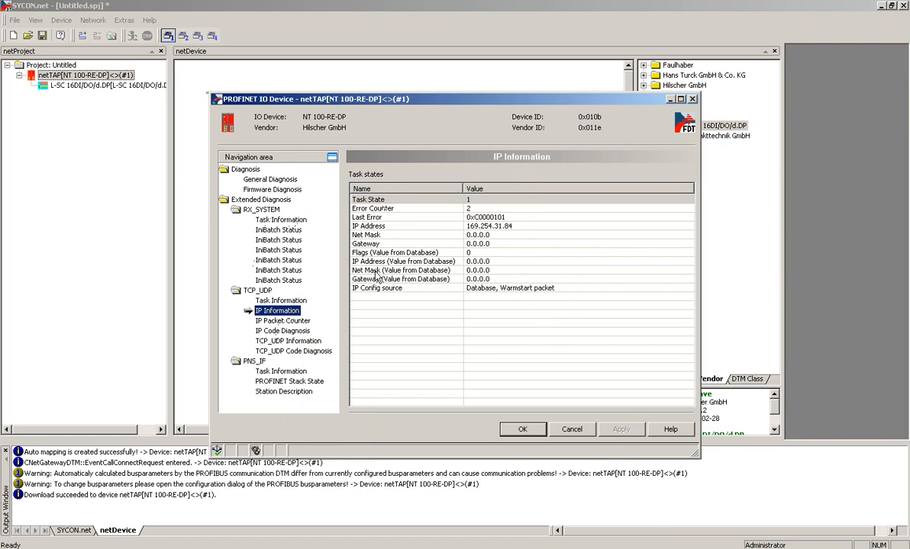
mouse_move(410, 296)
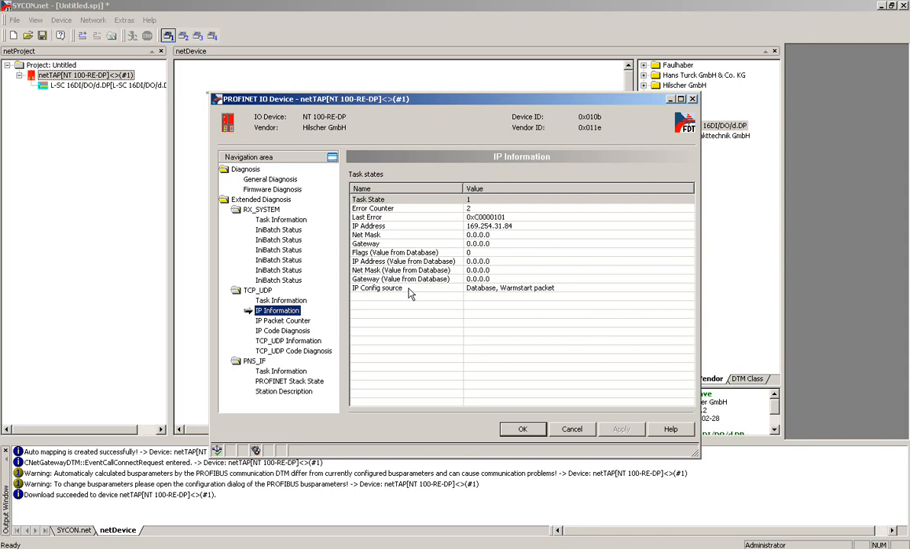
Review IP Packet Counter, TCP_UDP Information and TCP_UDP Code Diagnosis, then close the diagnostics
click(282, 321)
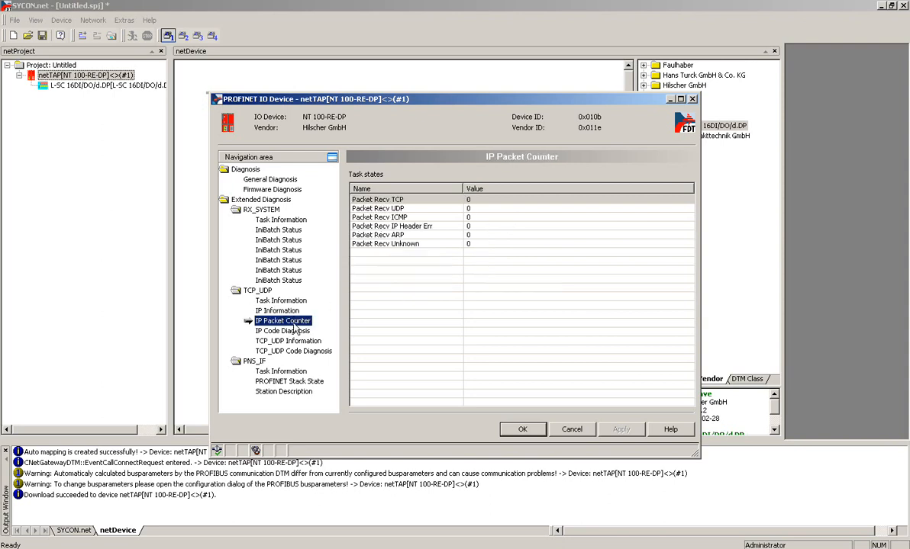
click(288, 342)
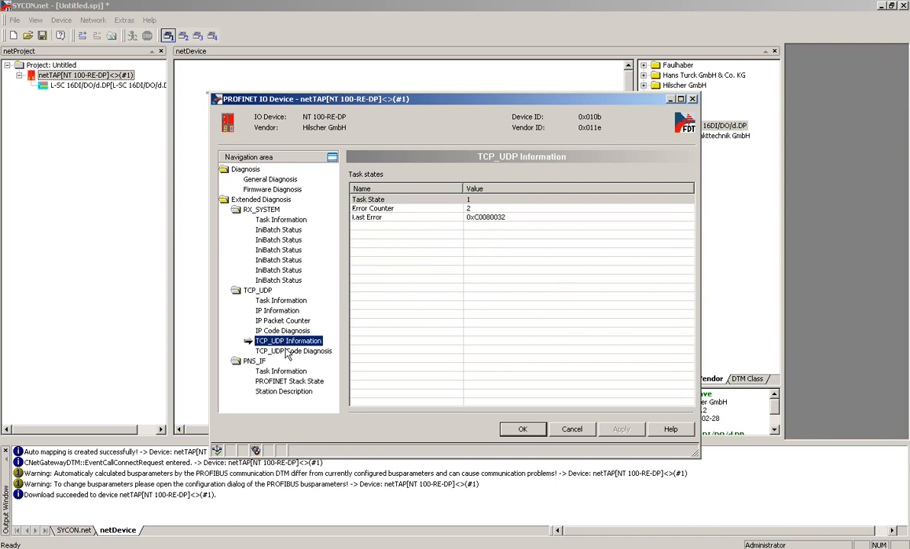
click(293, 351)
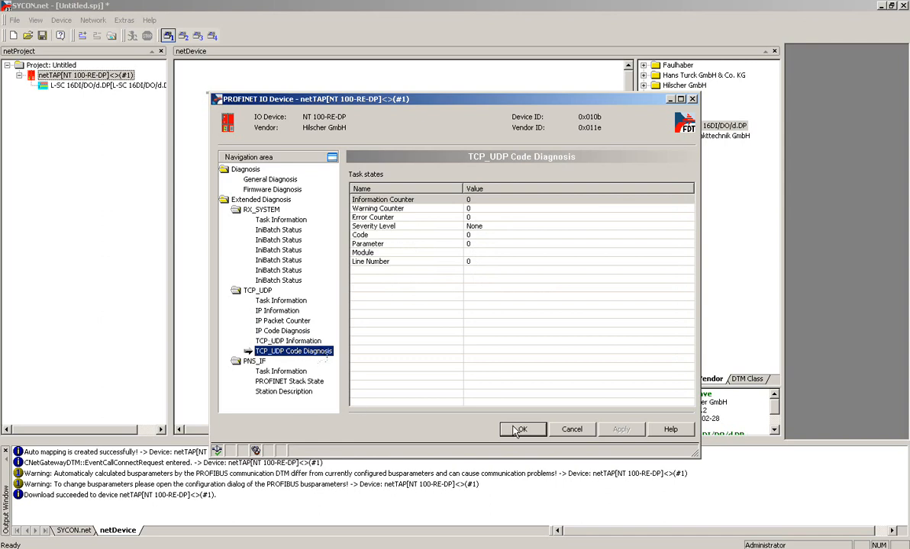
click(522, 428)
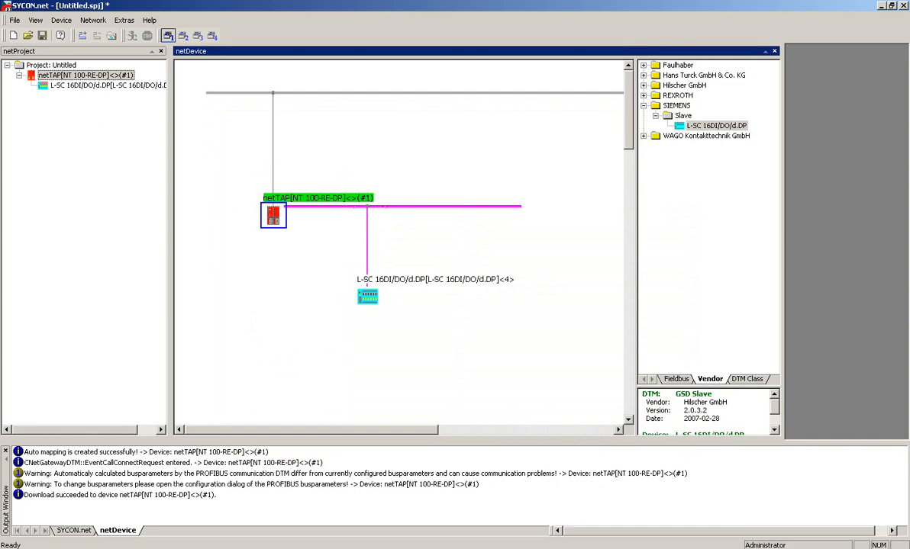
mouse_move(416, 264)
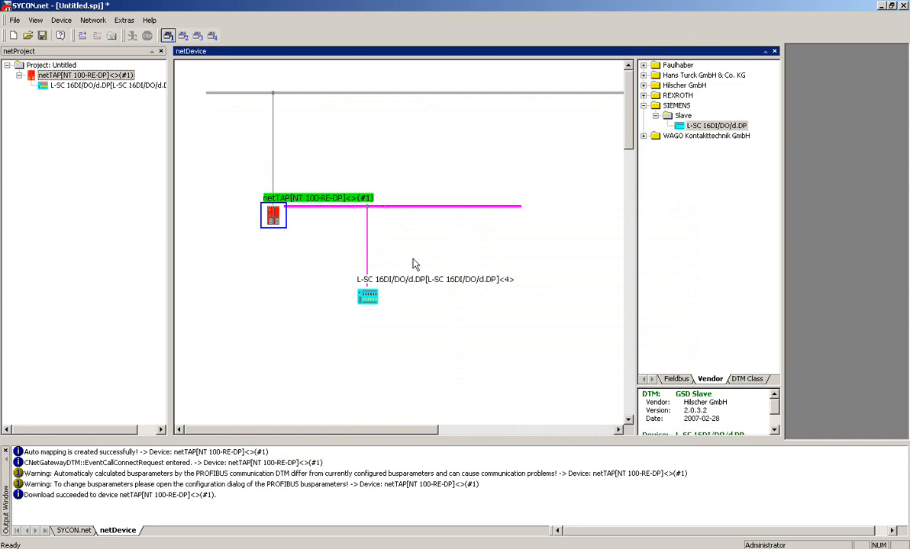
Bring up the netTAP gateway's actions with Disconnect, Download and Diagnostic available
right_click(273, 216)
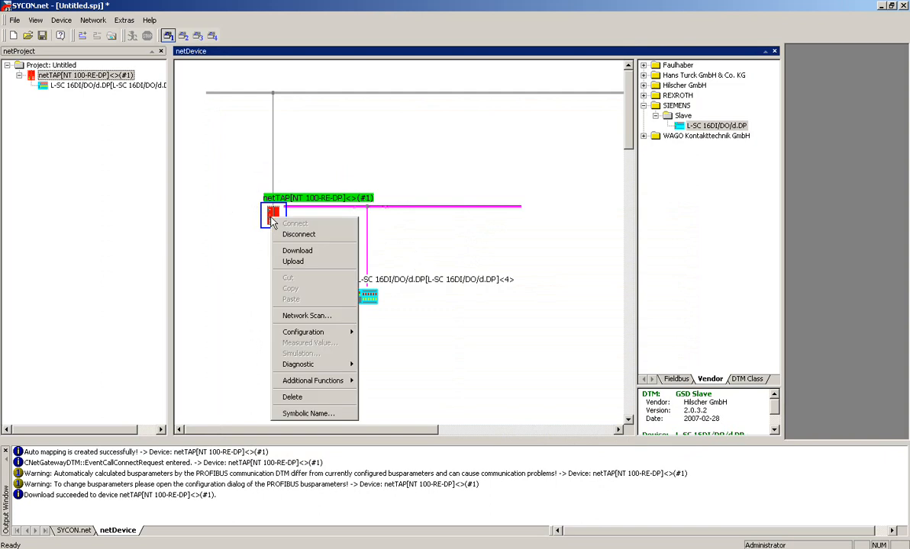
mouse_move(299, 235)
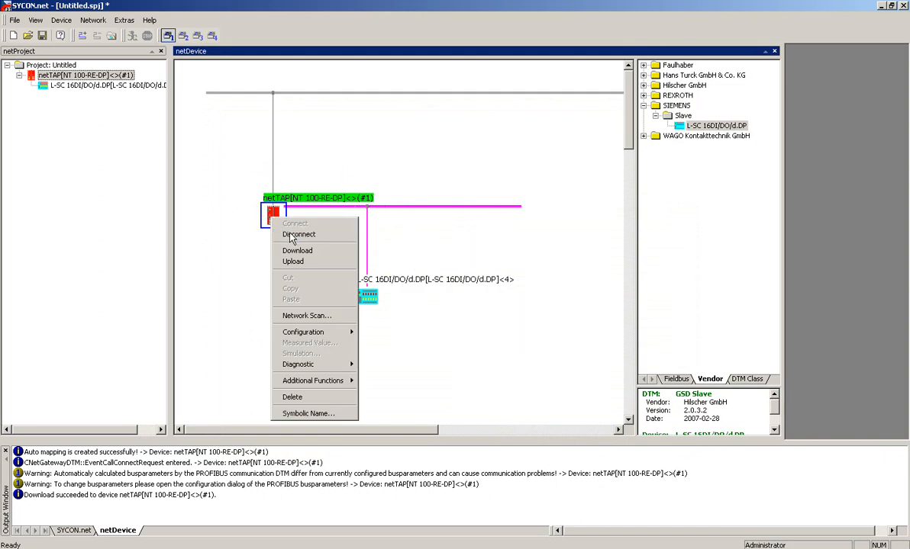